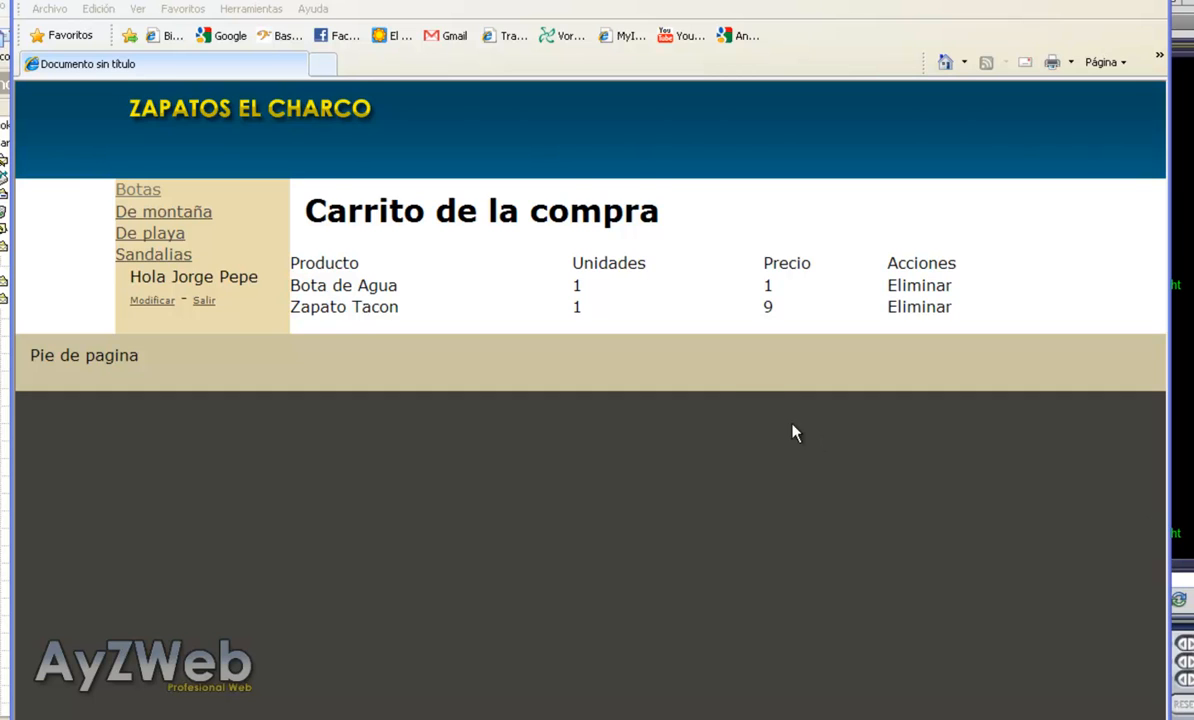
pyautogui.moveTo(288, 308)
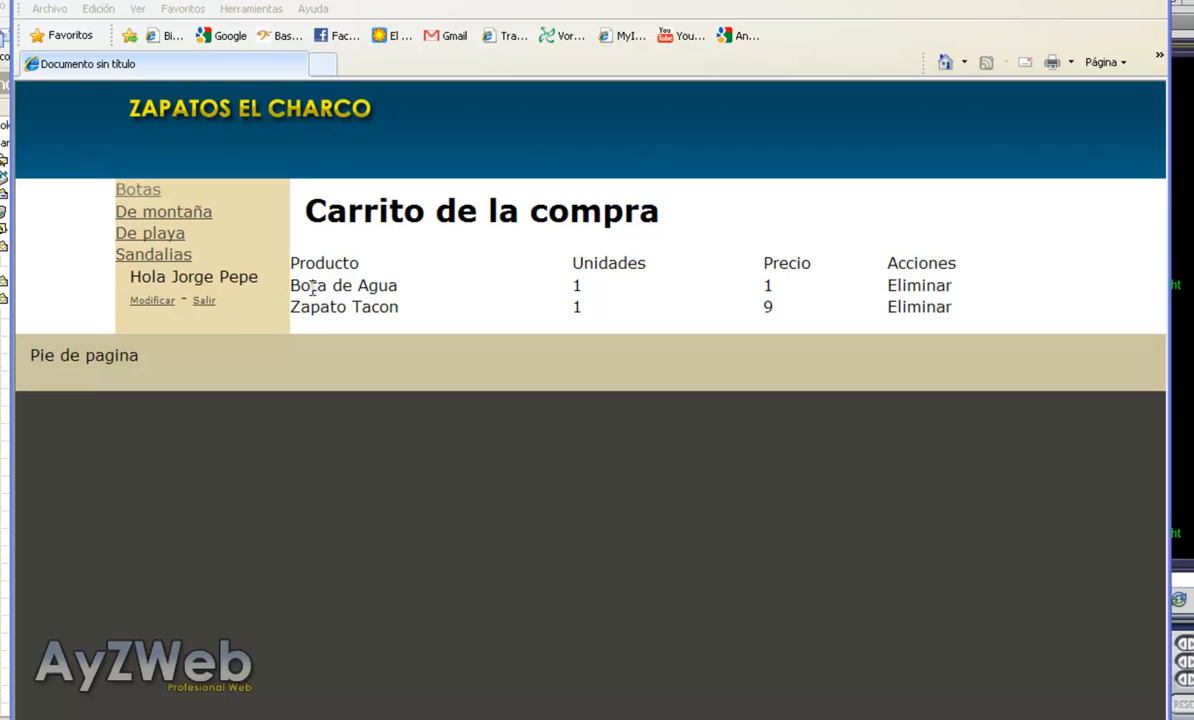
pyautogui.moveTo(752, 292)
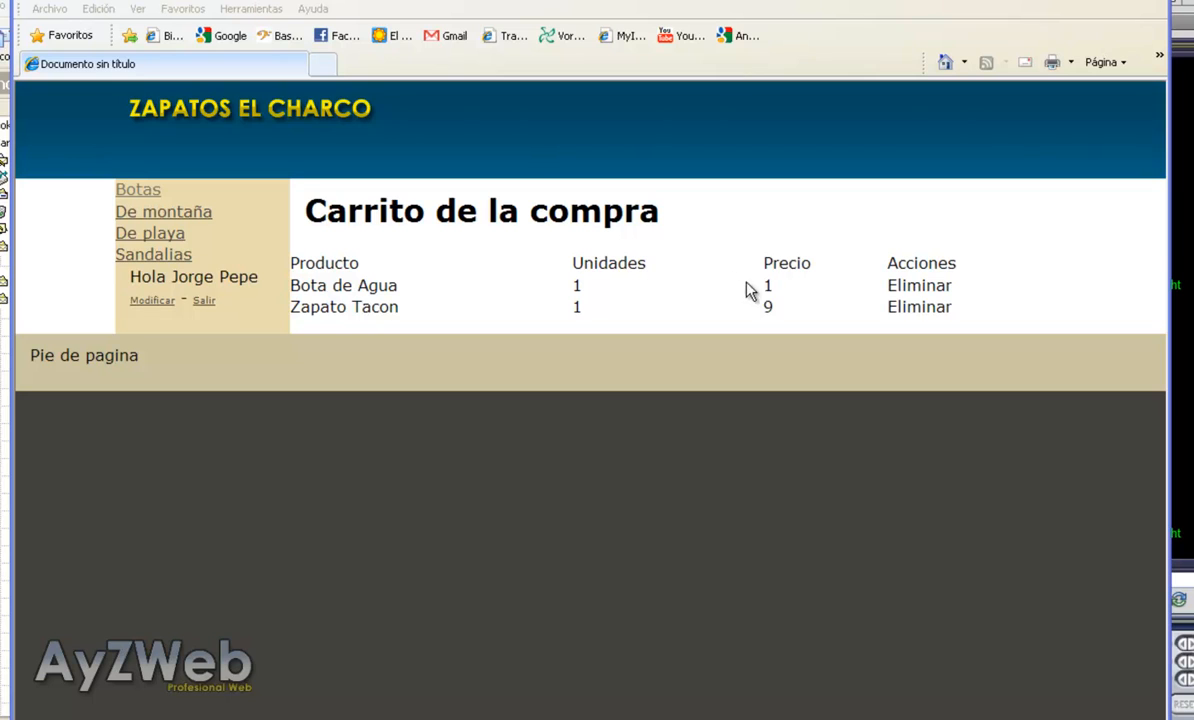
pyautogui.moveTo(770, 290)
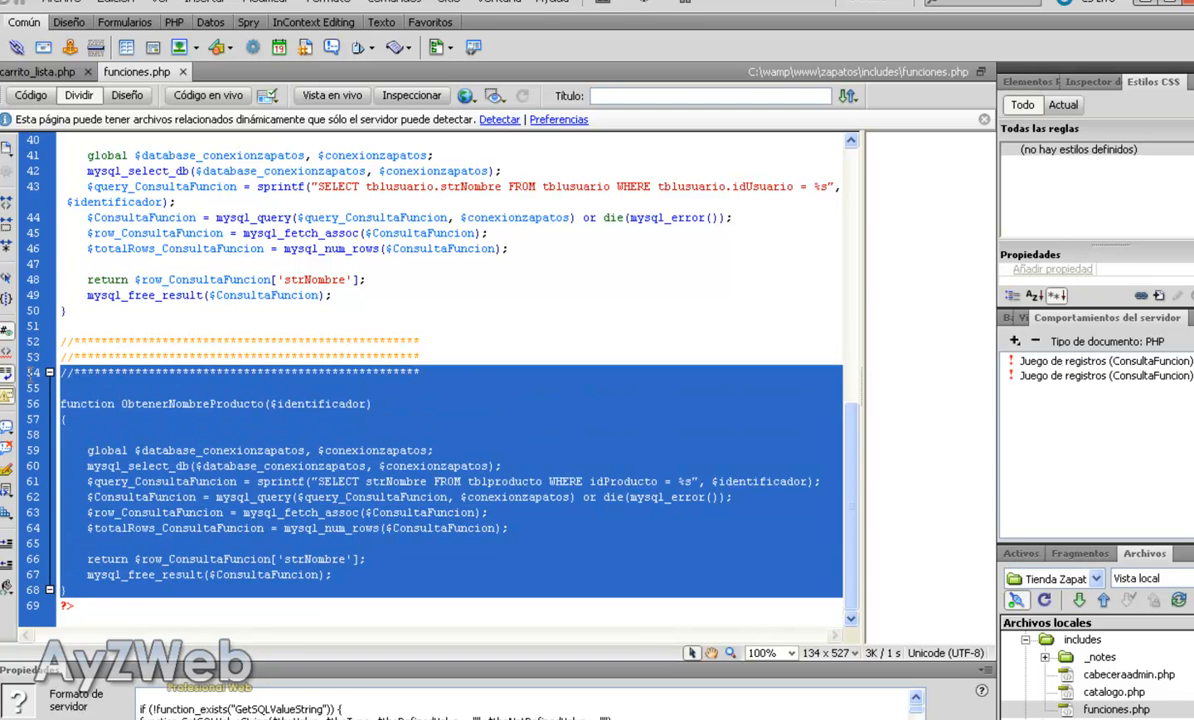
# - Duplicate ObtenerNombreProducto as ObtenerPrecioProducto, querying and returning dblPrecio instead of the name
pyautogui.click(80, 590)
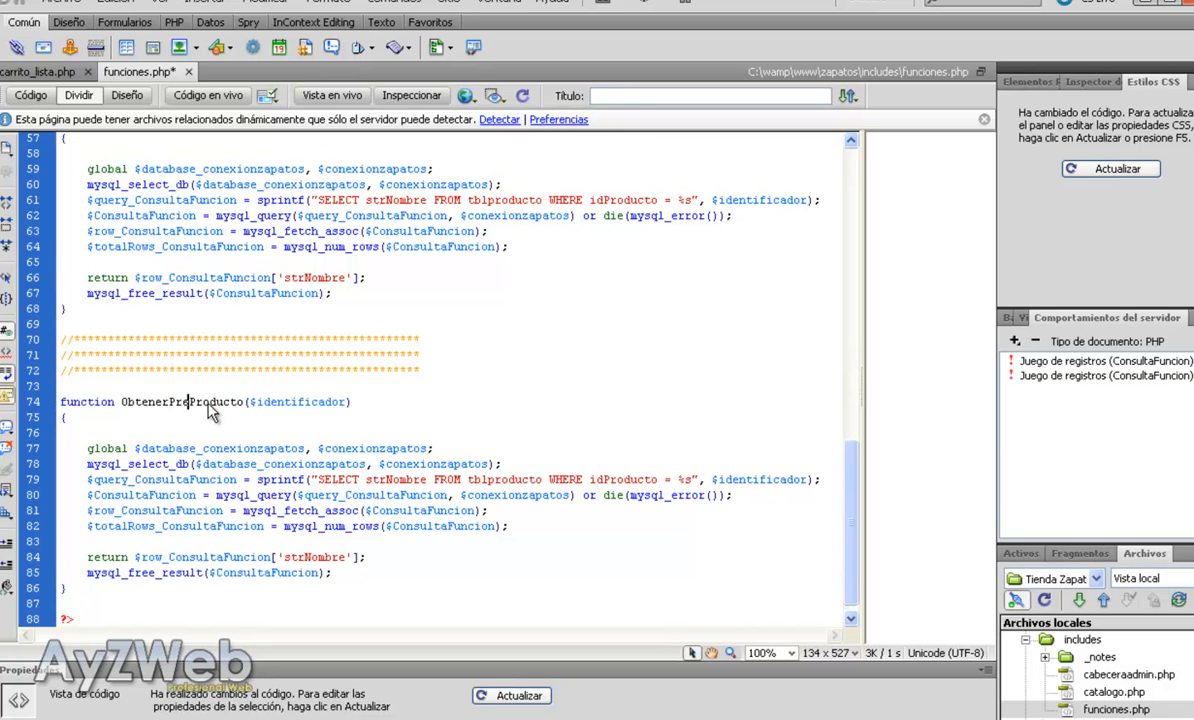
pyautogui.write('cio')
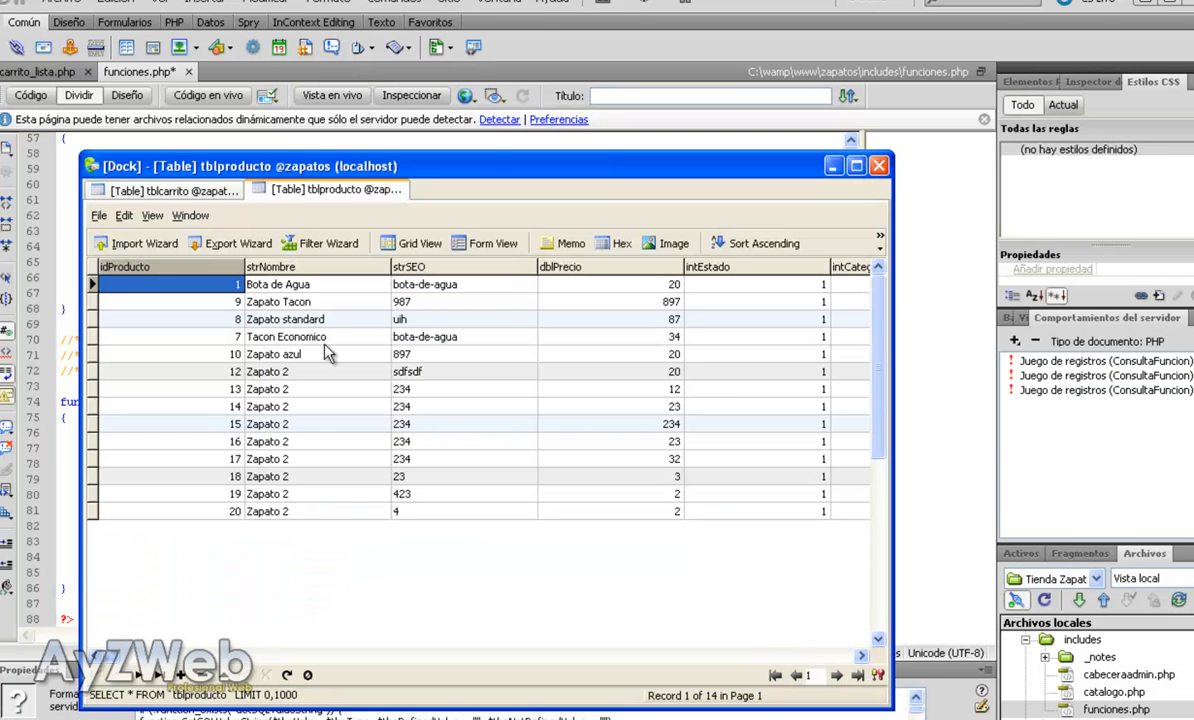
pyautogui.moveTo(558, 284)
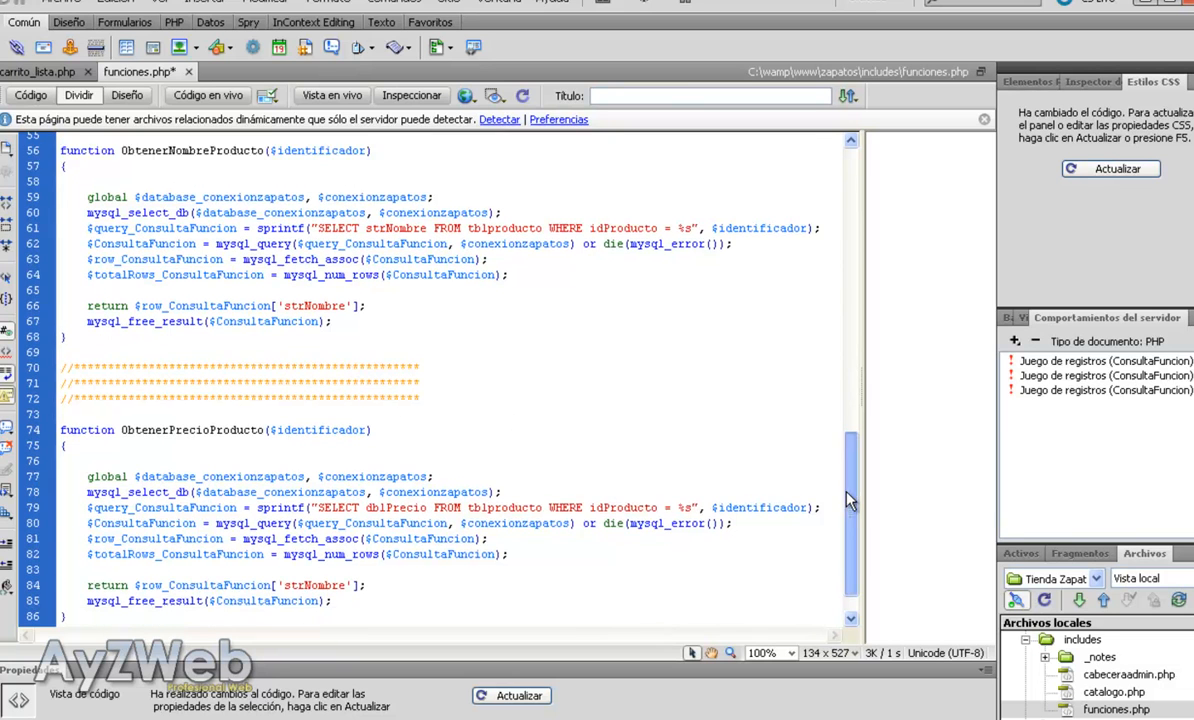
pyautogui.scroll(-3)
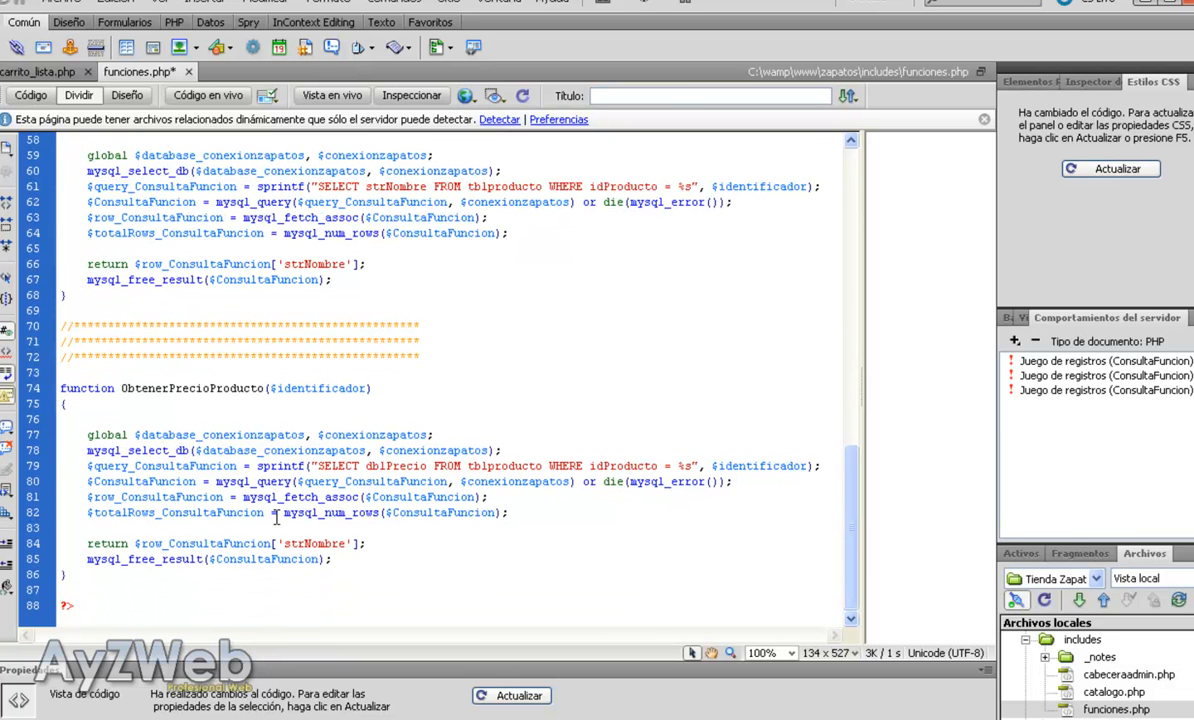
pyautogui.doubleClick(392, 466)
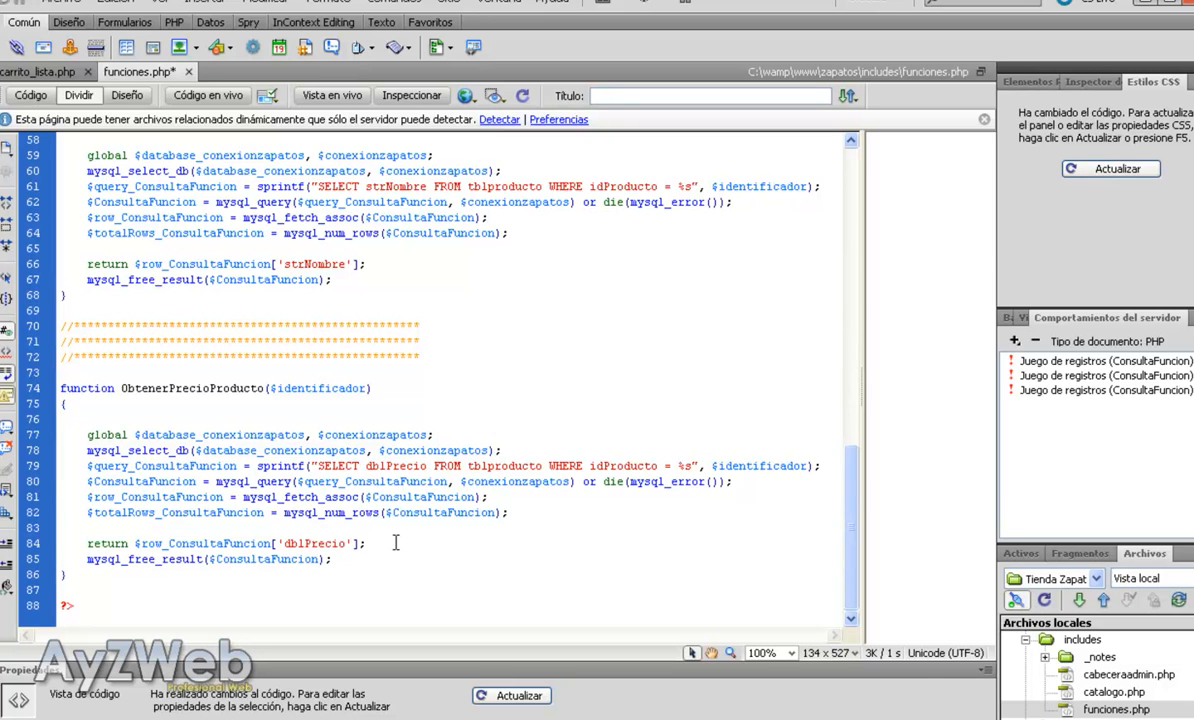
pyautogui.doubleClick(192, 388)
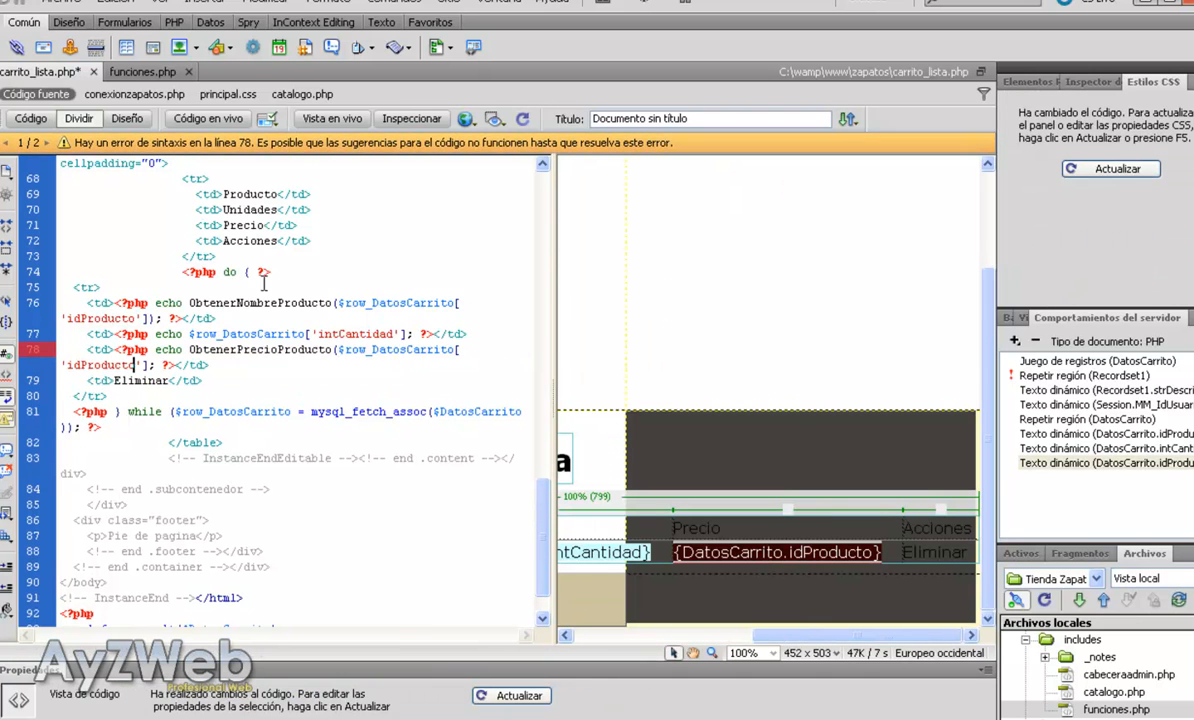
# - Close the price echo ObtenerPrecioProducto($row_DatosCarrito['idProducto']) with the missing ] bracket
pyautogui.write(']')
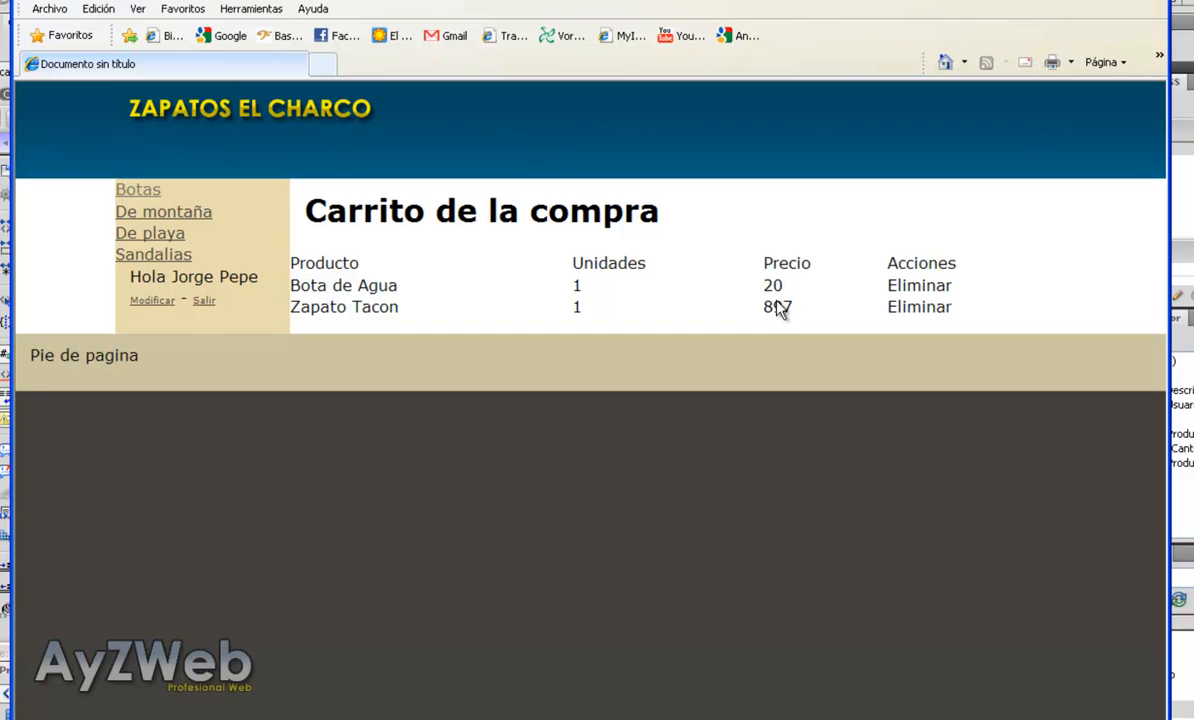
pyautogui.moveTo(780, 336)
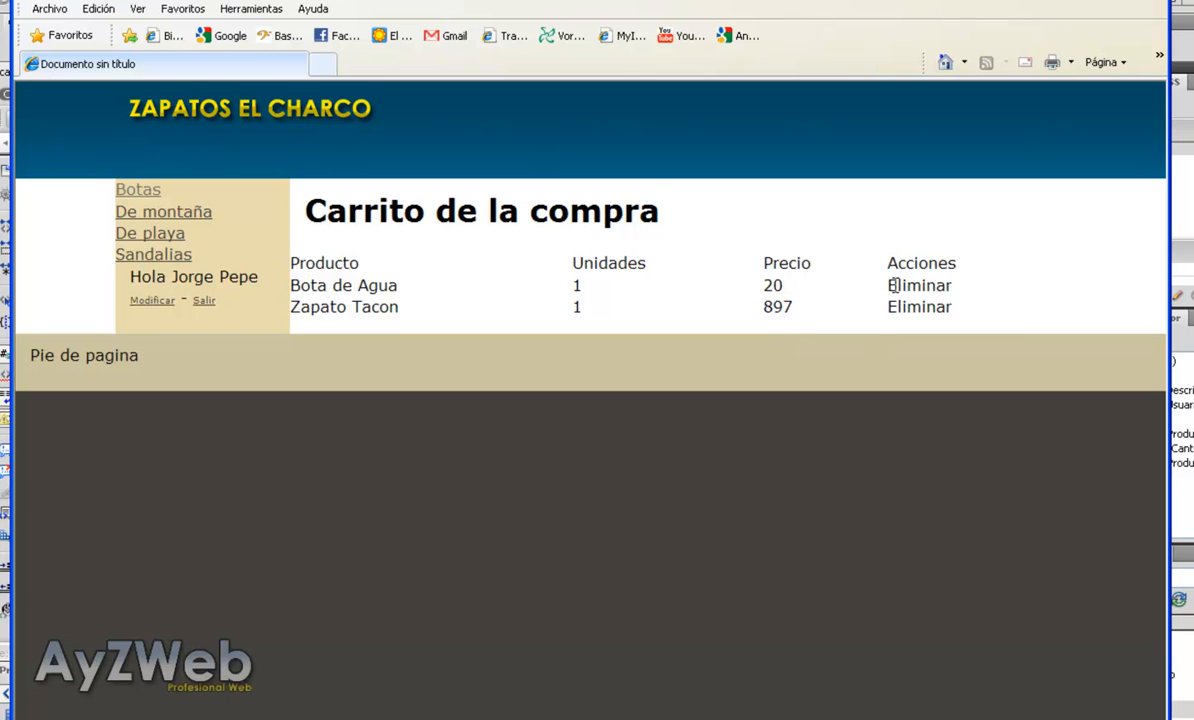
pyautogui.moveTo(878, 336)
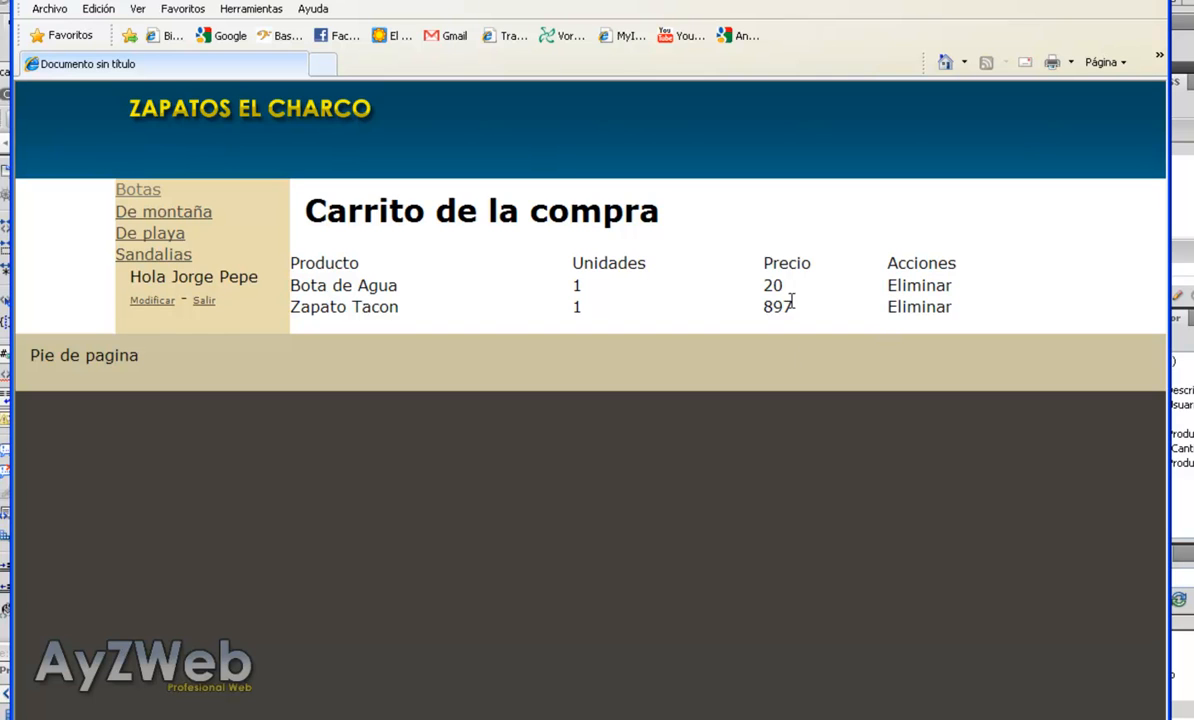
pyautogui.moveTo(368, 284)
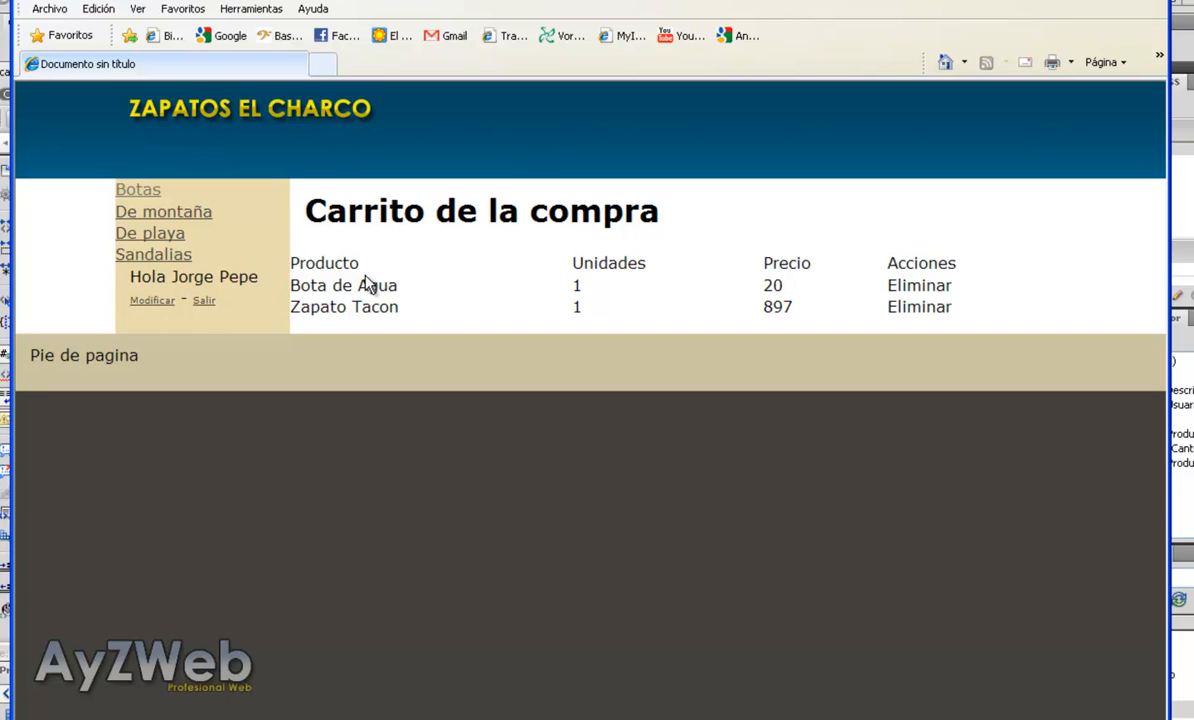
pyautogui.moveTo(468, 340)
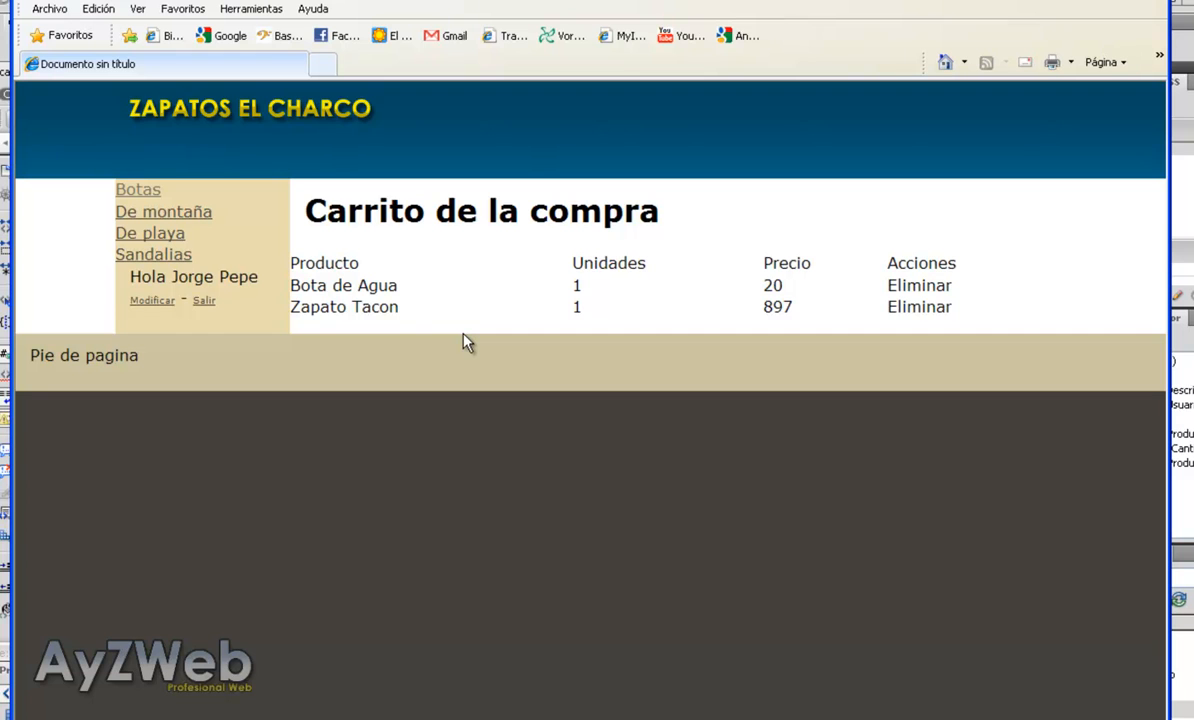
pyautogui.moveTo(766, 312)
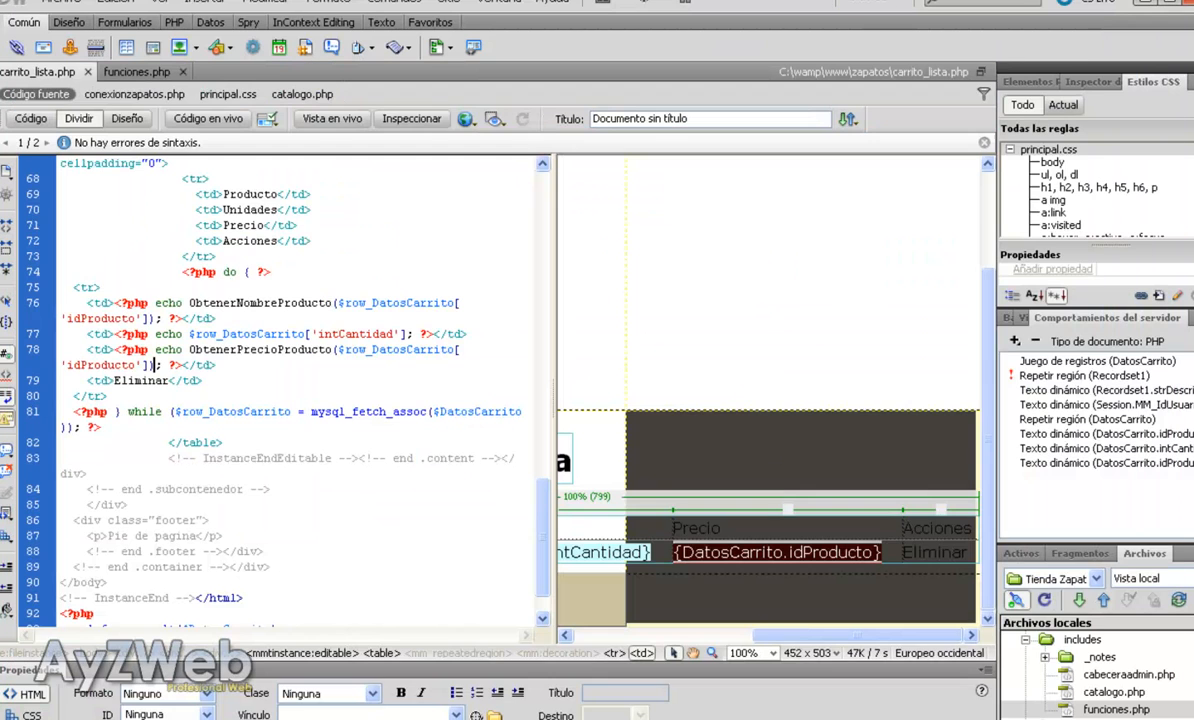
# - Insert a table row with a right-aligned Total: cell and label each price with Euros
pyautogui.click(78, 118)
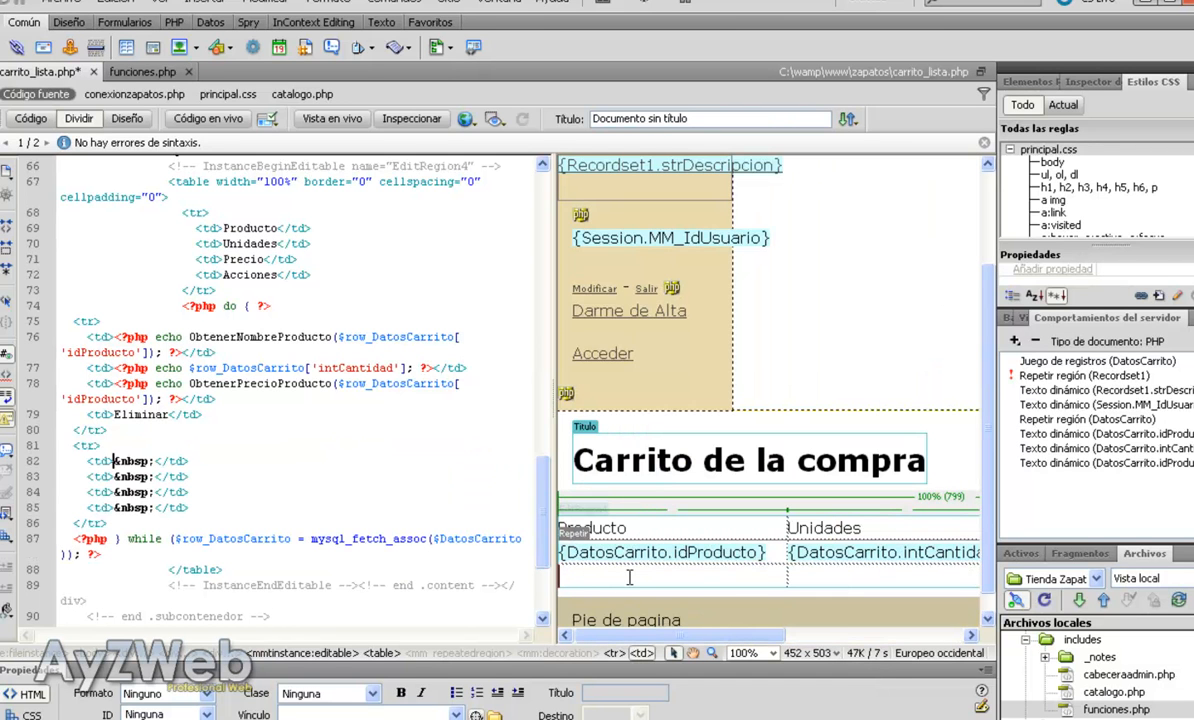
pyautogui.moveTo(770, 668)
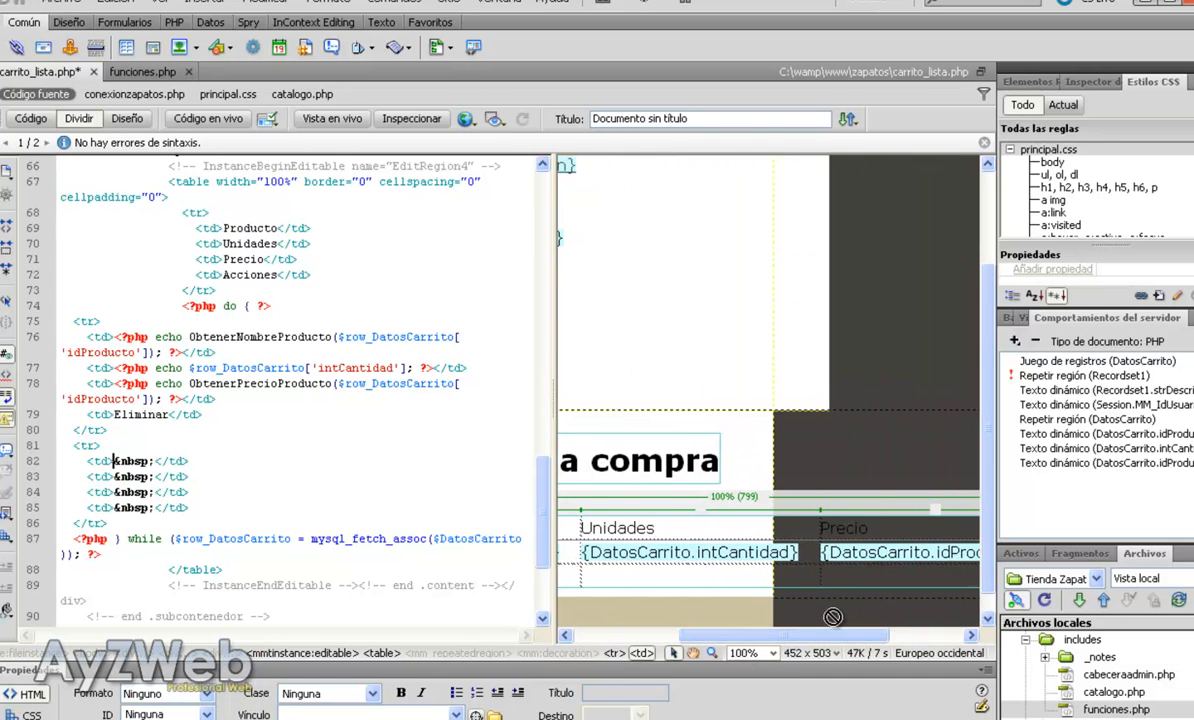
pyautogui.write('Total:')
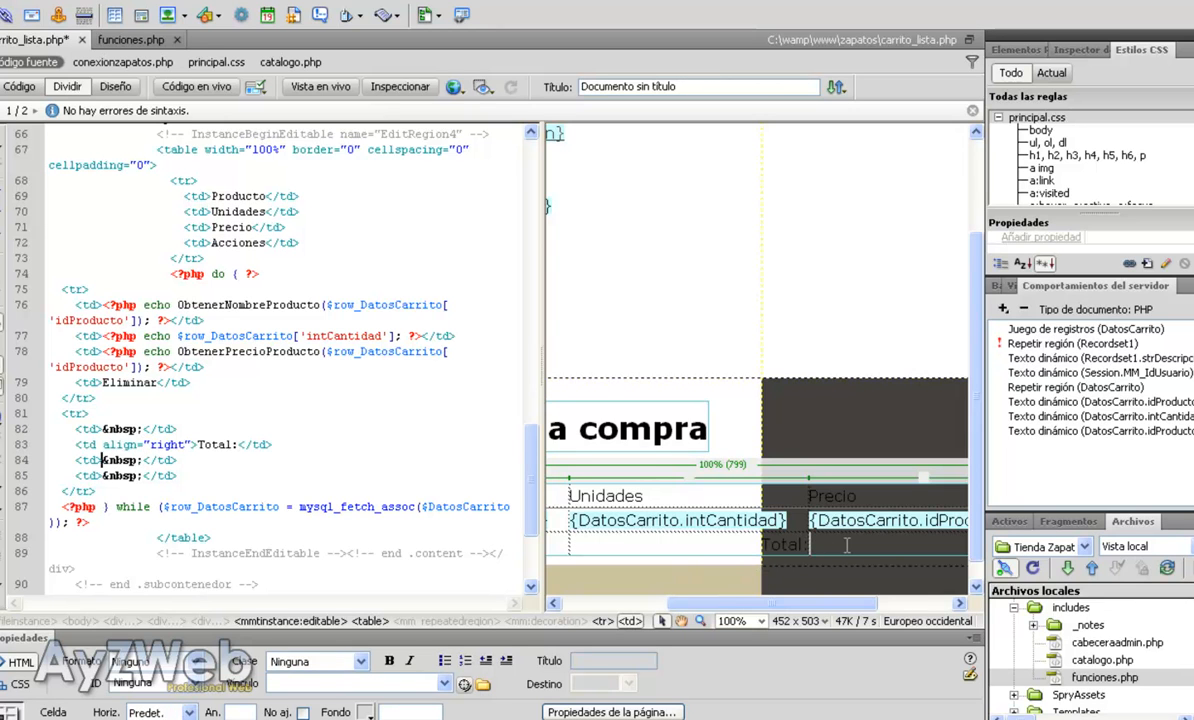
pyautogui.hscroll(3)
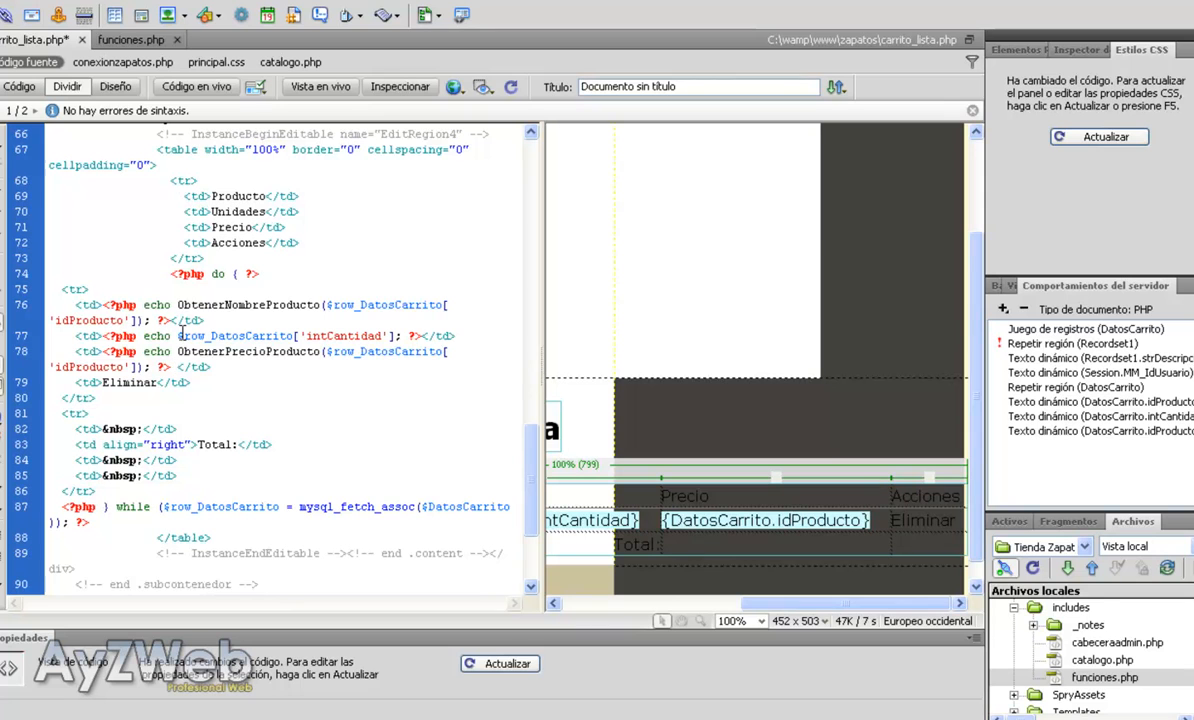
pyautogui.write('Euros')
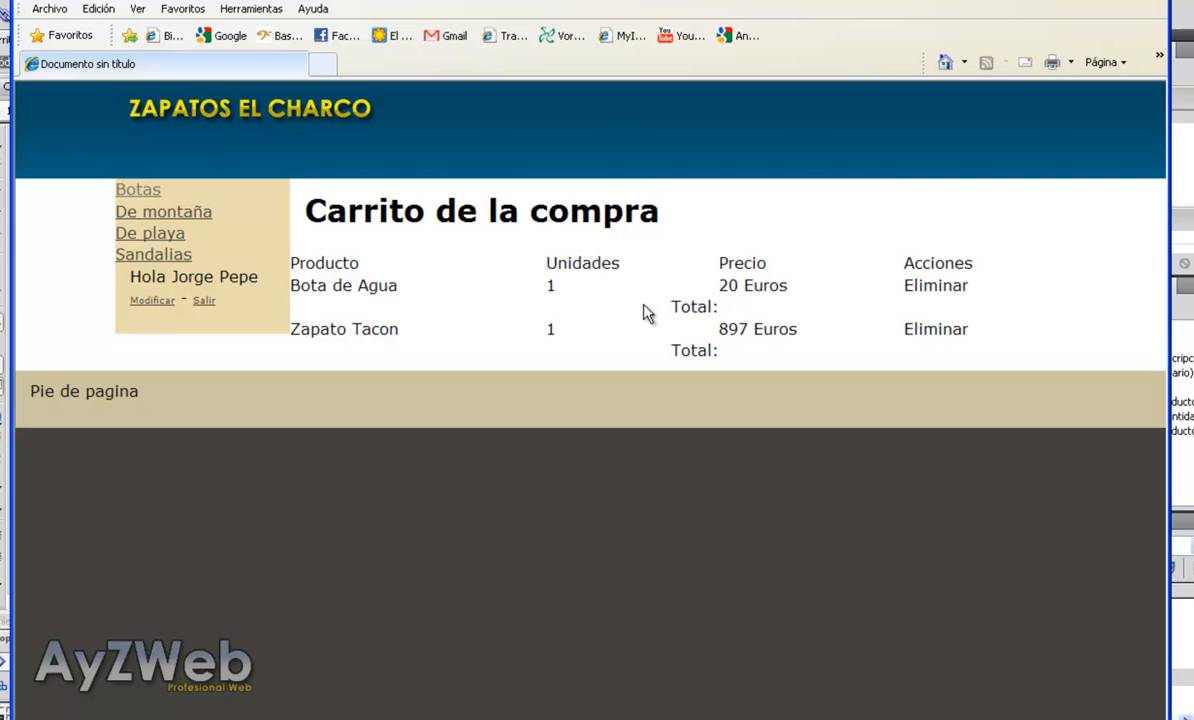
pyautogui.moveTo(712, 330)
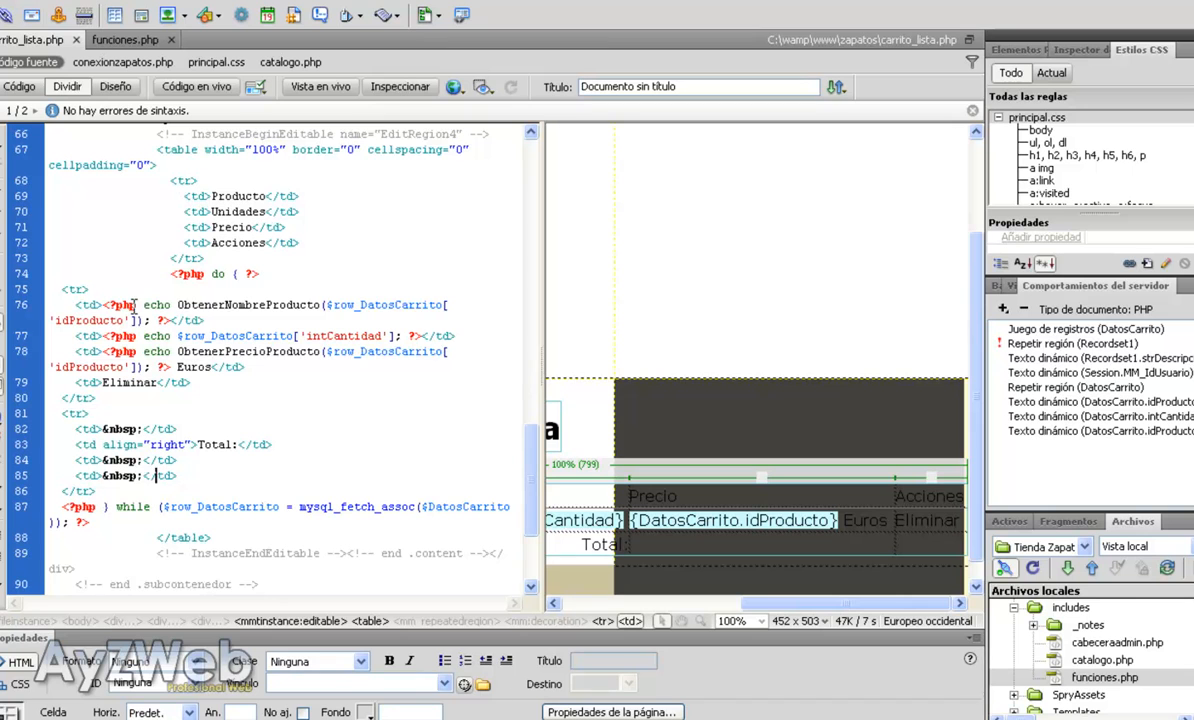
pyautogui.moveTo(168, 496)
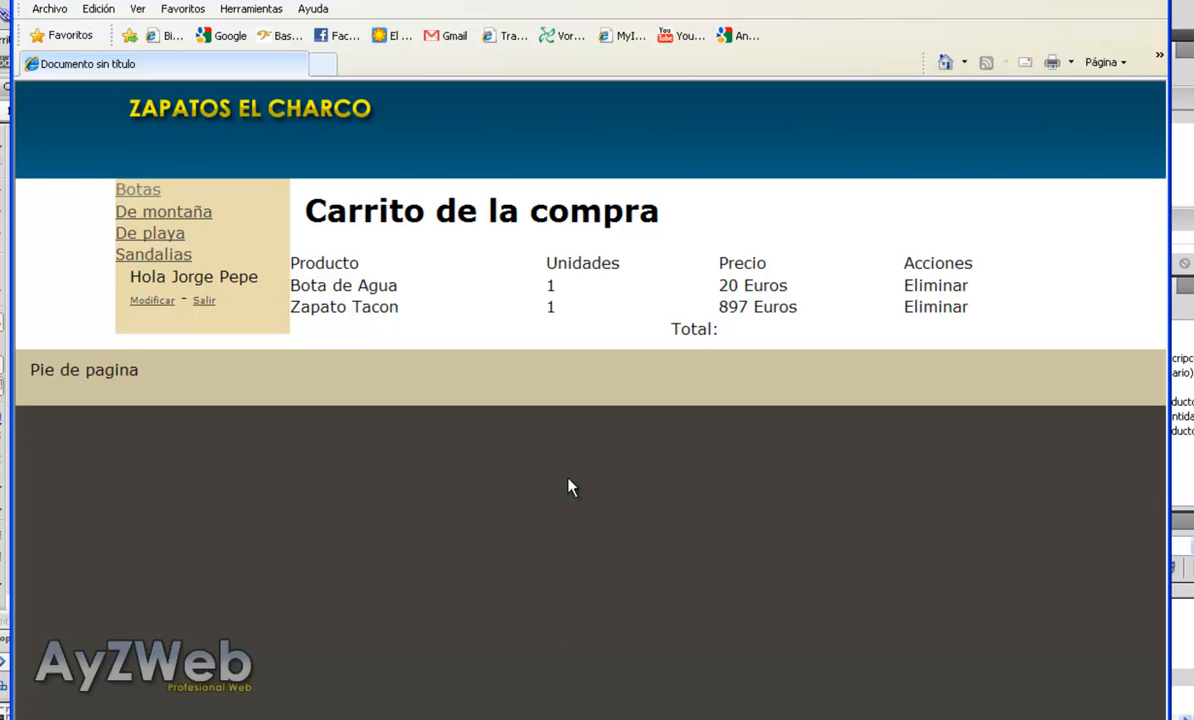
pyautogui.moveTo(628, 374)
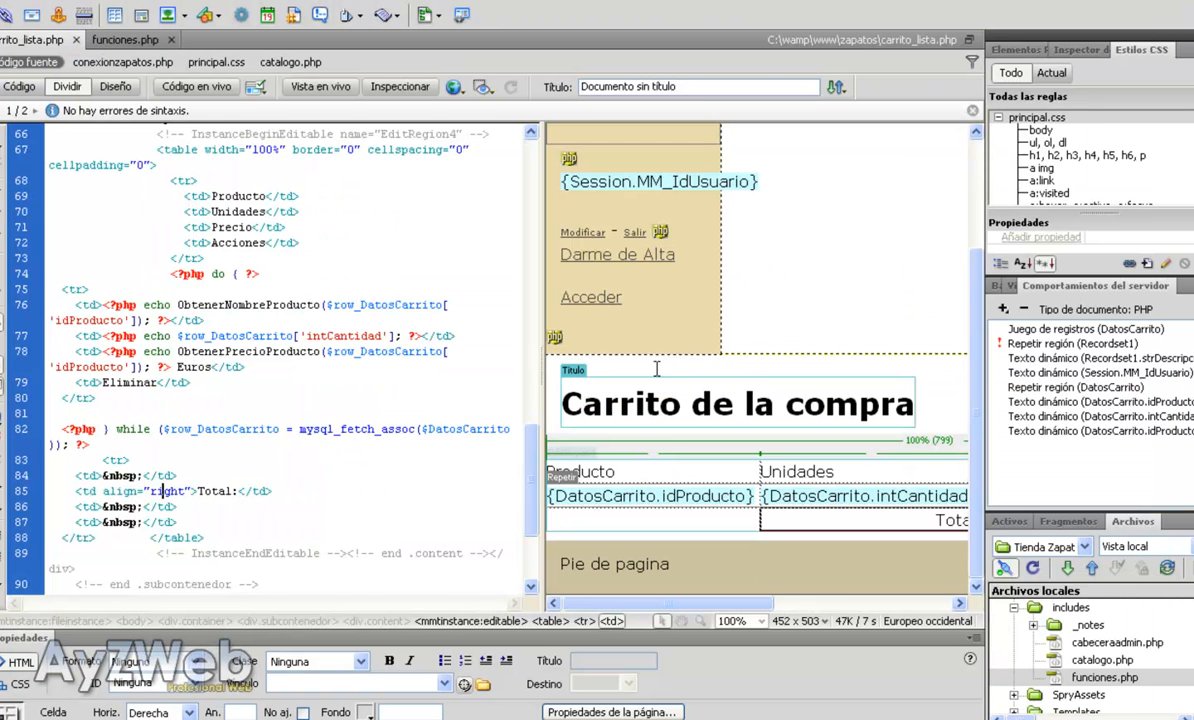
# - Initialize $preciototal to 0 and add each row's ObtenerPrecioProducto price to it inside the loop
pyautogui.scroll(3)
pyautogui.write('$preciototal = 0;')
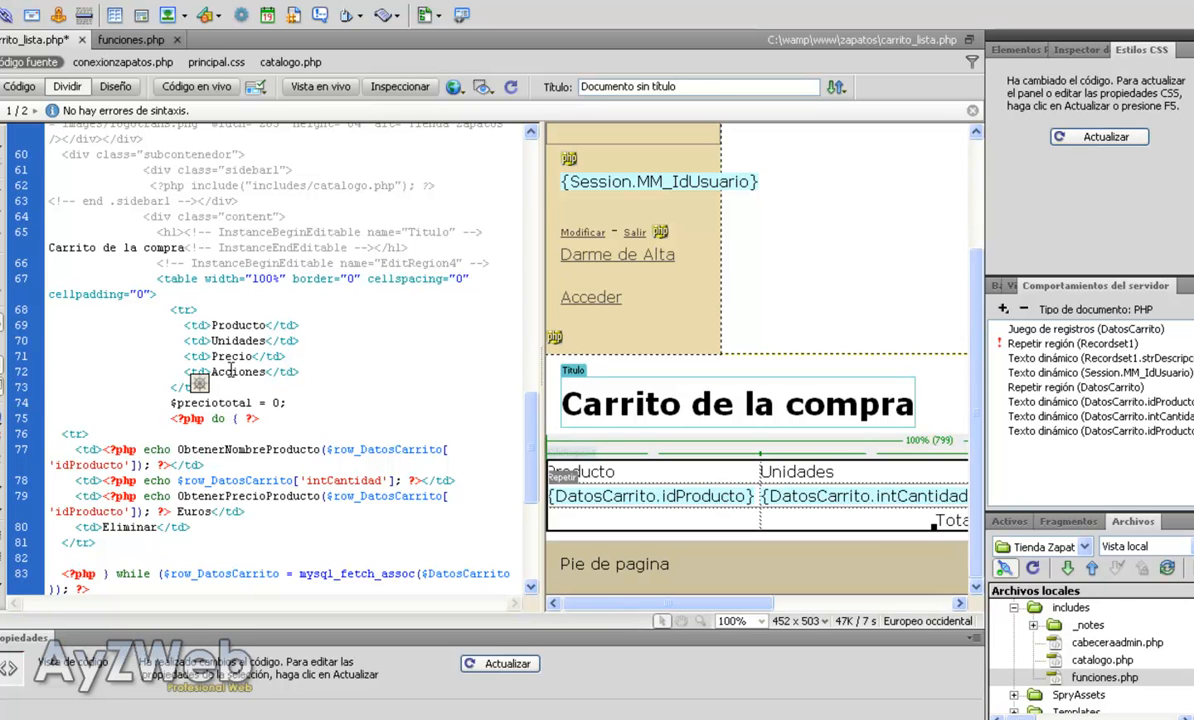
pyautogui.click(228, 402)
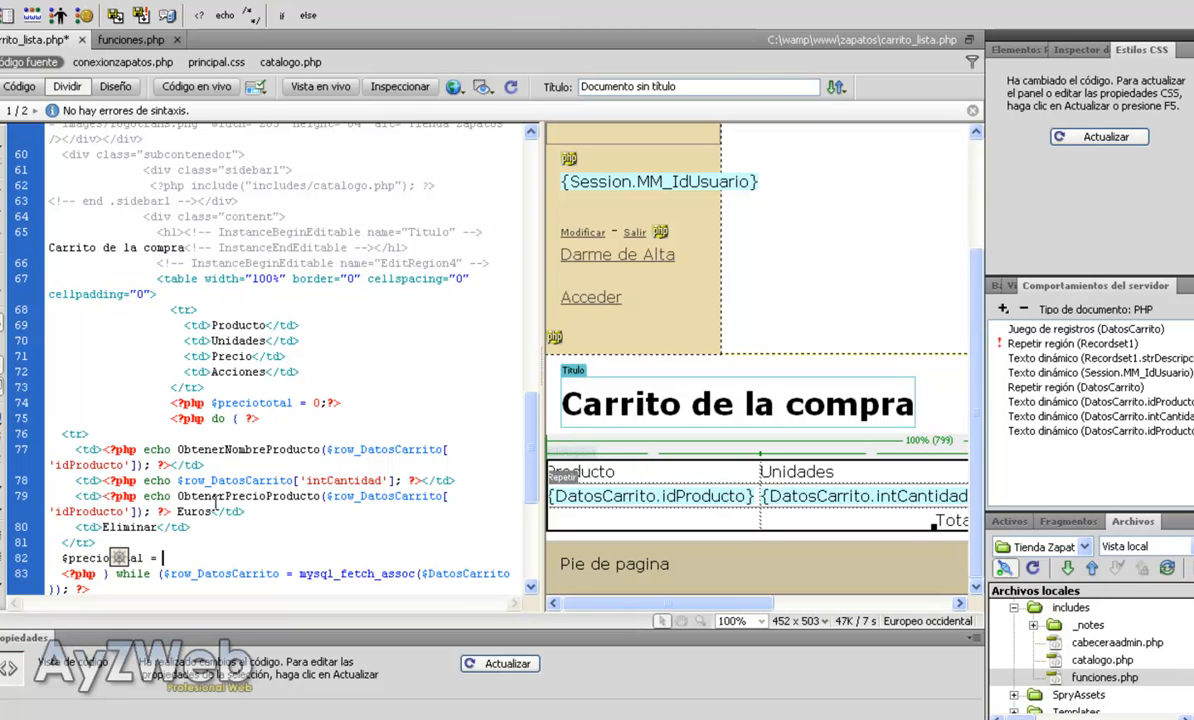
pyautogui.write('$preciototal')
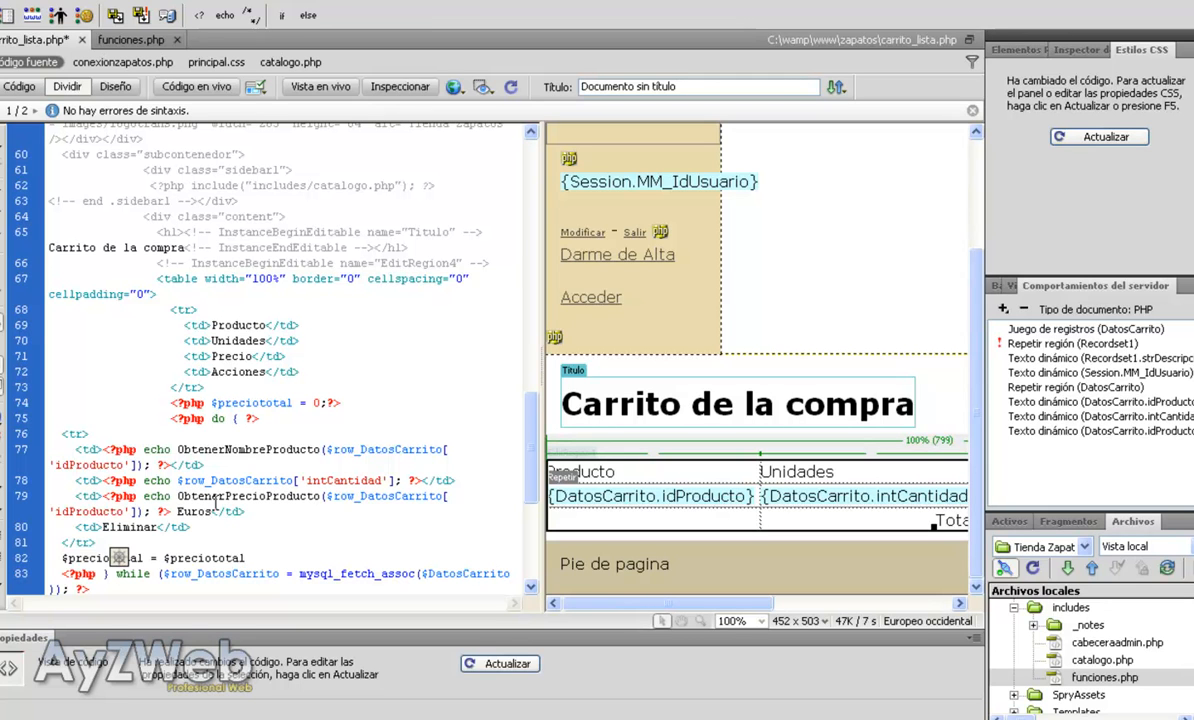
pyautogui.write('+')
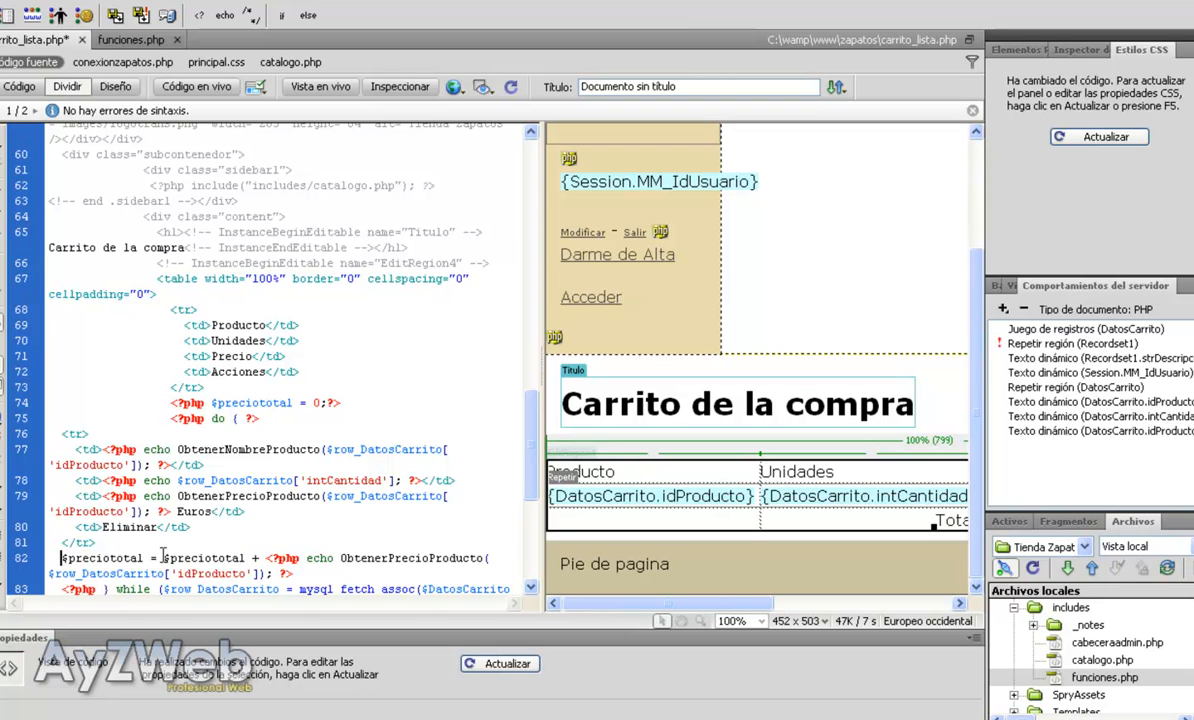
pyautogui.scroll(-3)
pyautogui.write('<?php   ')
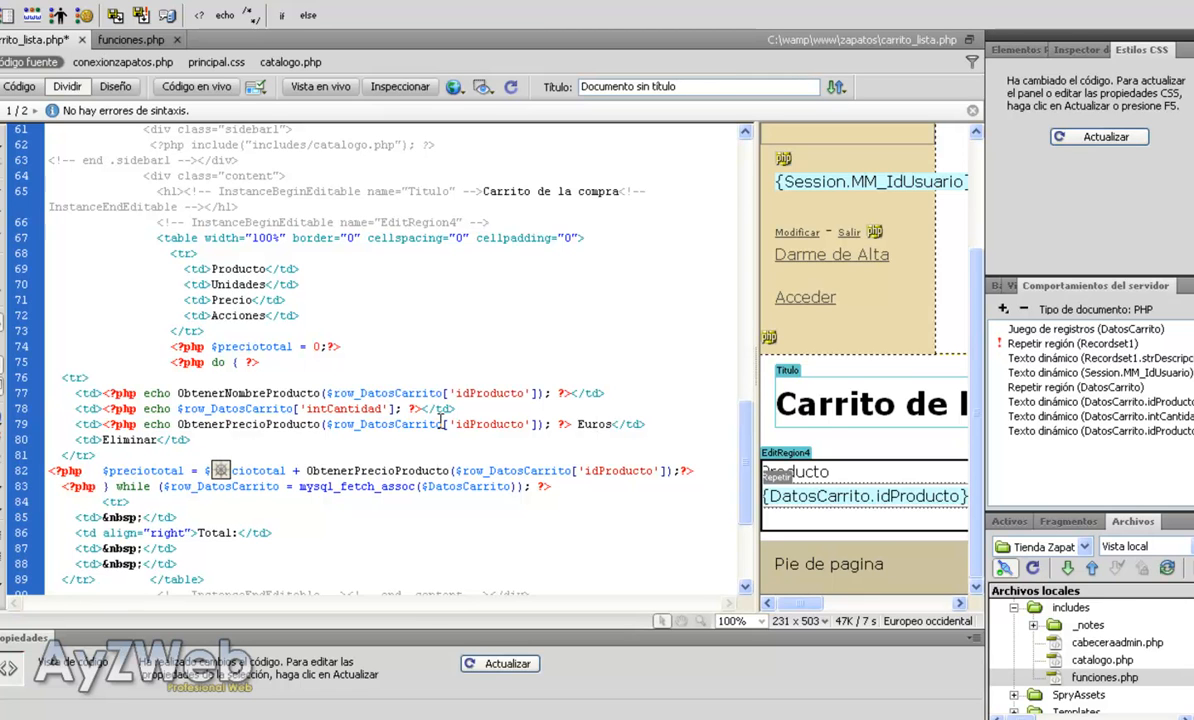
pyautogui.moveTo(380, 442)
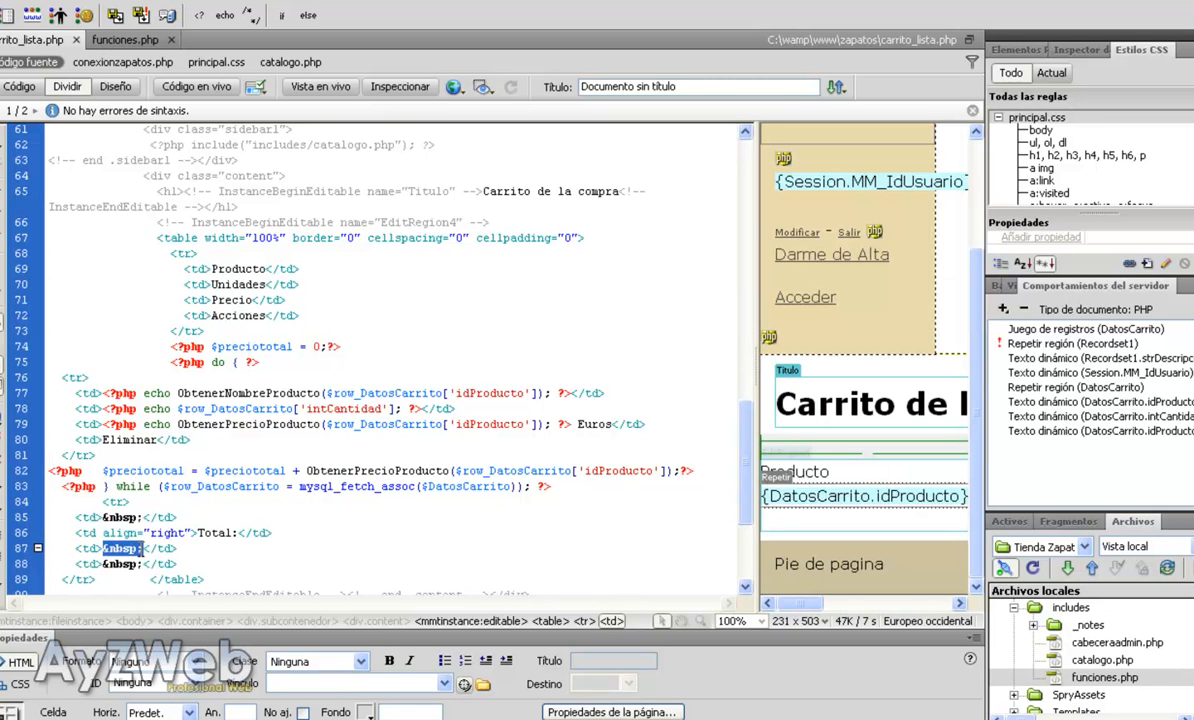
pyautogui.moveTo(180, 522)
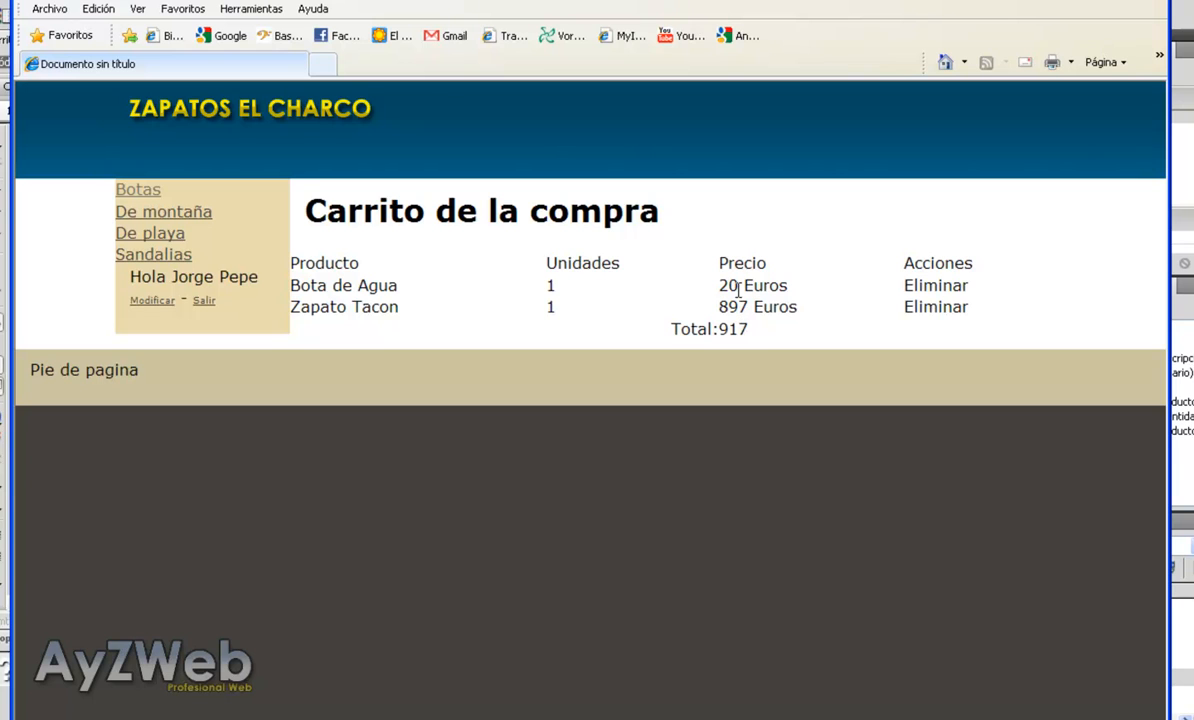
pyautogui.moveTo(786, 378)
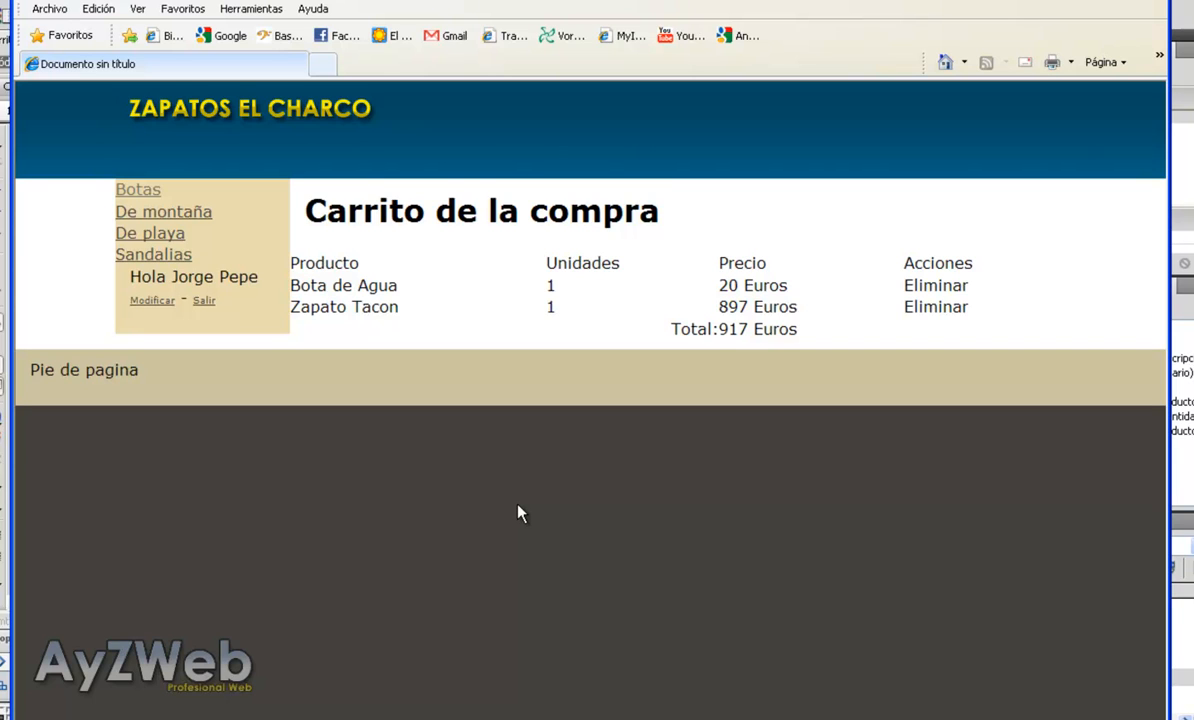
pyautogui.moveTo(520, 508)
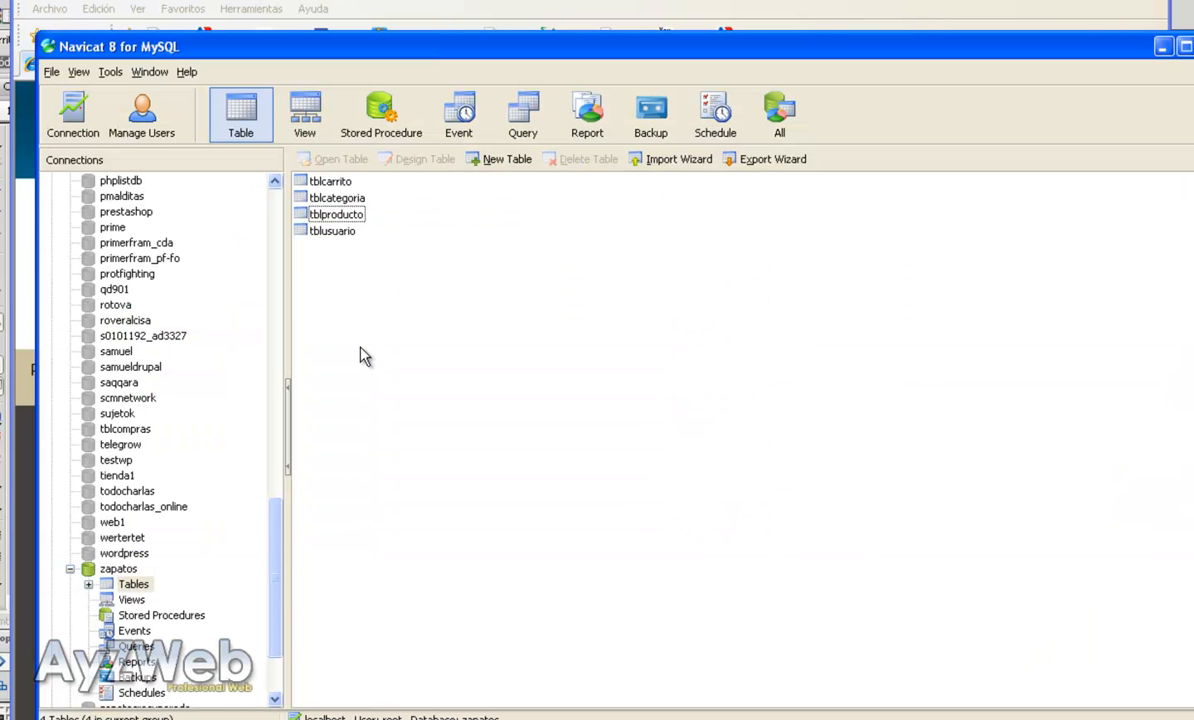
pyautogui.moveTo(362, 344)
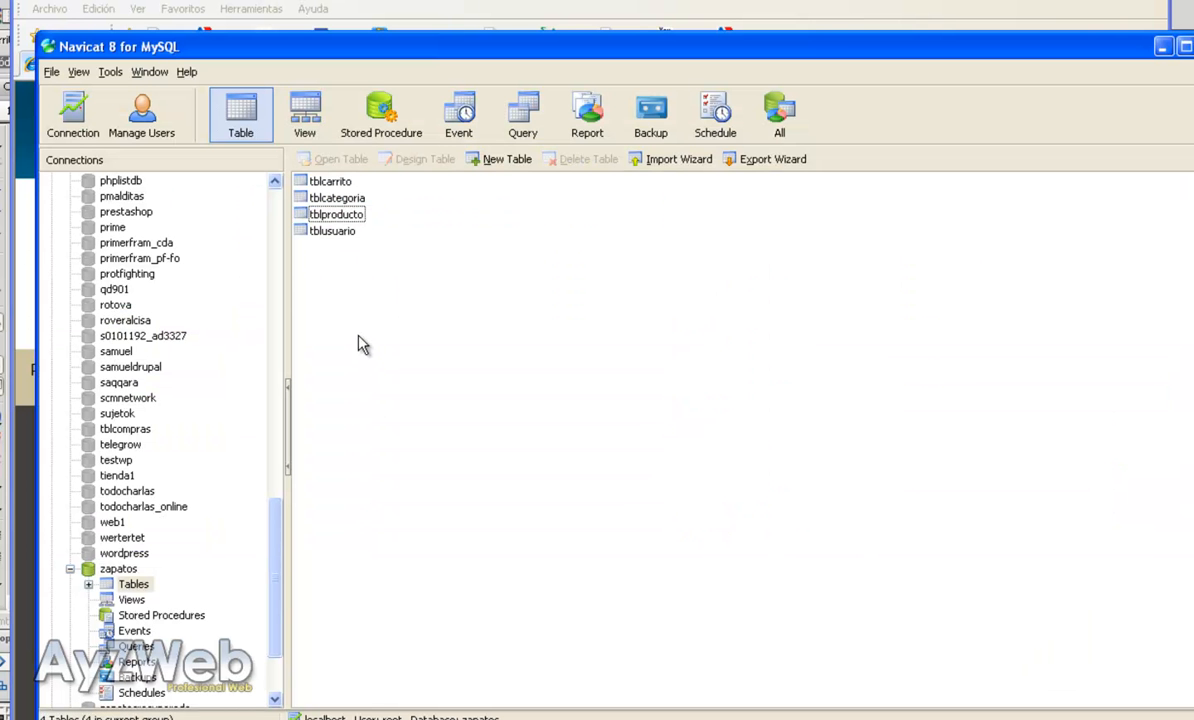
# - Design a new table with idContador int auto-increment primary key and an intIVA int field
pyautogui.click(508, 160)
pyautogui.write('int')
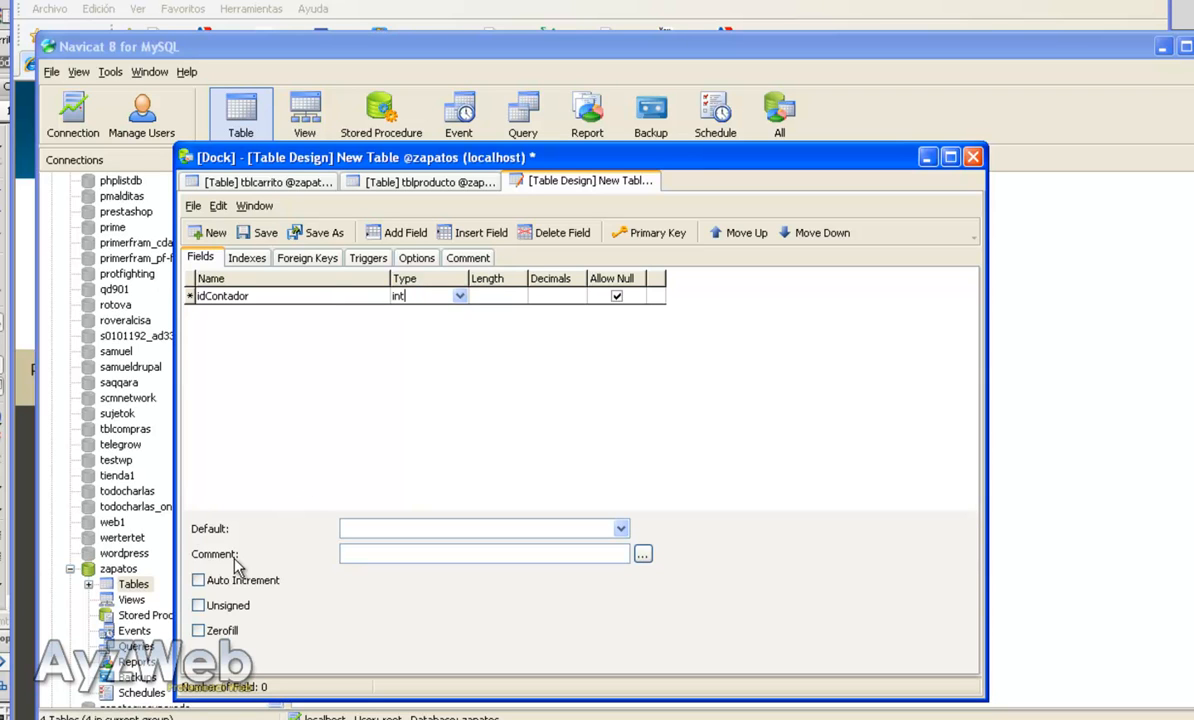
pyautogui.click(198, 580)
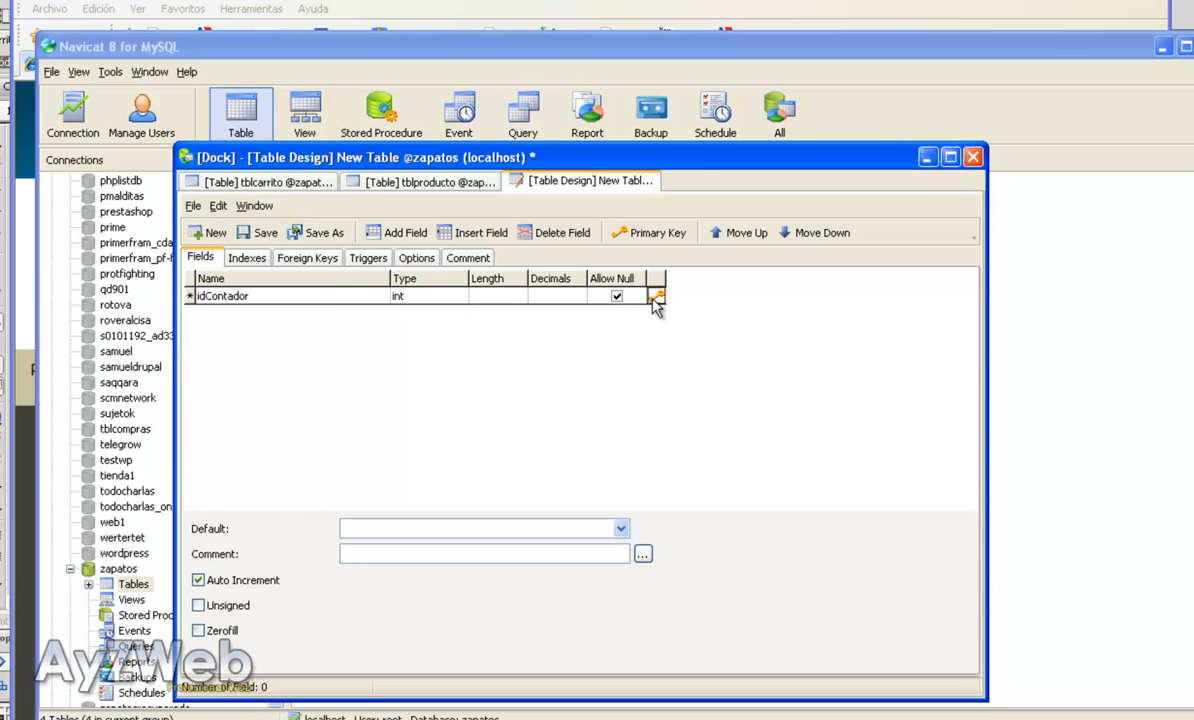
pyautogui.click(404, 232)
pyautogui.write('int')
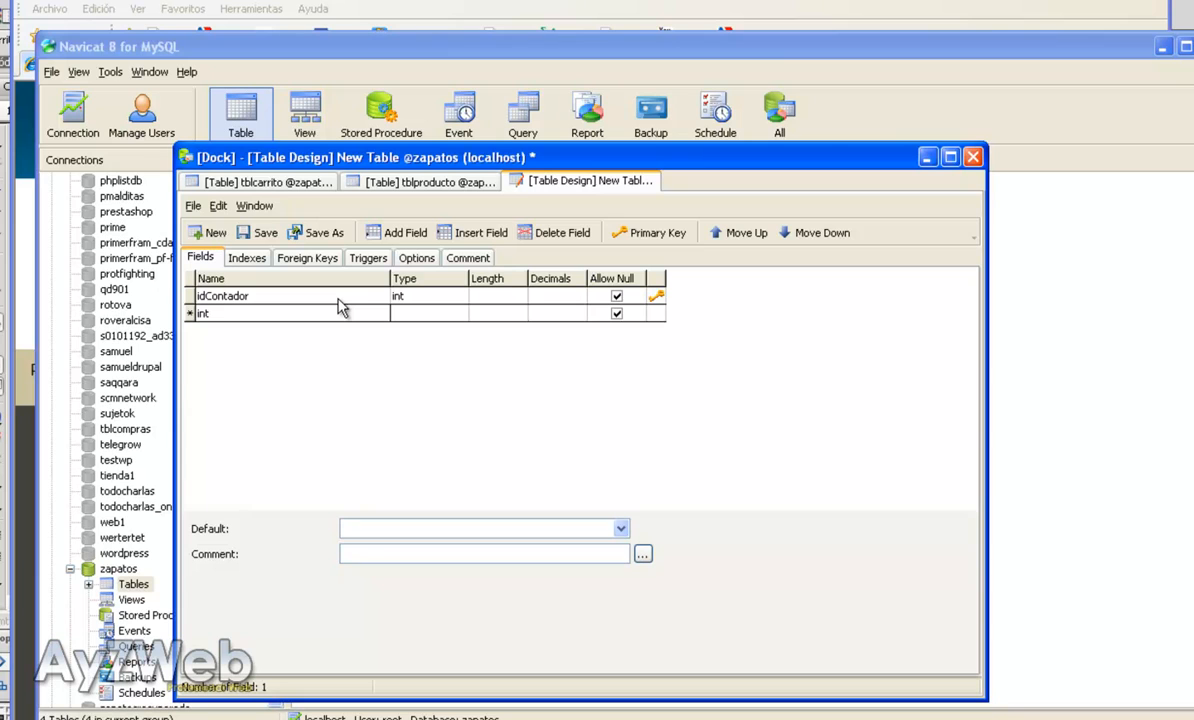
pyautogui.write('IVA')
pyautogui.click(428, 312)
pyautogui.write('int')
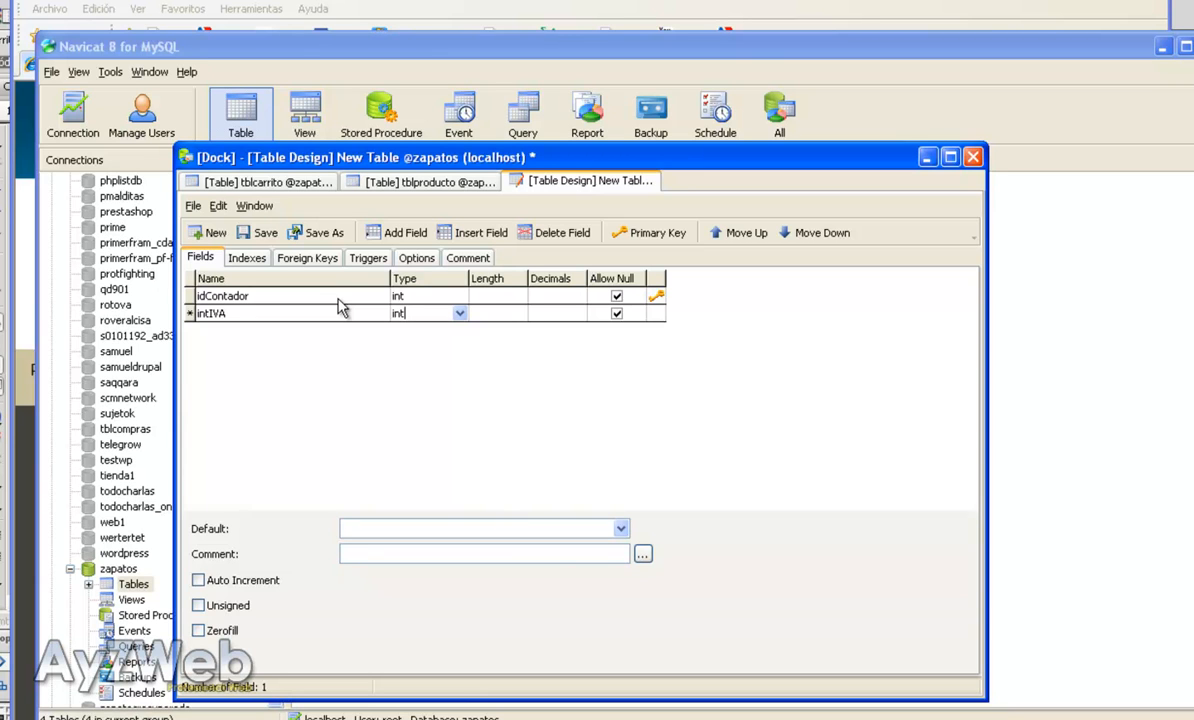
pyautogui.moveTo(432, 304)
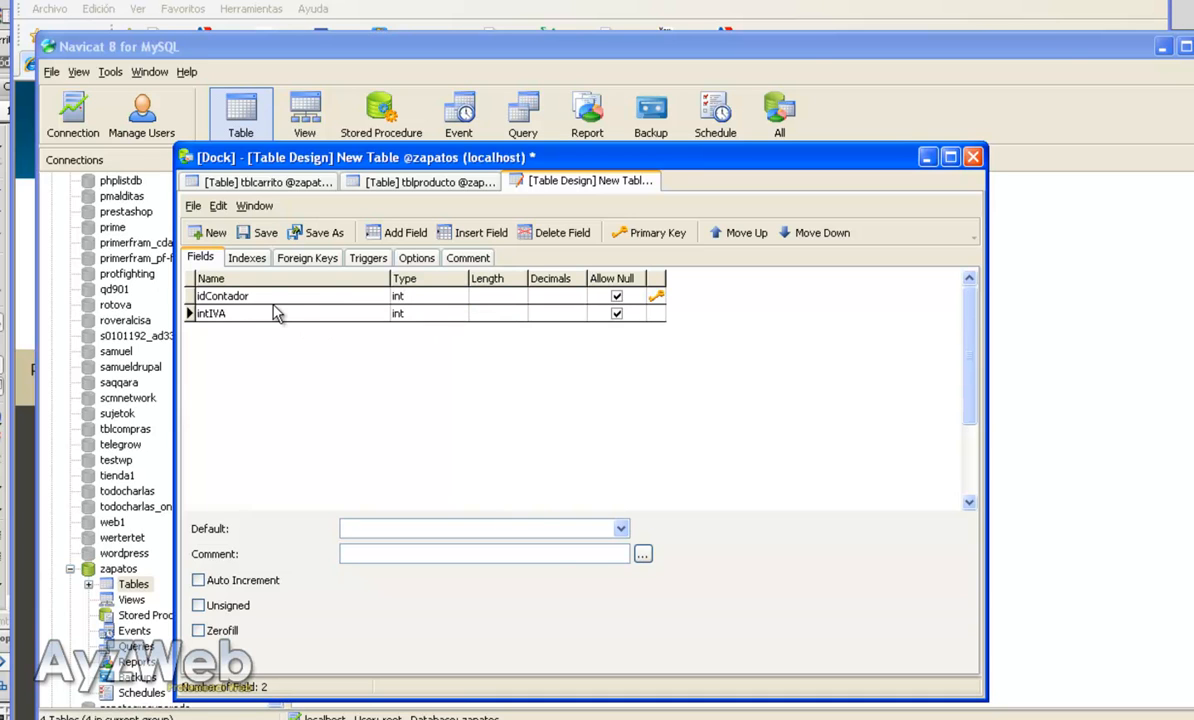
# - Save the new table under the name tblvariables in the zapatos database
pyautogui.click(258, 232)
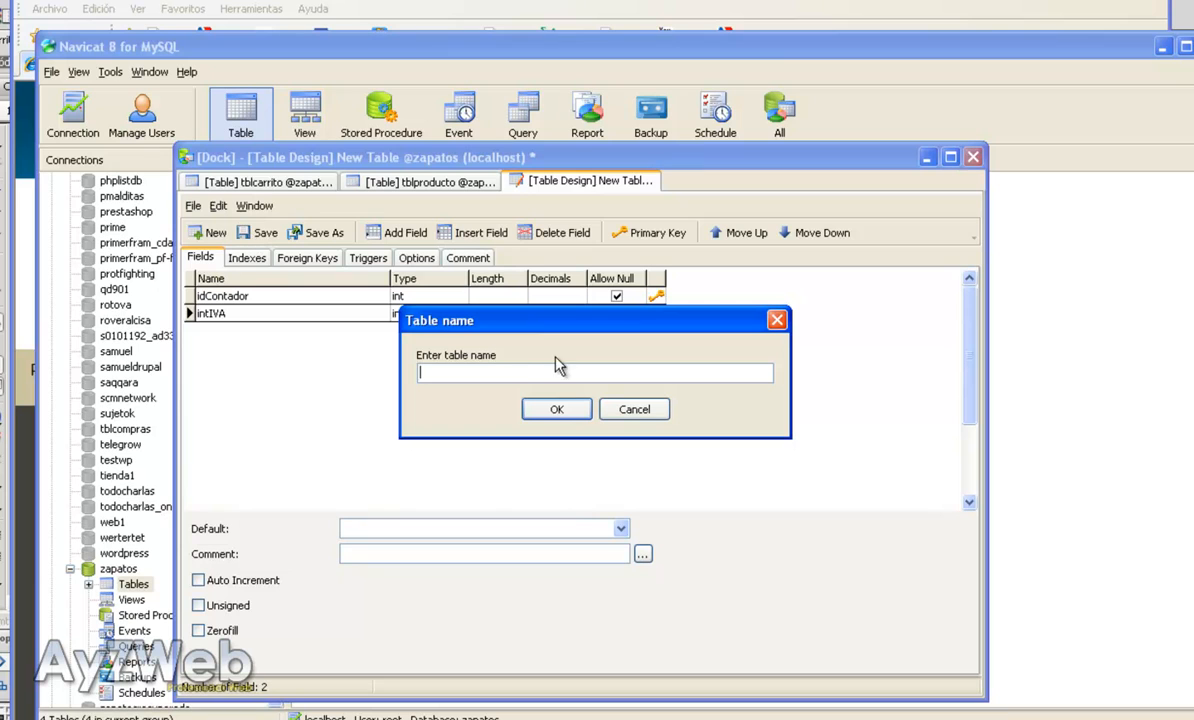
pyautogui.write('tbl')
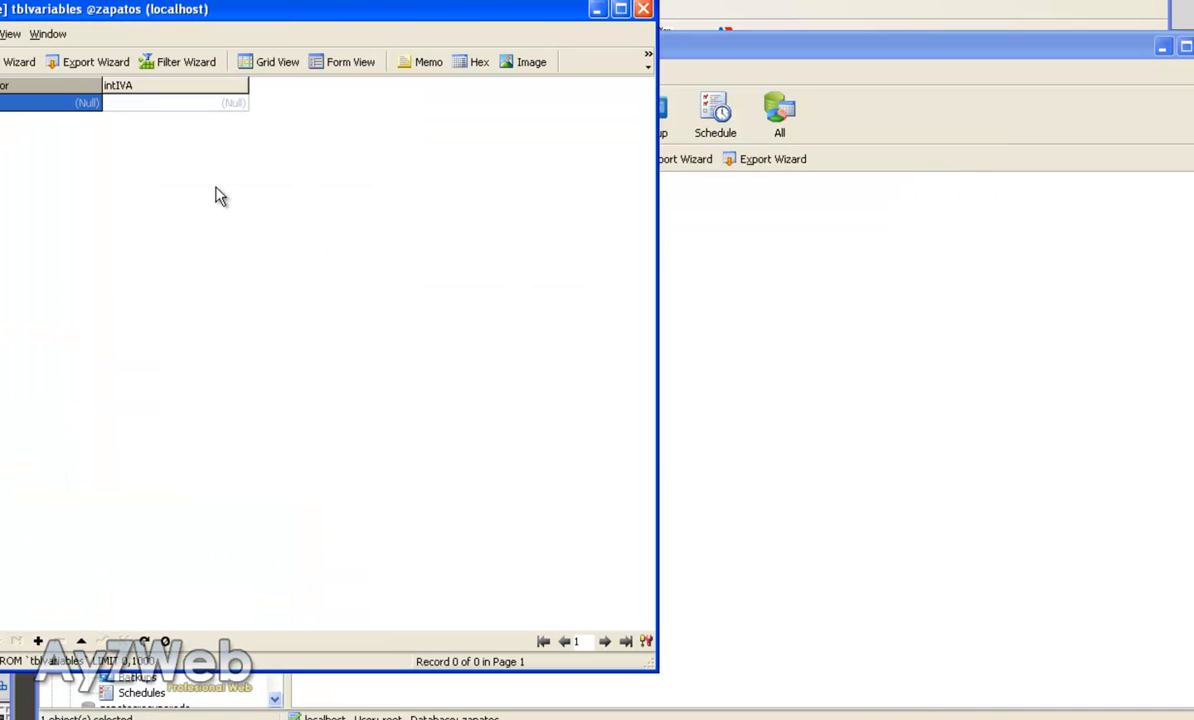
# - Enter 18 as intIVA in the first tblvariables record, close the table and return to the cart page
pyautogui.click(174, 100)
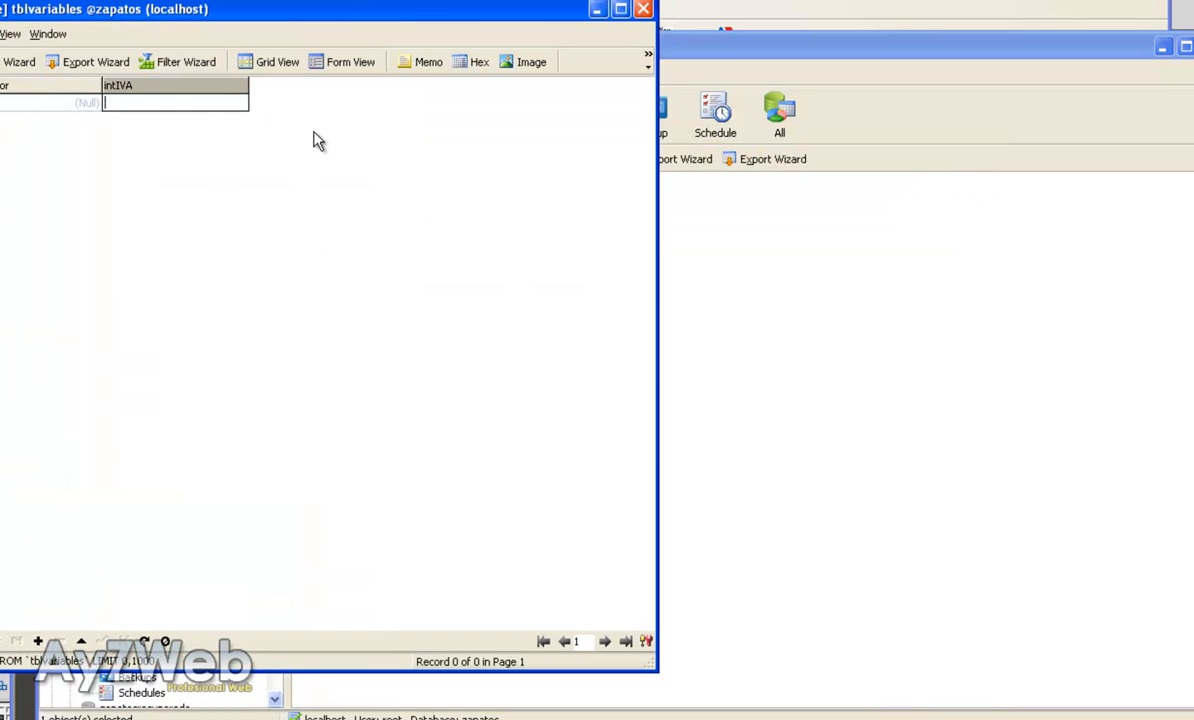
pyautogui.write('18')
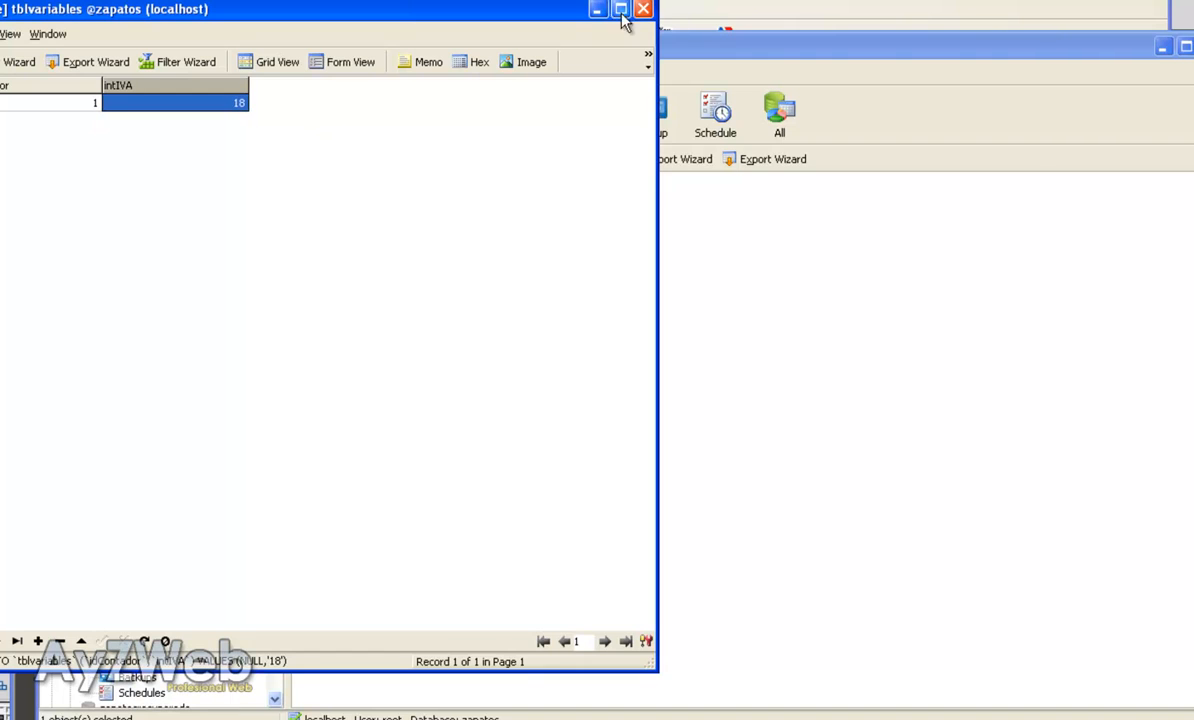
pyautogui.click(644, 8)
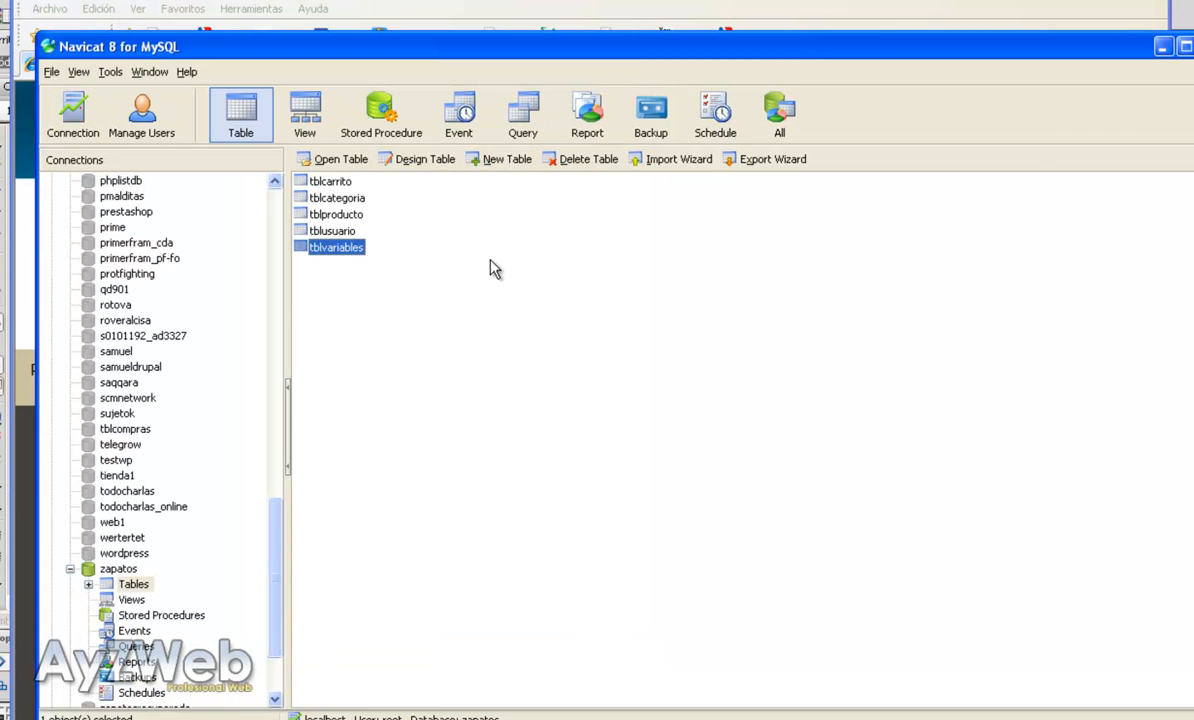
pyautogui.moveTo(496, 224)
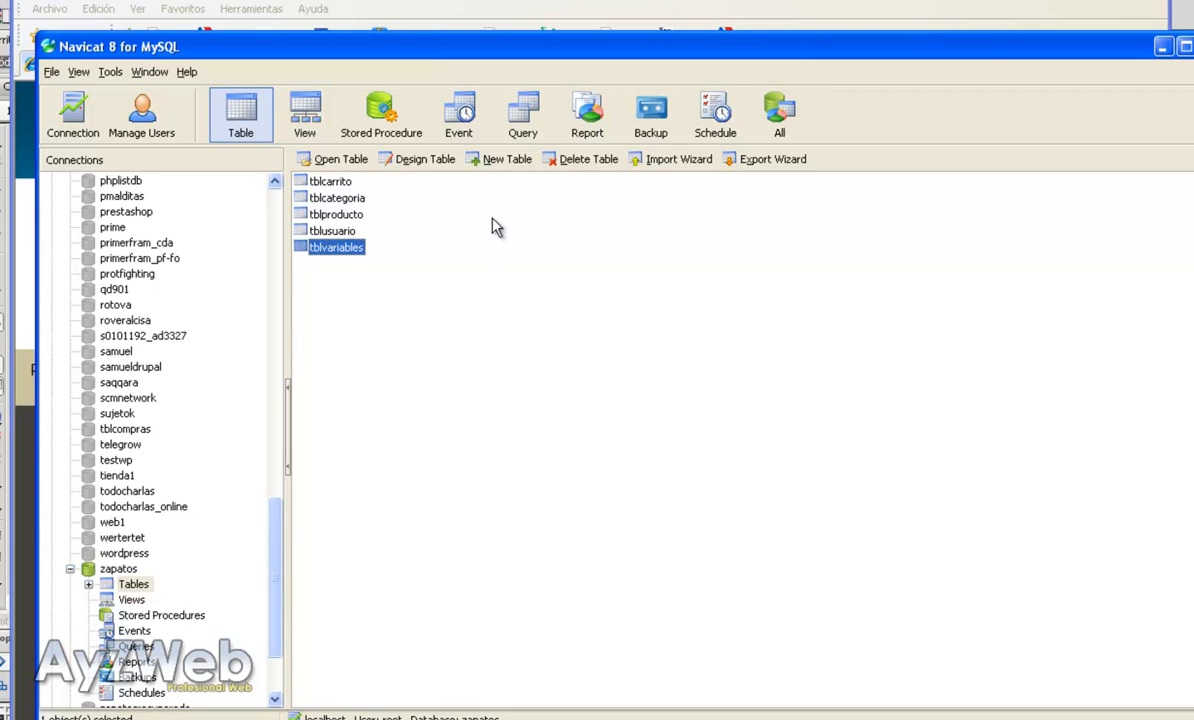
pyautogui.moveTo(436, 224)
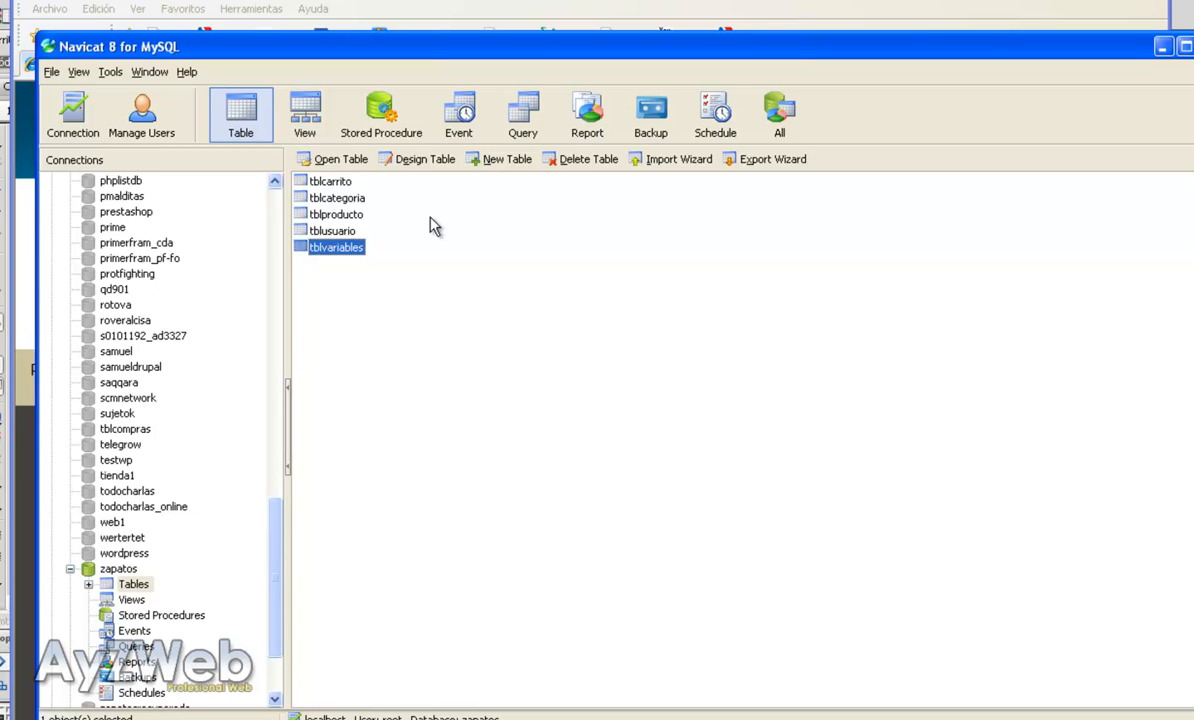
pyautogui.moveTo(420, 218)
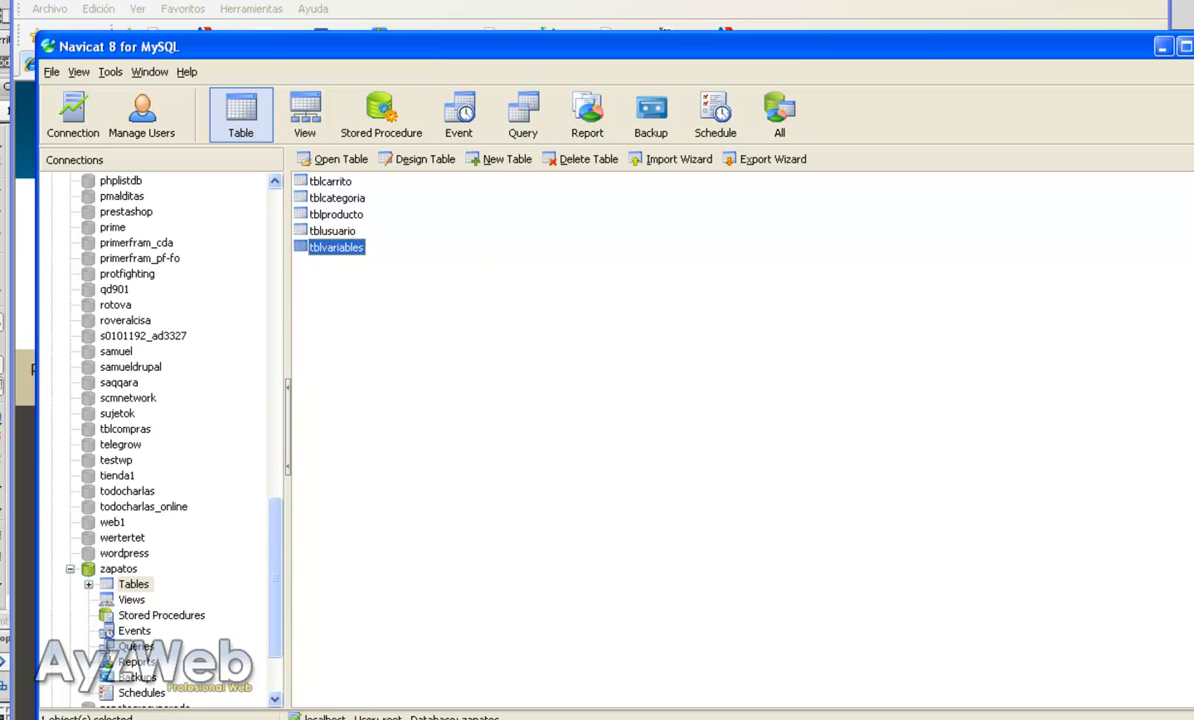
pyautogui.moveTo(352, 292)
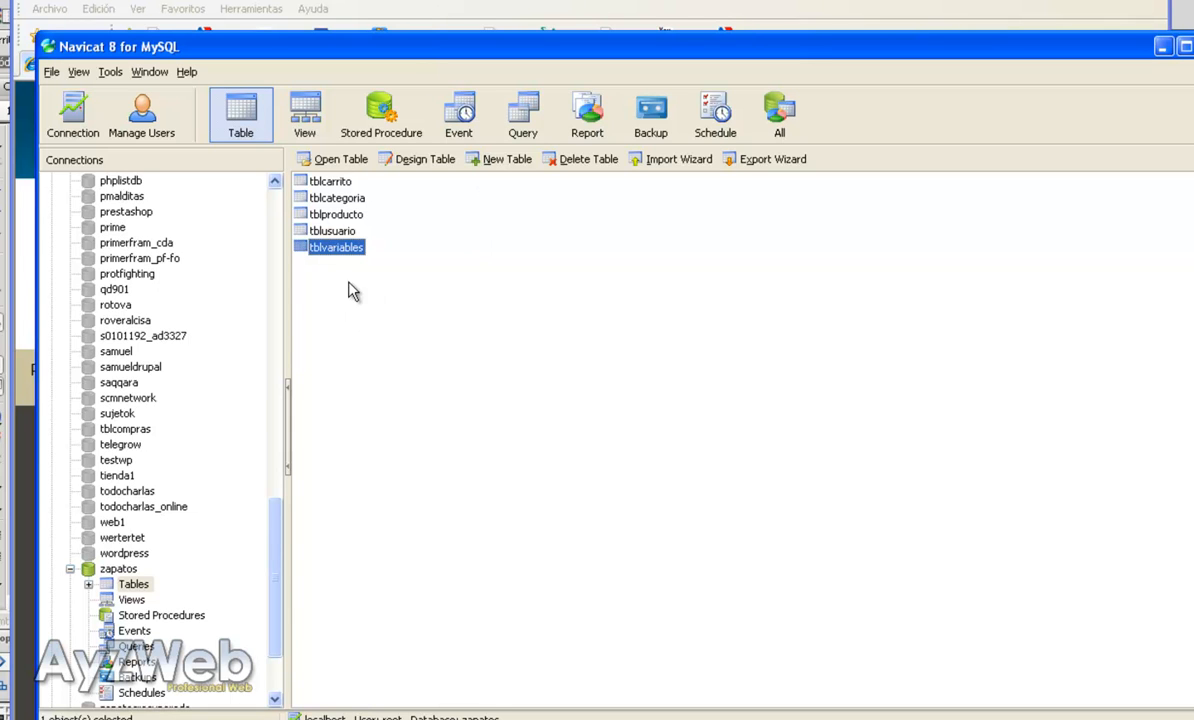
pyautogui.doubleClick(334, 248)
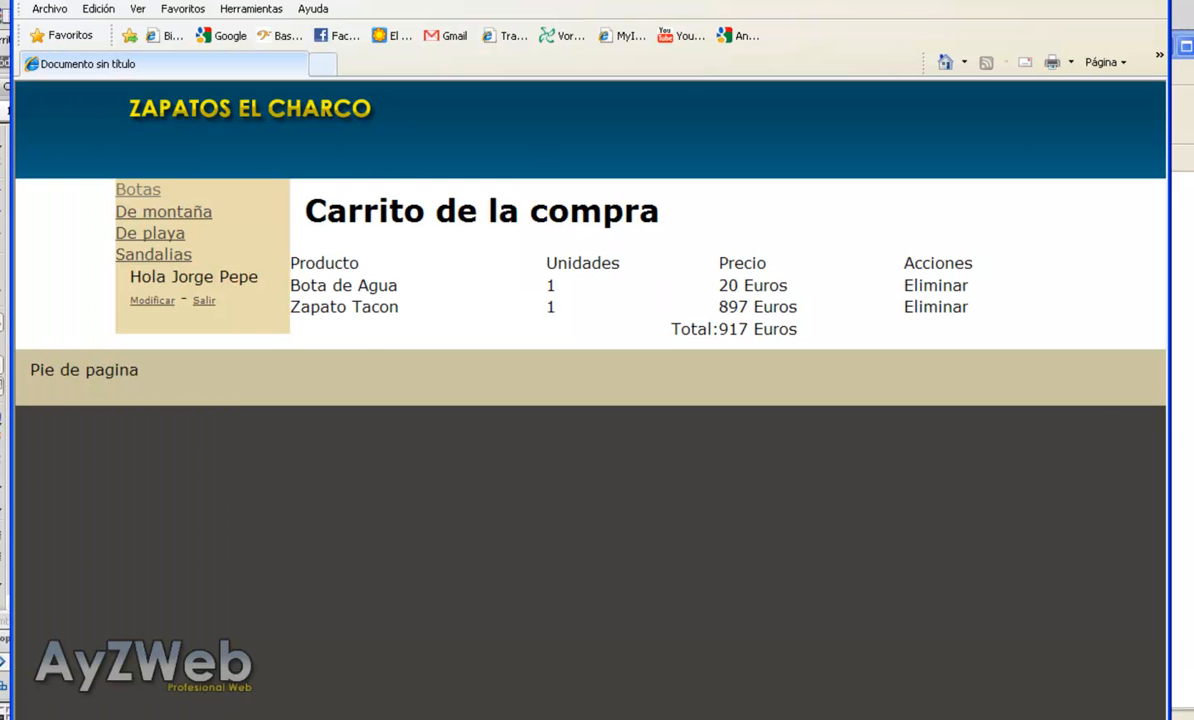
pyautogui.moveTo(376, 304)
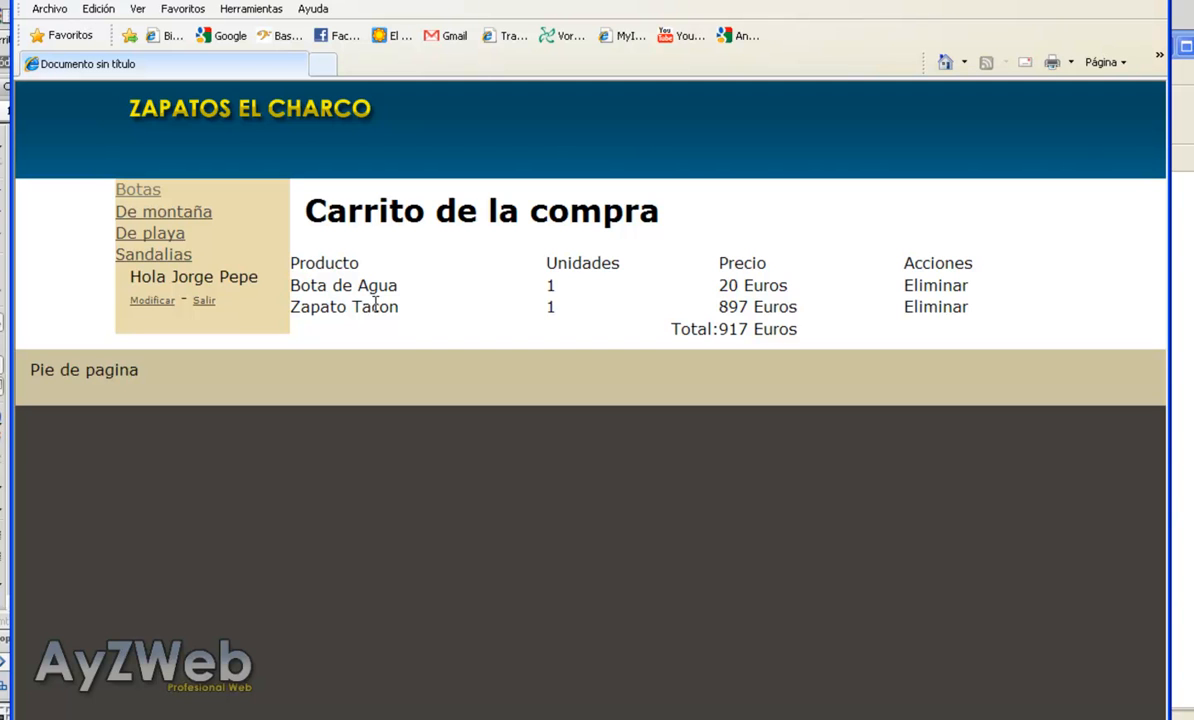
# - Buy Tacon Economico from the catalogue so the cart lists three products totalling 951 Euros
pyautogui.click(130, 188)
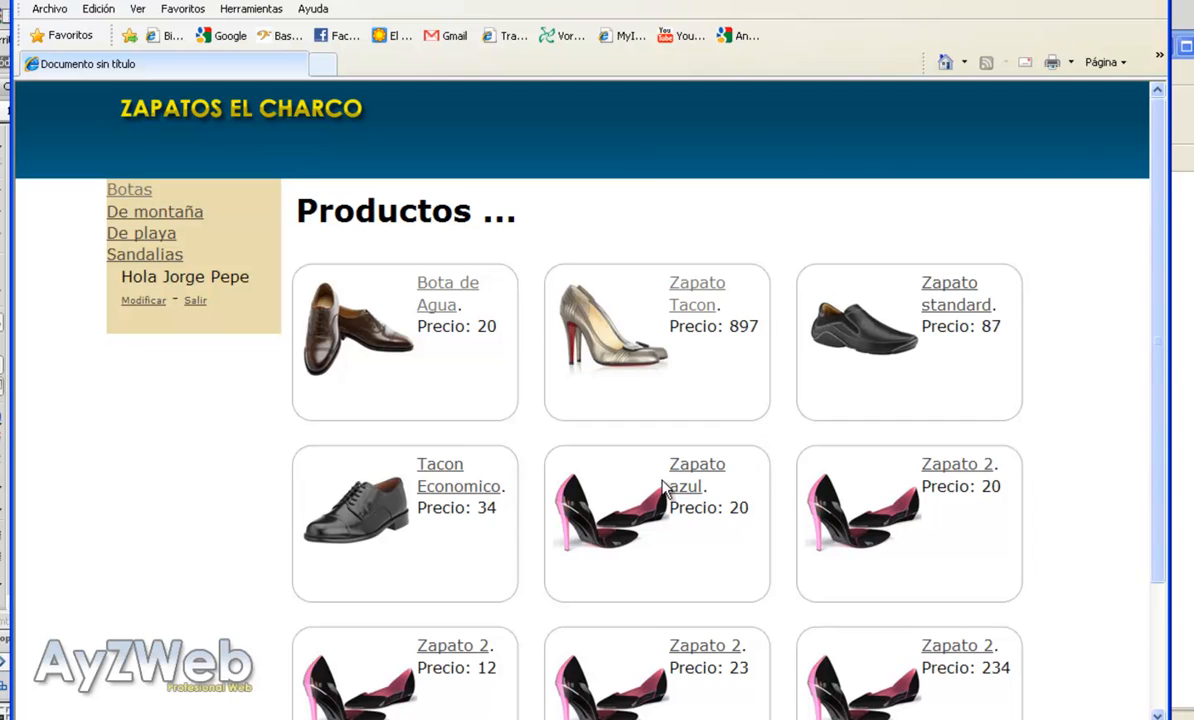
pyautogui.scroll(-3)
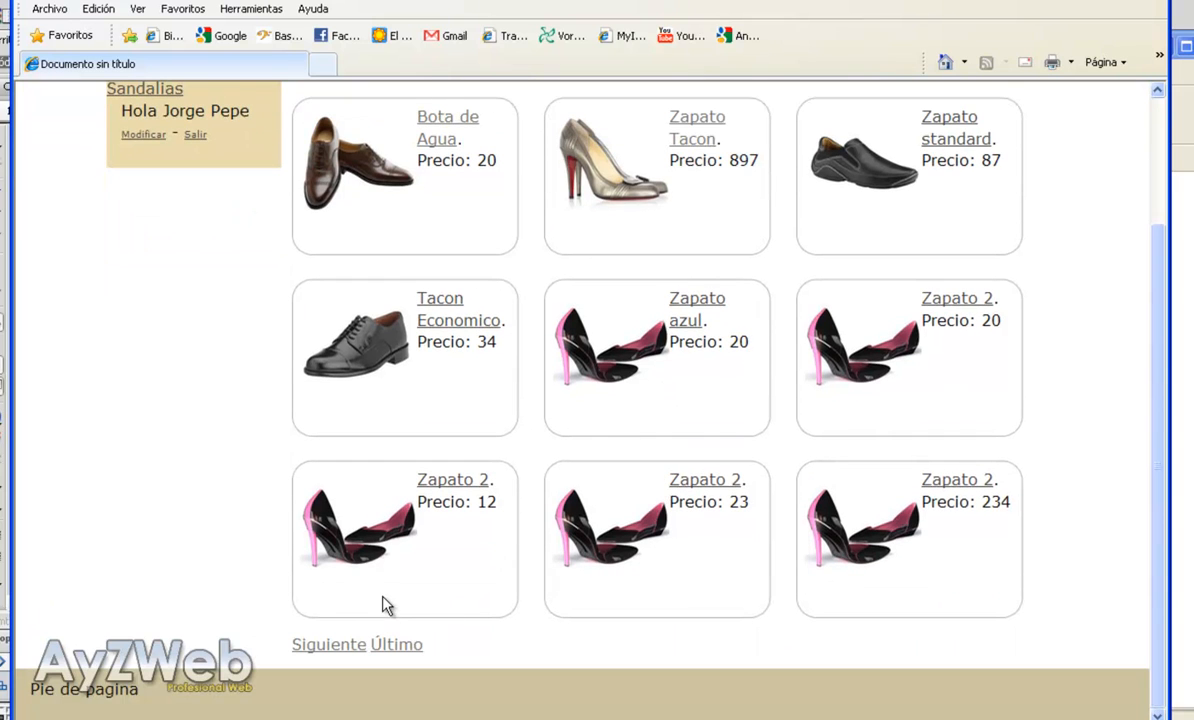
pyautogui.moveTo(538, 570)
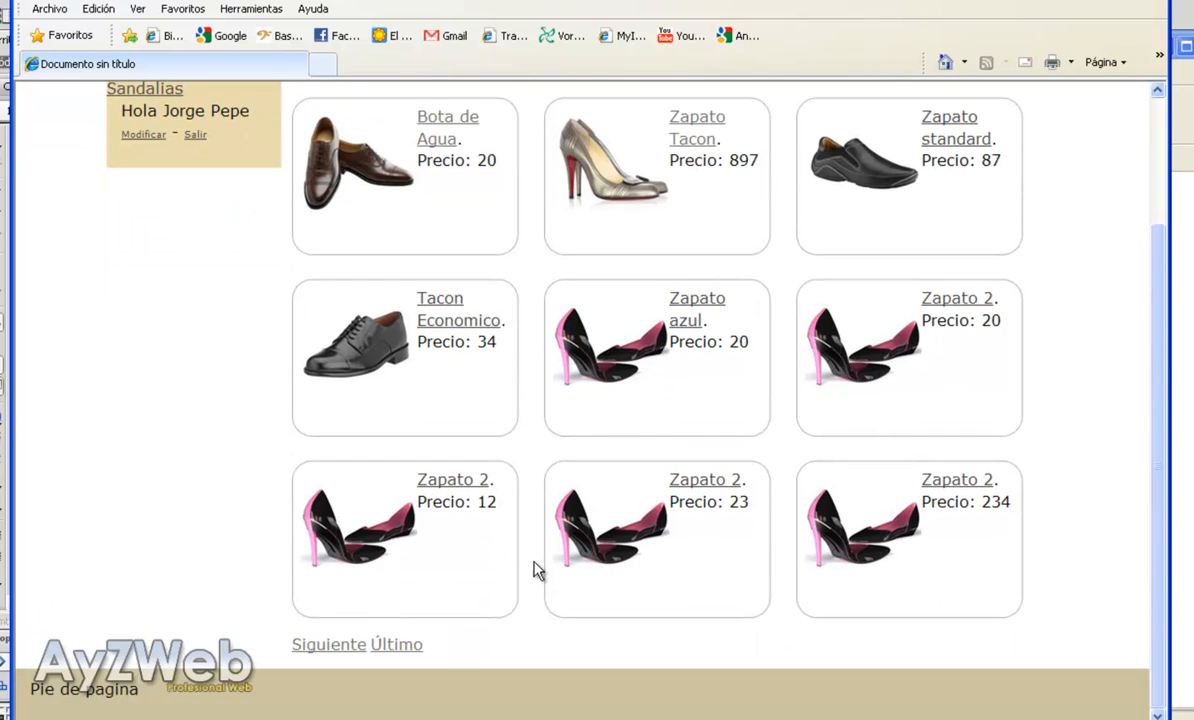
pyautogui.click(460, 308)
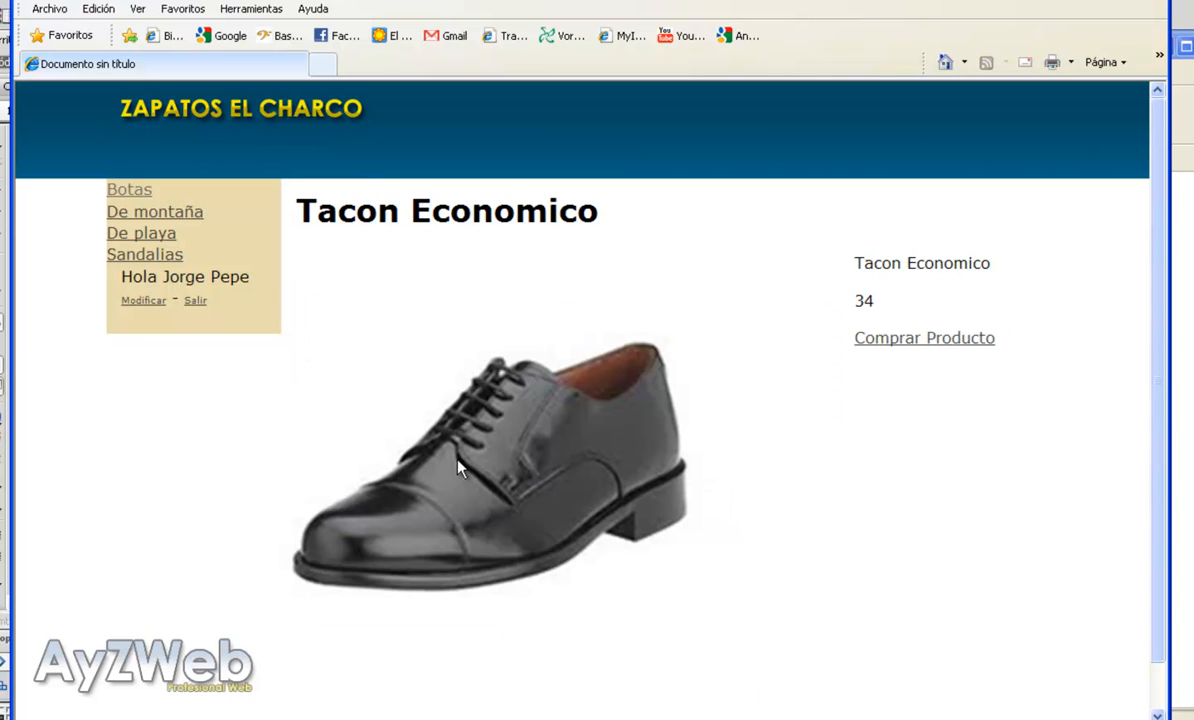
pyautogui.click(924, 336)
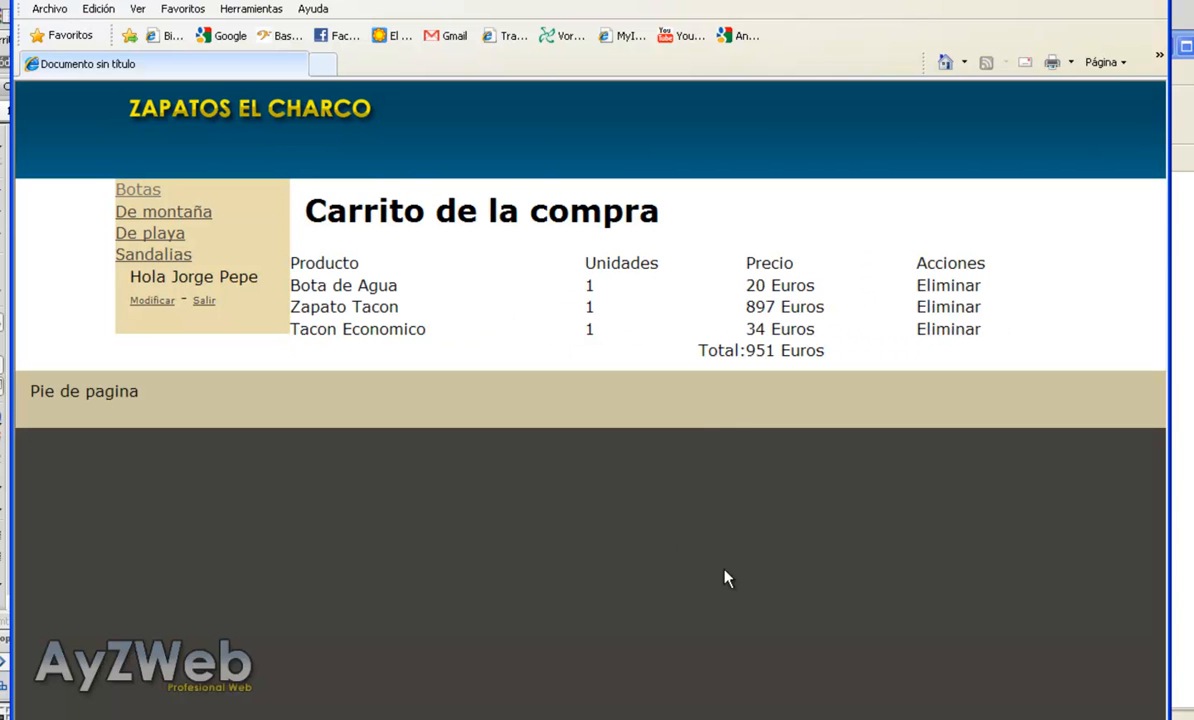
pyautogui.moveTo(612, 292)
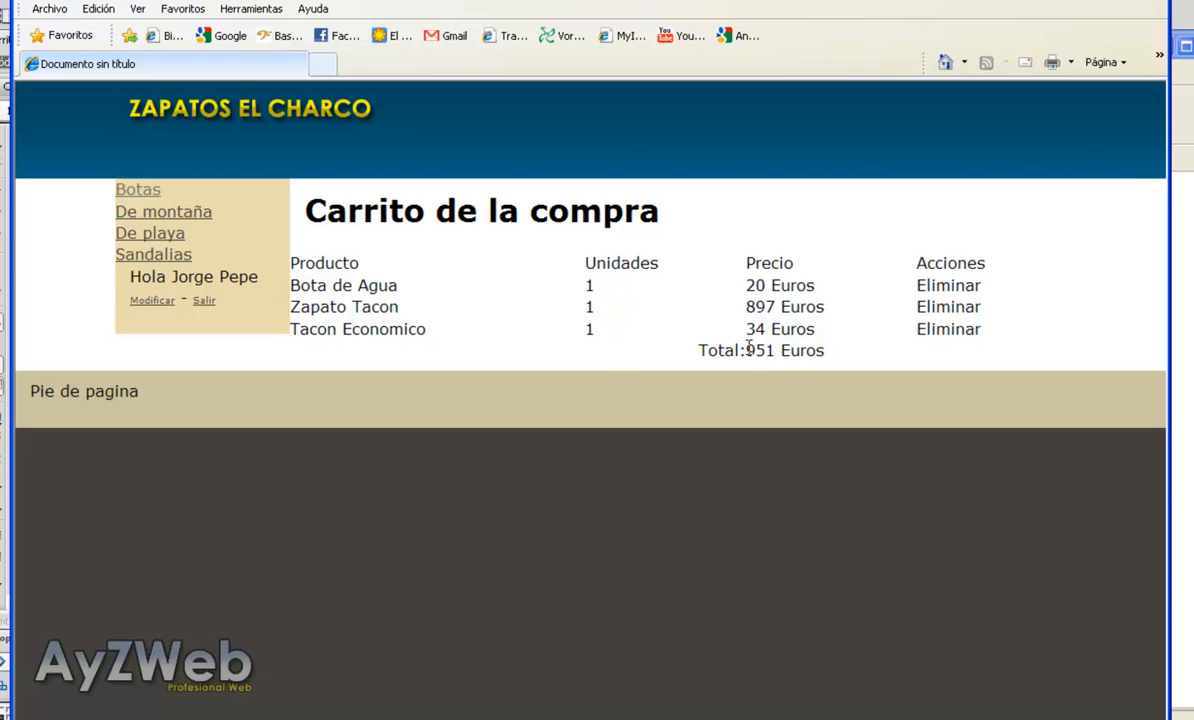
pyautogui.moveTo(788, 350)
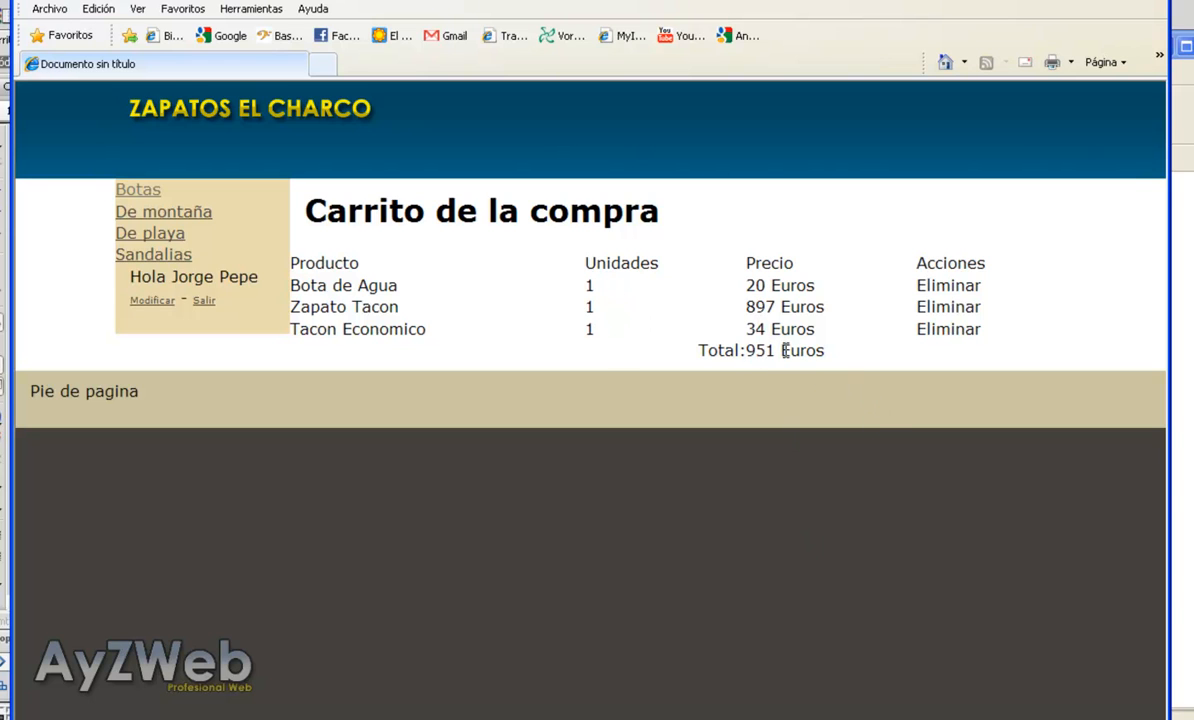
pyautogui.moveTo(700, 364)
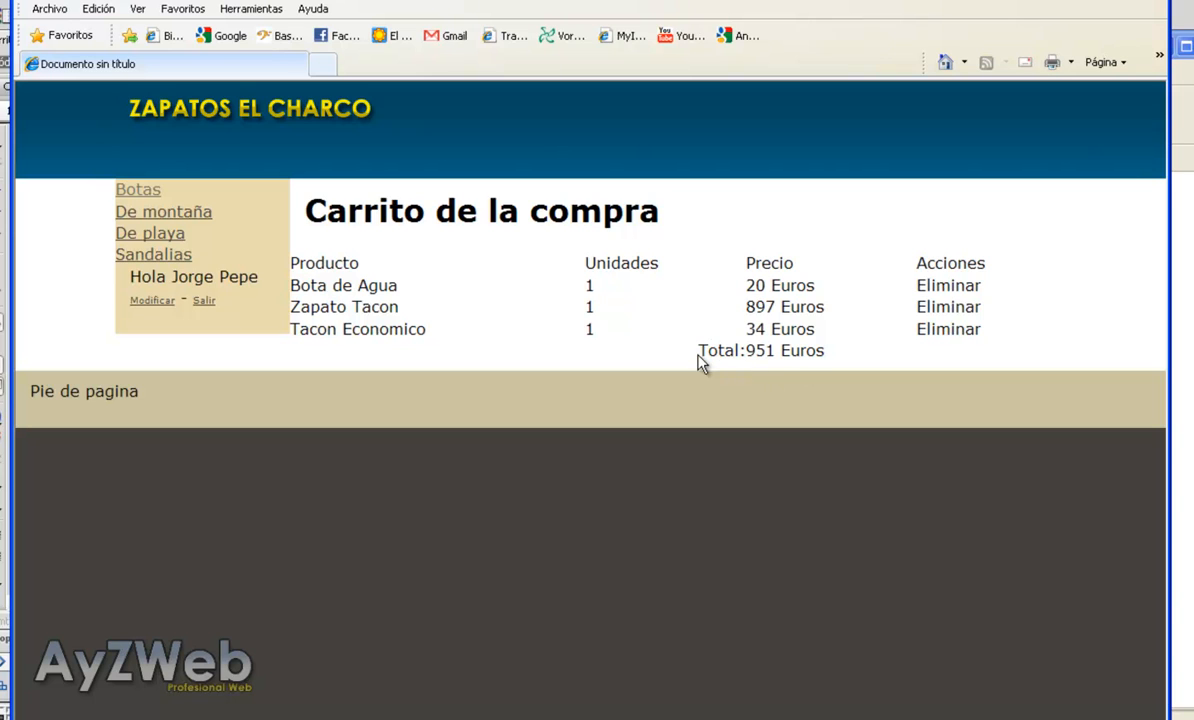
pyautogui.moveTo(714, 358)
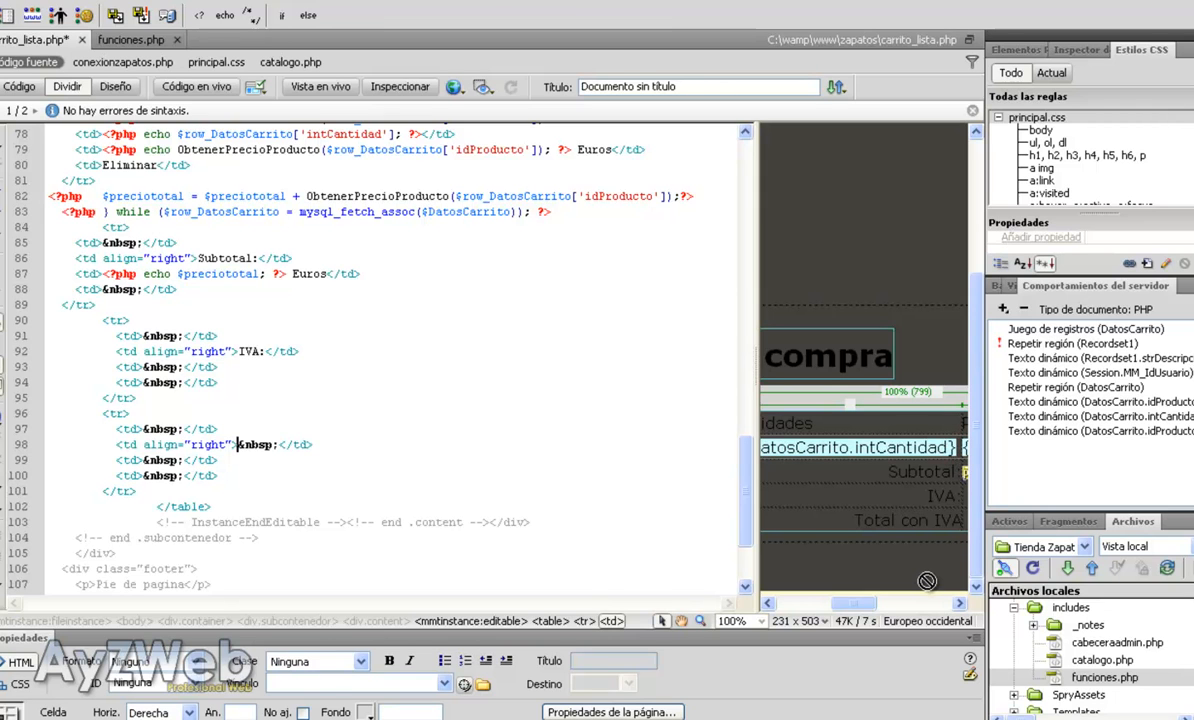
# - Label the new cart rows IVA: and Total con IVA: below the Subtotal row
pyautogui.write('Total con IVA:')
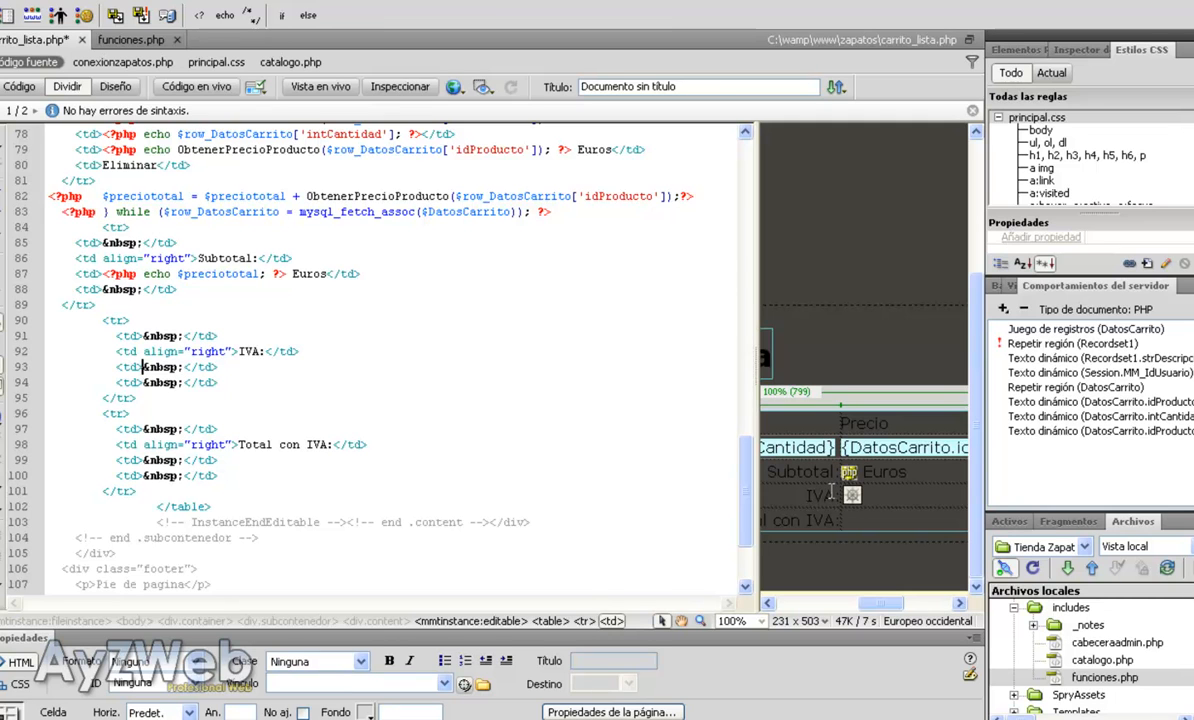
pyautogui.moveTo(132, 40)
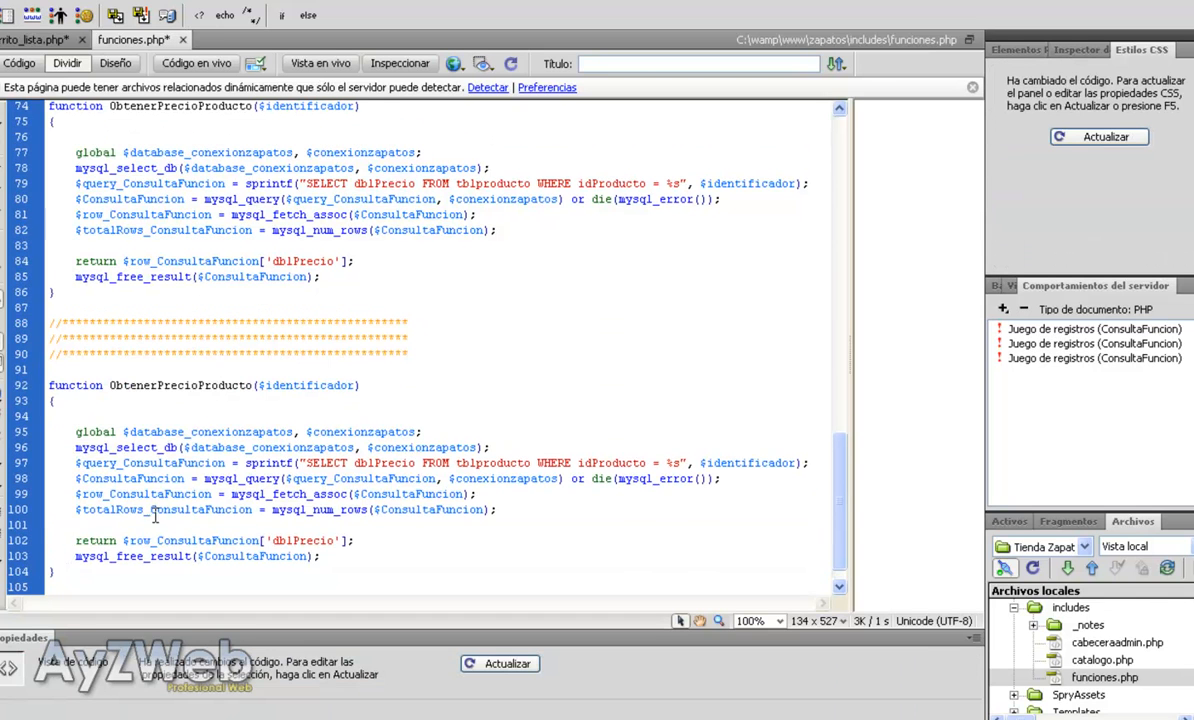
# - Rename the copied function ObtenerIVA and remove its $identificador parameter
pyautogui.doubleClick(204, 384)
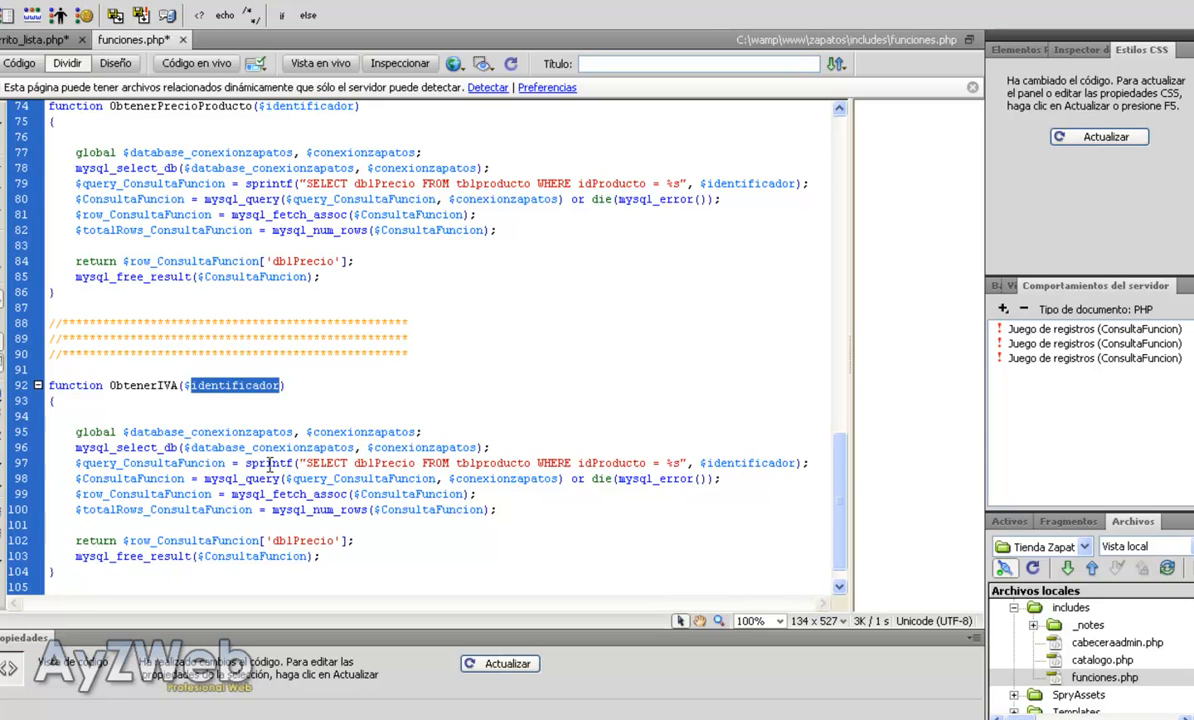
pyautogui.press('Delete')
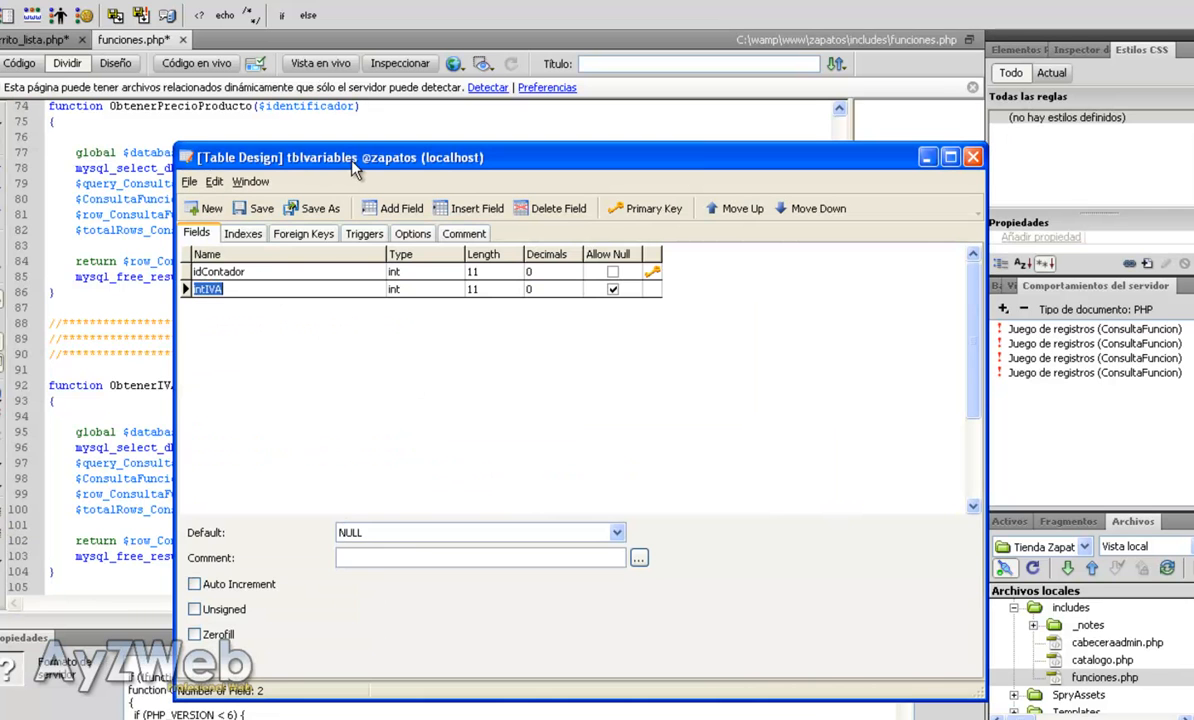
# - Make the ObtenerIVA query select intIVA from tblvariables where idContador = 1
pyautogui.click(972, 156)
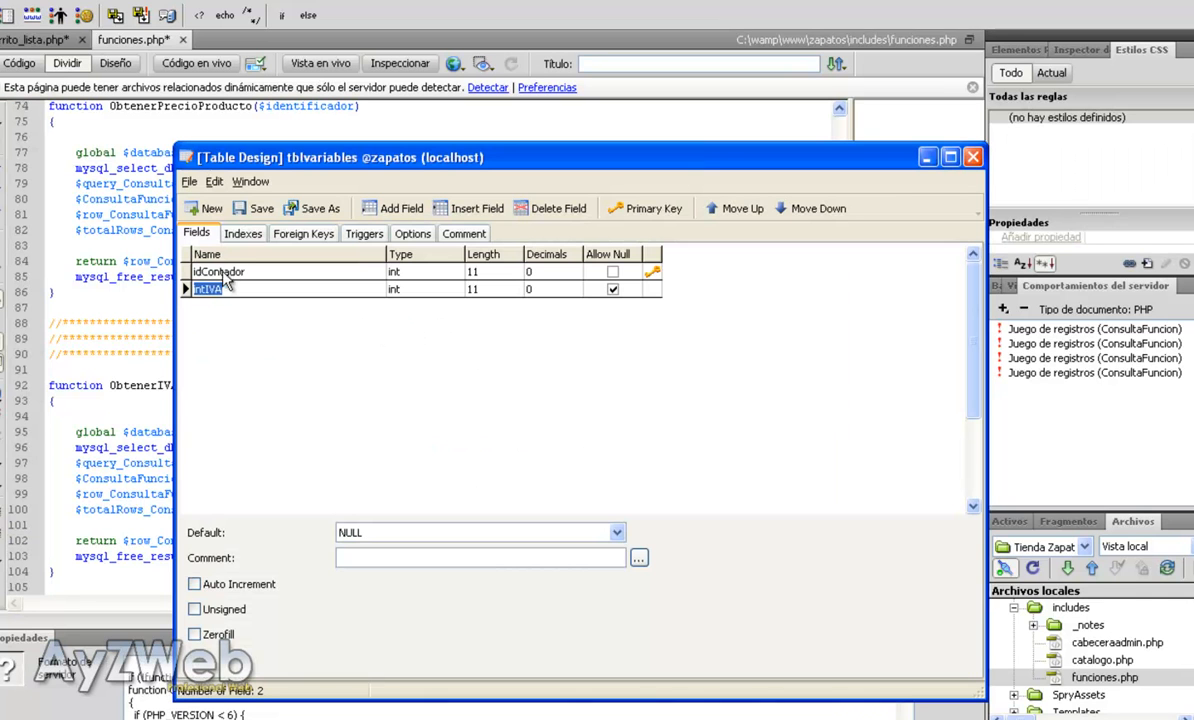
pyautogui.click(970, 156)
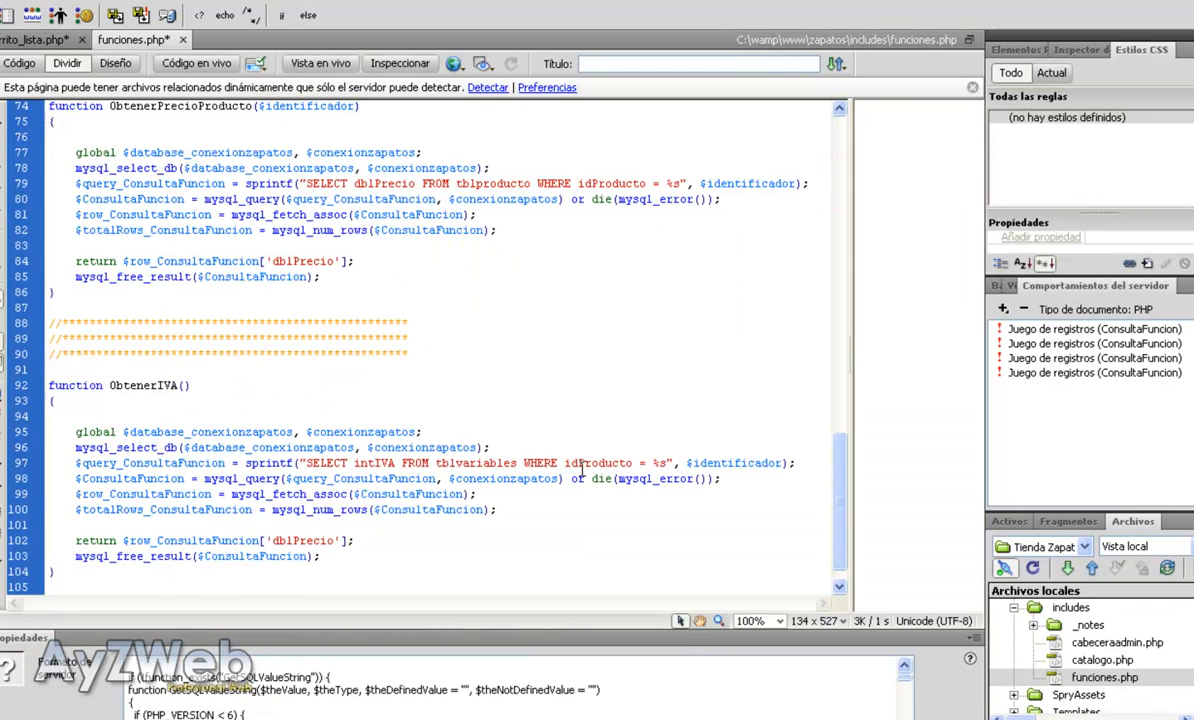
pyautogui.doubleClick(604, 464)
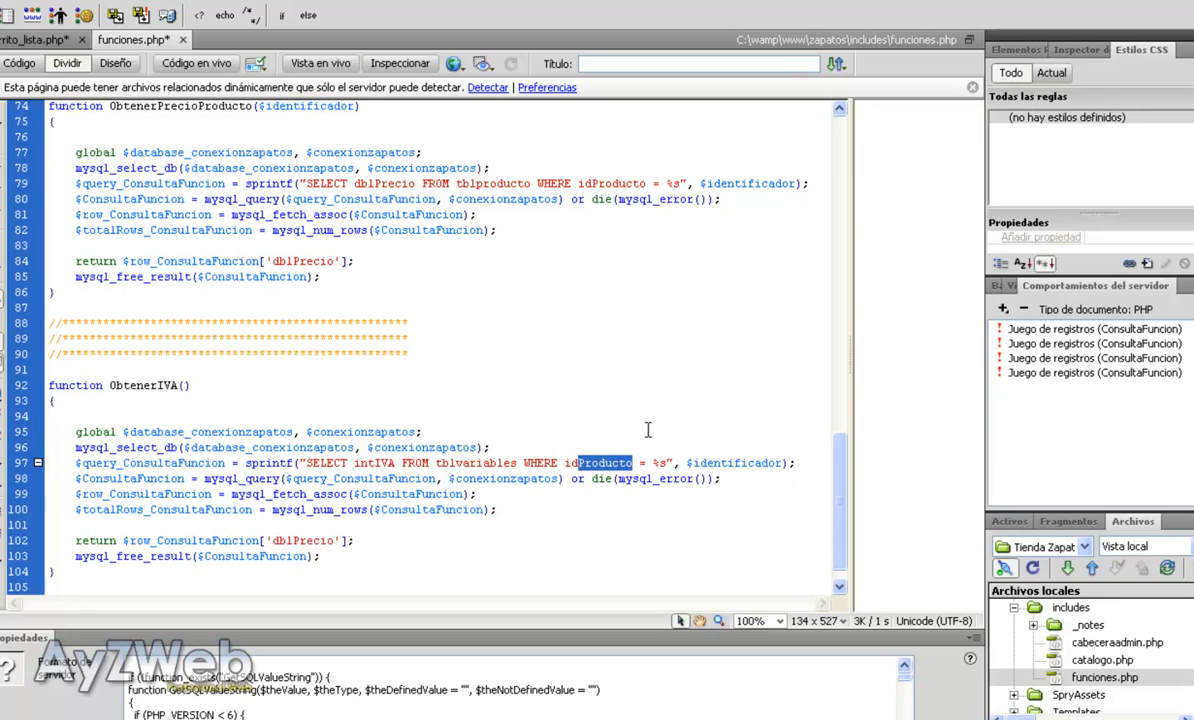
pyautogui.write('Contador')
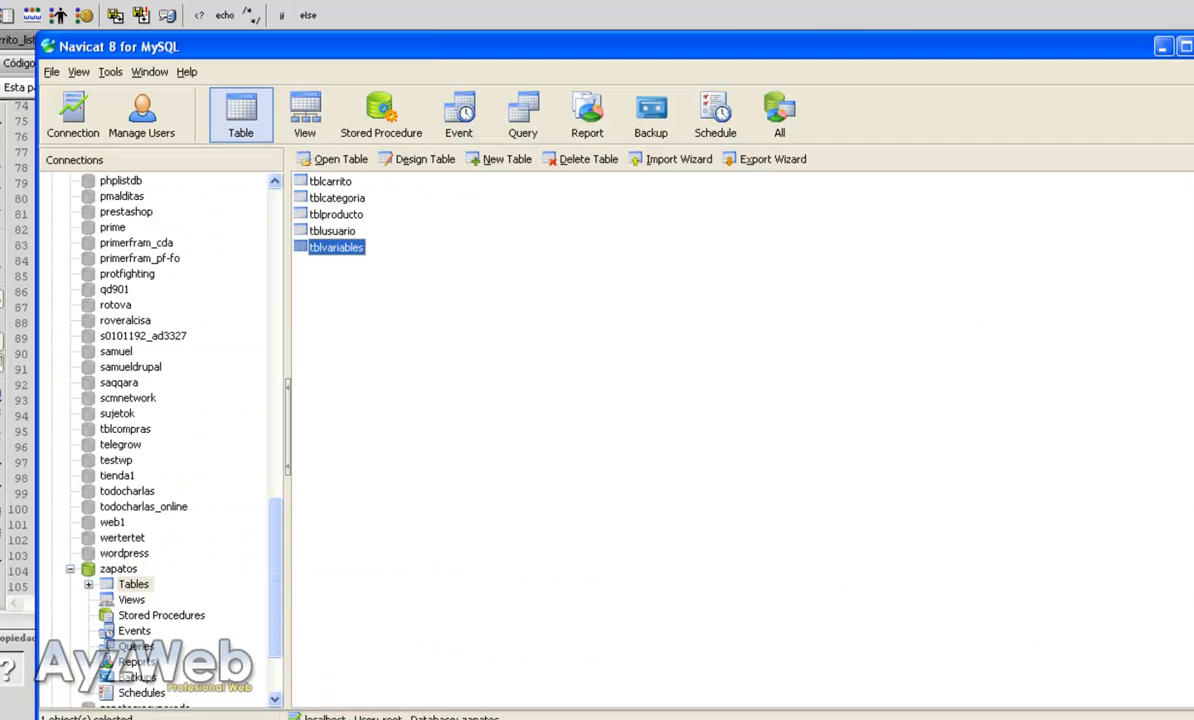
# - Check the tblvariables design and stored values in Navicat to confirm the field names
pyautogui.doubleClick(334, 248)
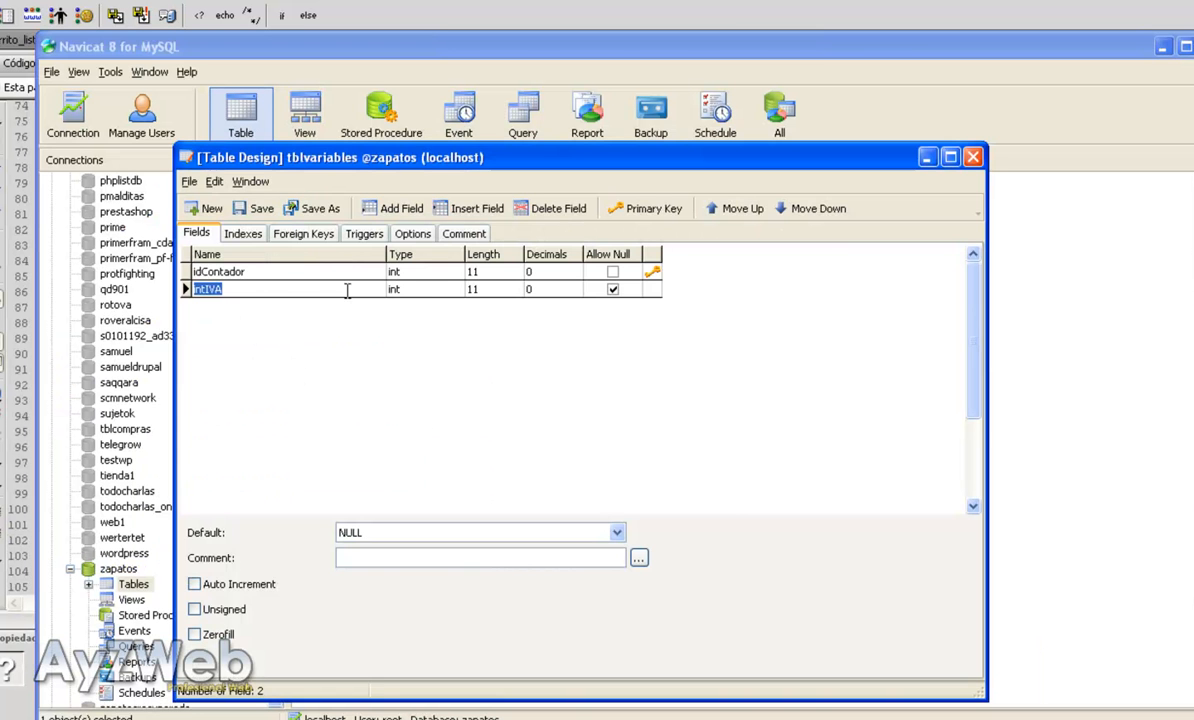
pyautogui.click(972, 156)
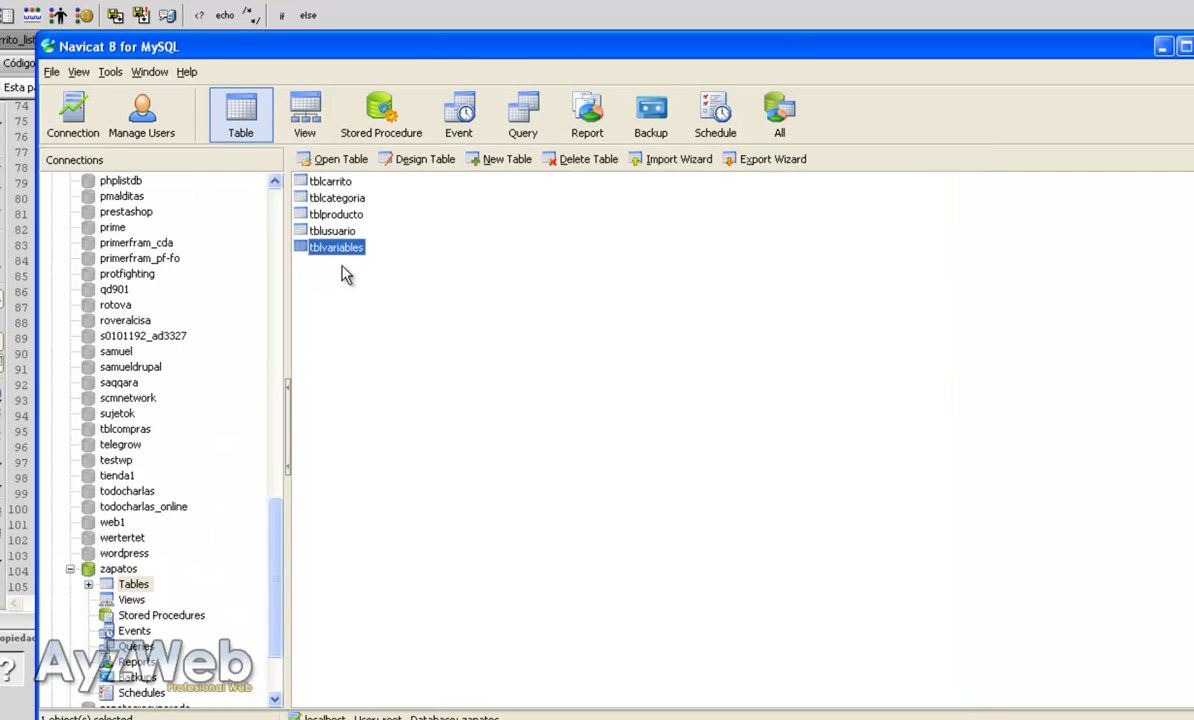
pyautogui.doubleClick(334, 248)
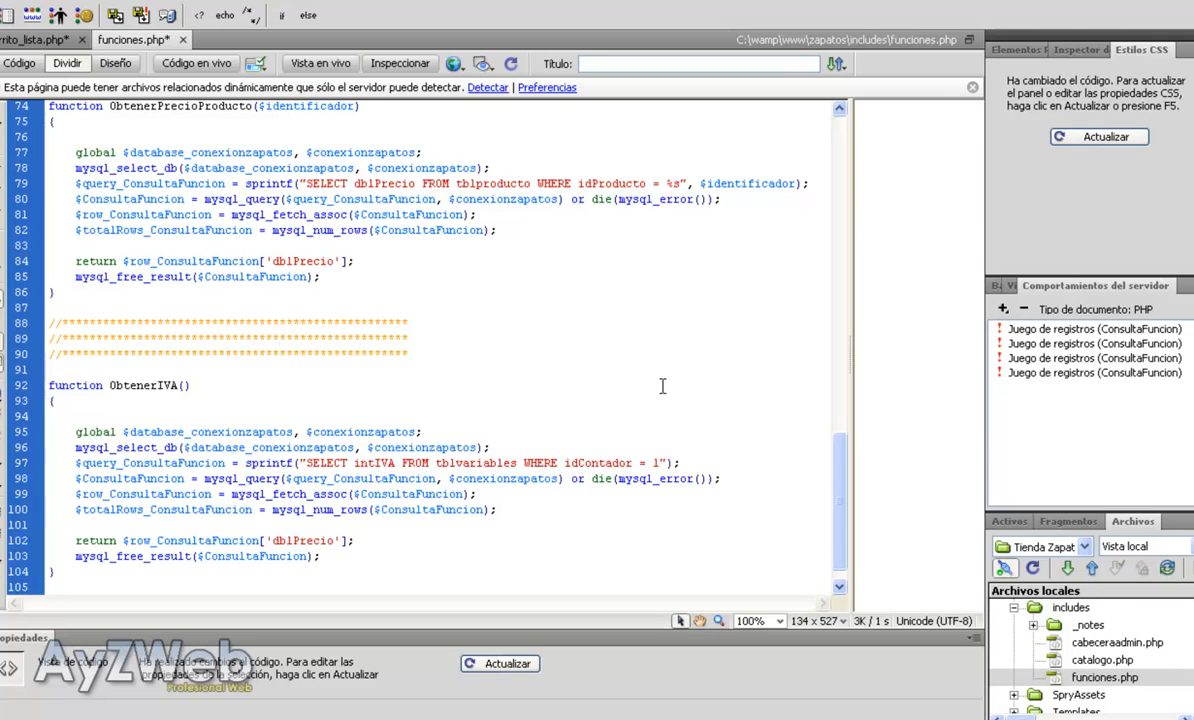
# - Change ObtenerIVA's returned column to 'intIVA', copy the function name and return to carrito_lista.php
pyautogui.click(292, 462)
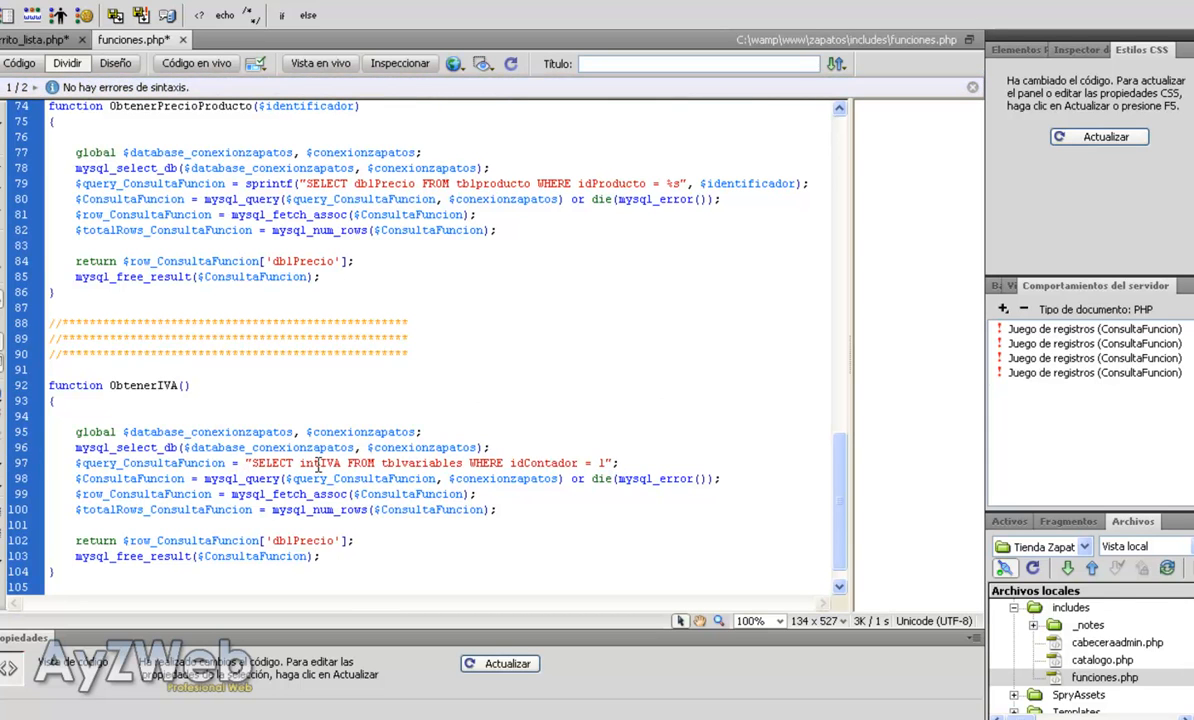
pyautogui.write('intIVA')
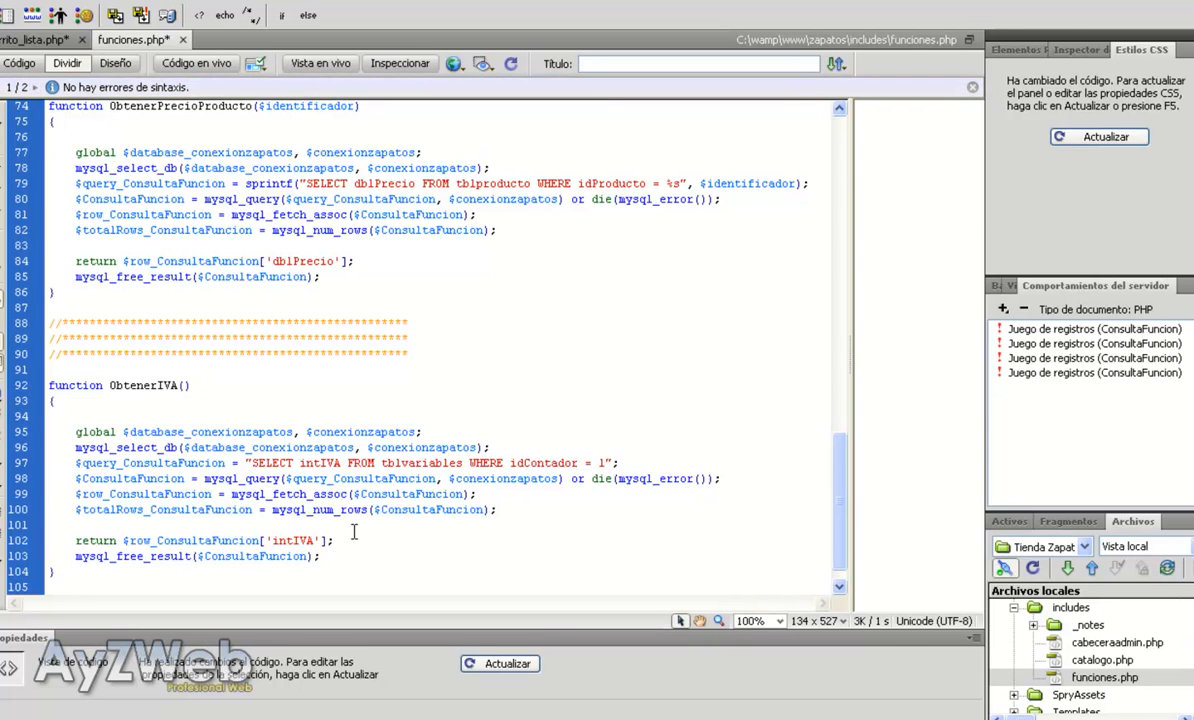
pyautogui.click(36, 40)
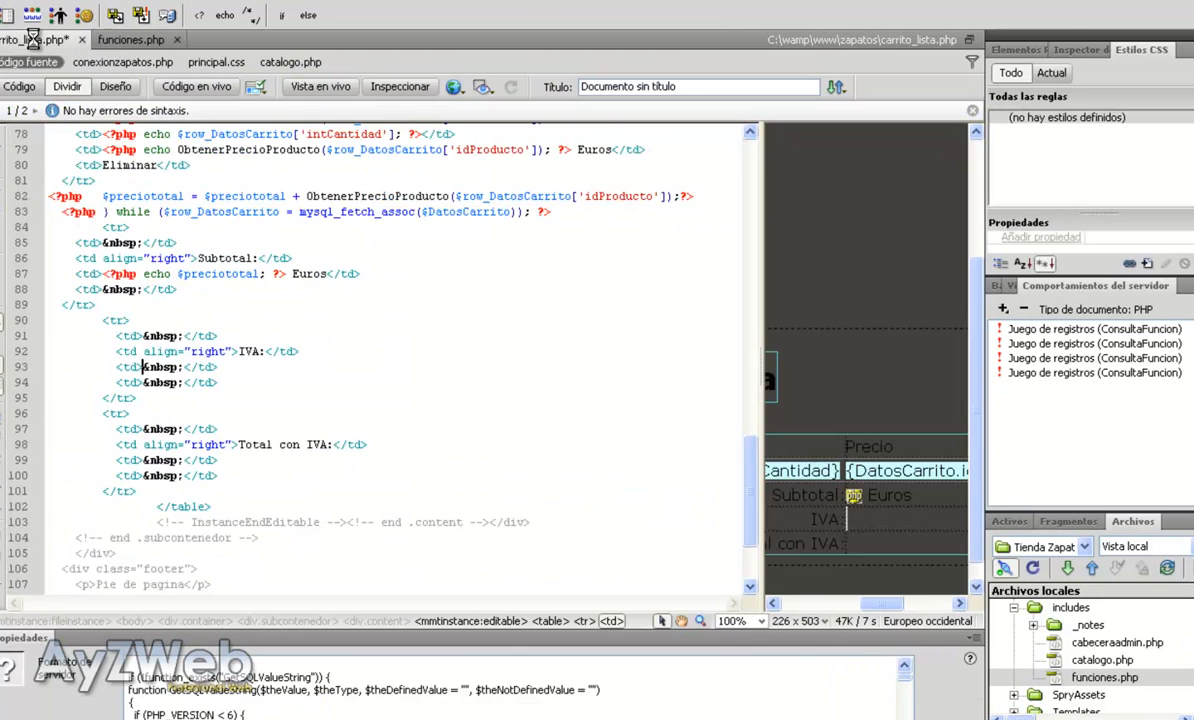
pyautogui.click(128, 40)
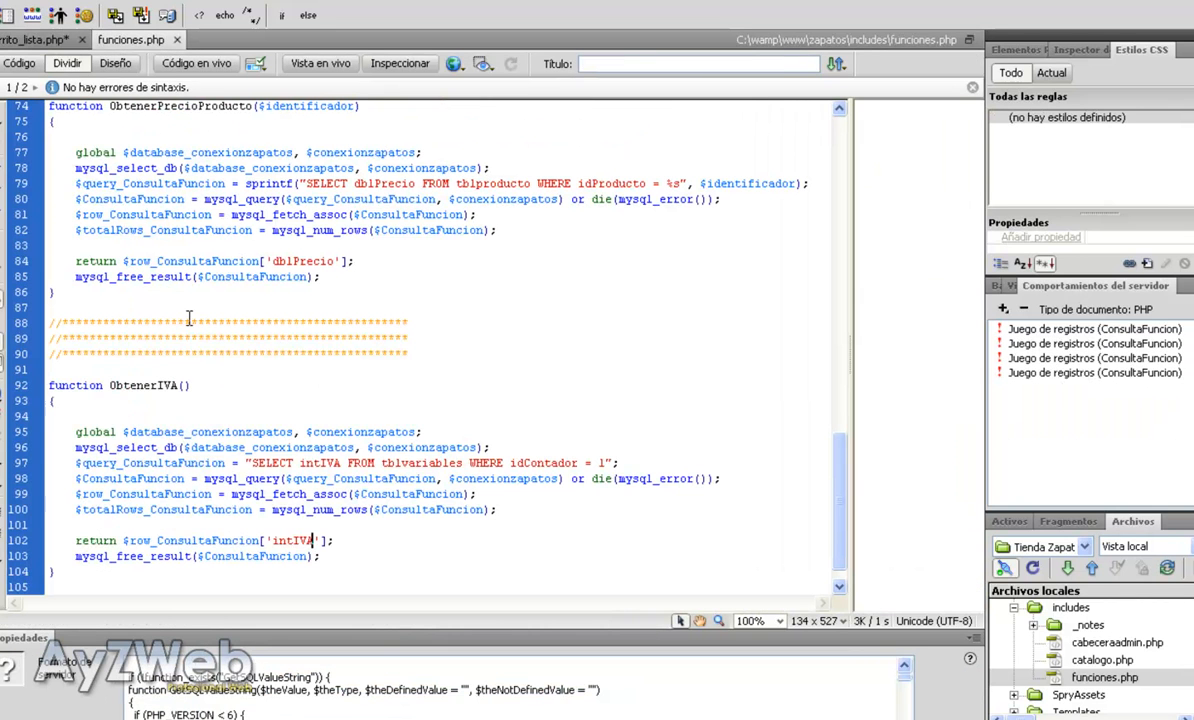
pyautogui.doubleClick(144, 384)
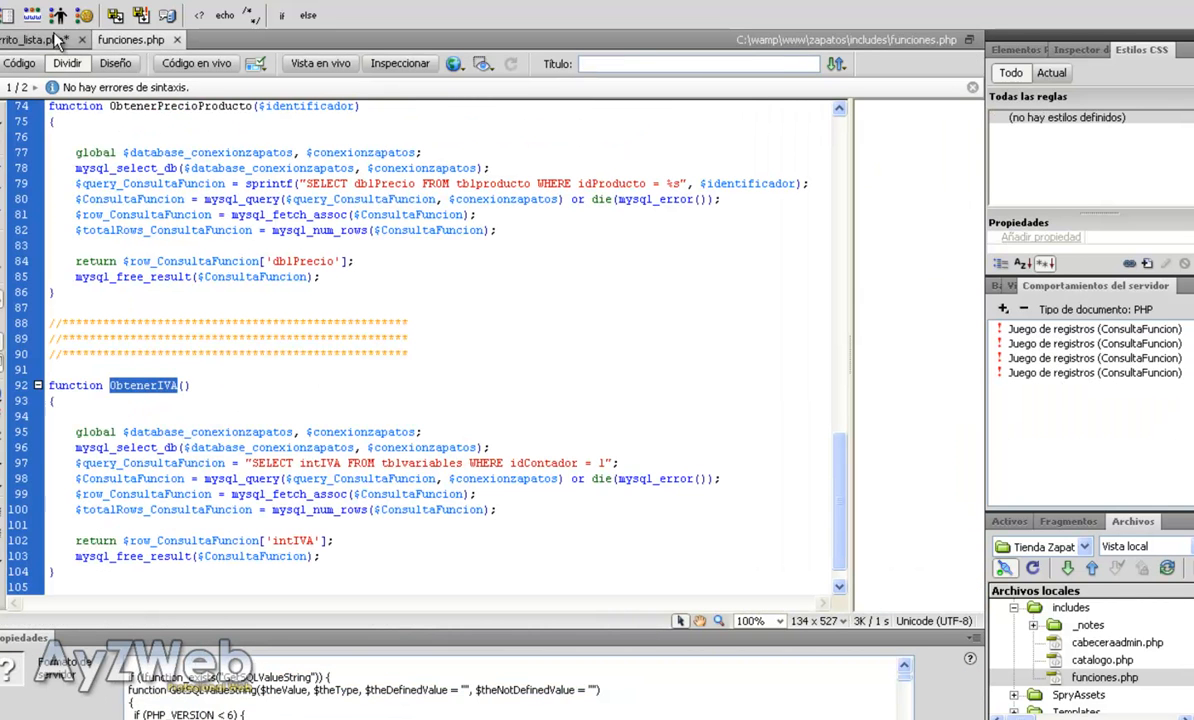
pyautogui.click(40, 40)
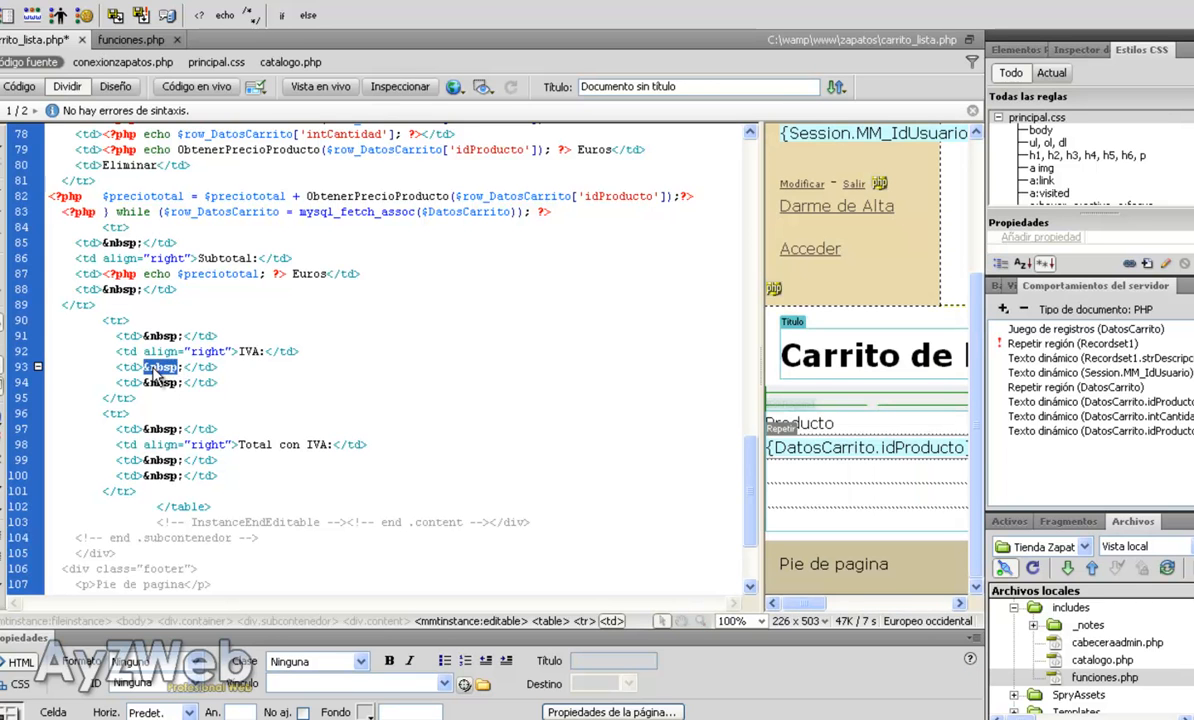
# - Replace the &nbsp; in the IVA row's value cell with ObtenerIVA
pyautogui.write('ObtenerIVA')
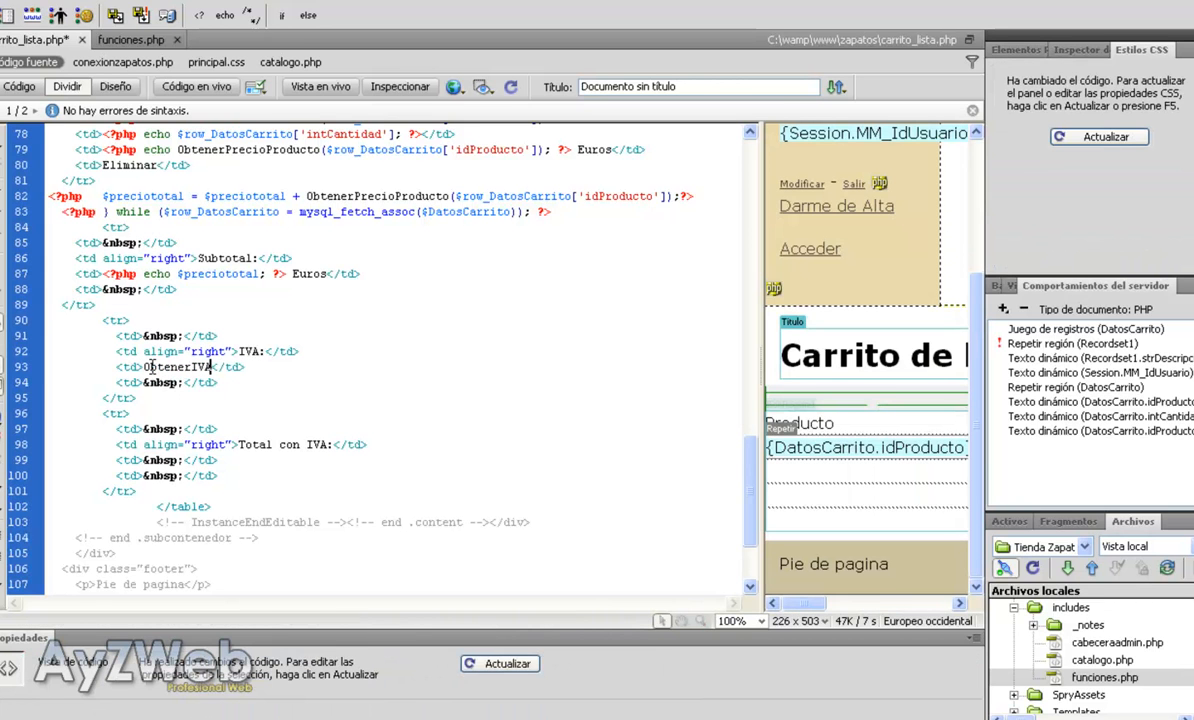
pyautogui.doubleClick(180, 368)
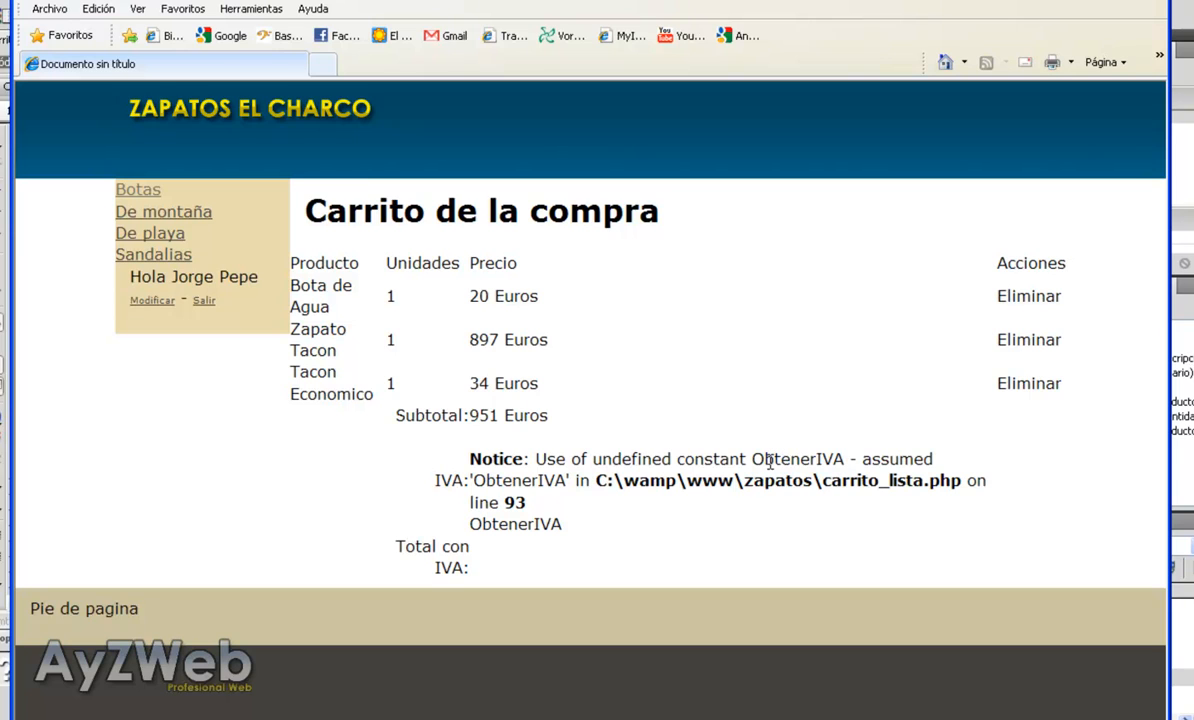
pyautogui.moveTo(508, 524)
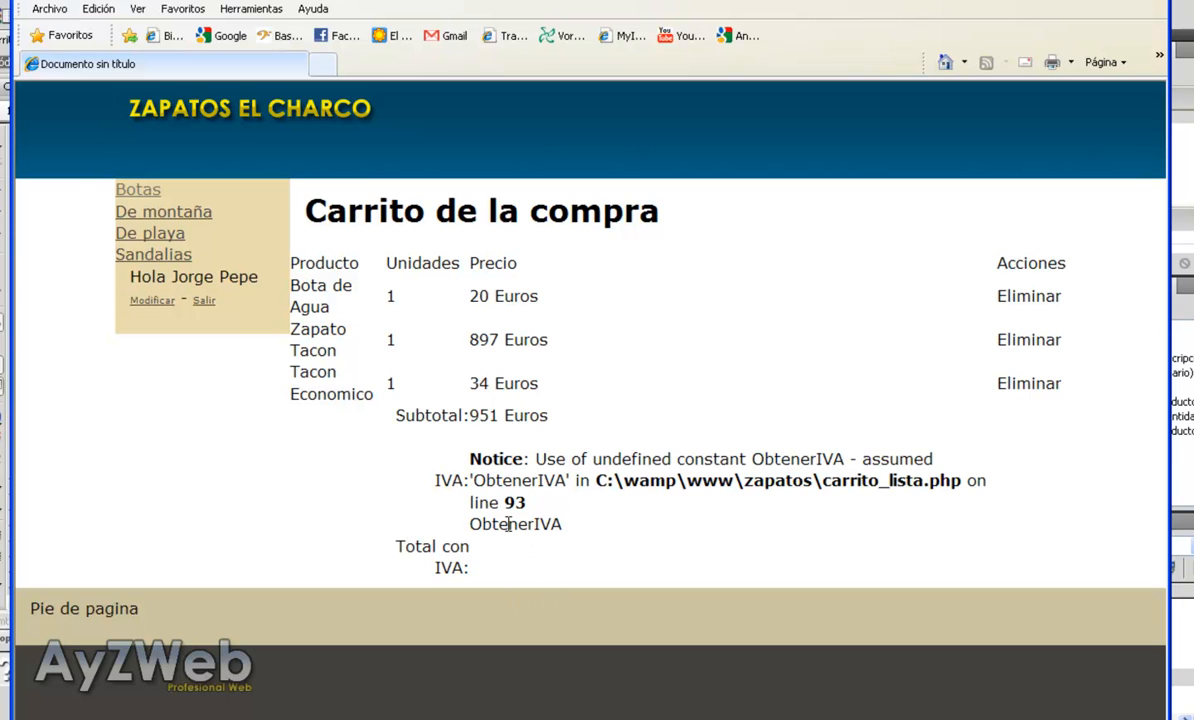
# - Wrap the cell as <?php echo ObtenerIVA(); ?>% and reload IE so it shows IVA: 18%
pyautogui.doubleClick(520, 480)
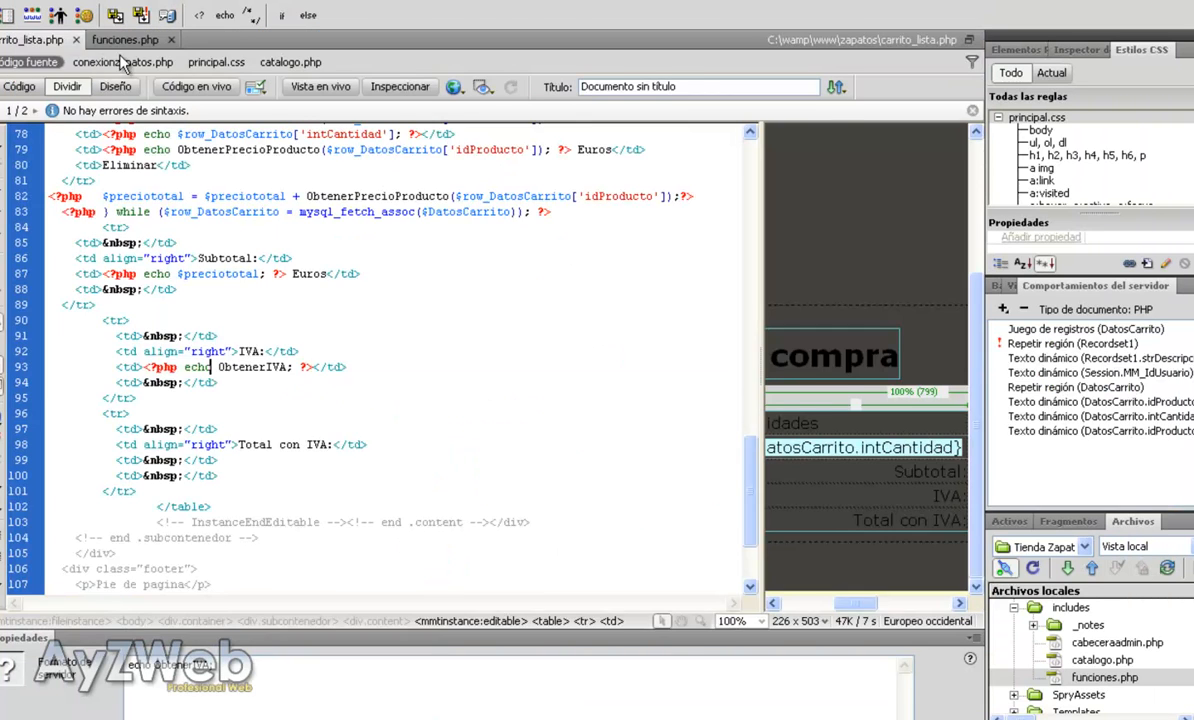
pyautogui.click(124, 40)
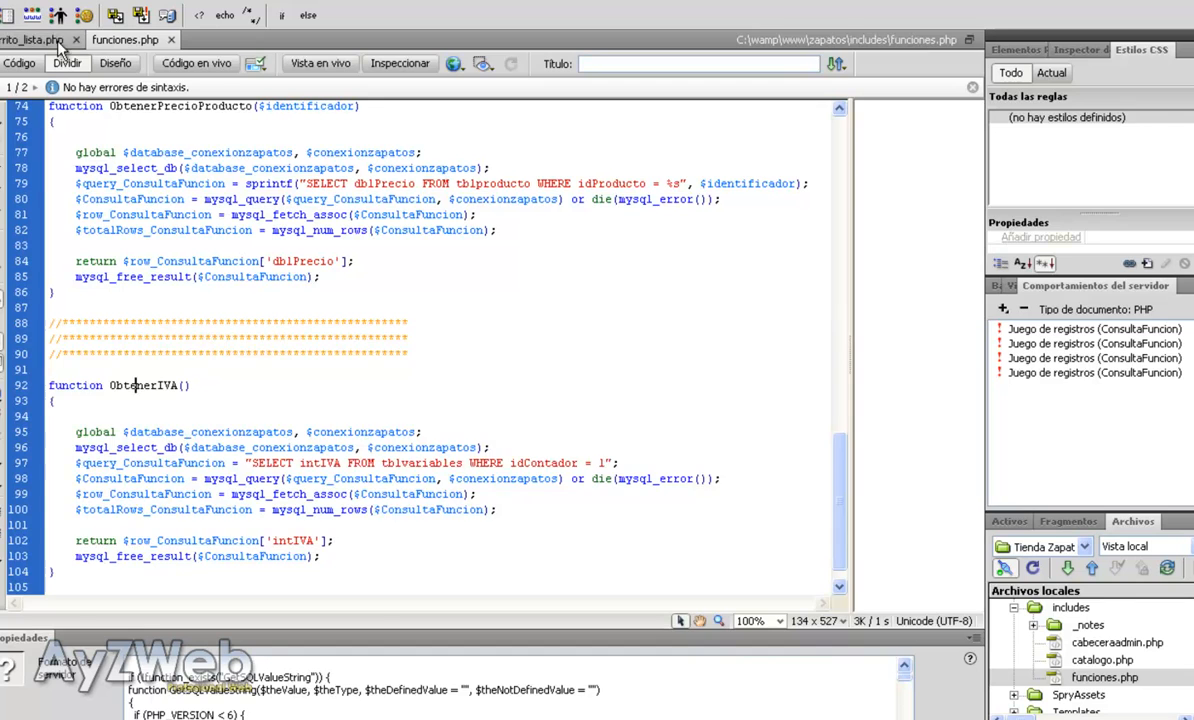
pyautogui.click(36, 40)
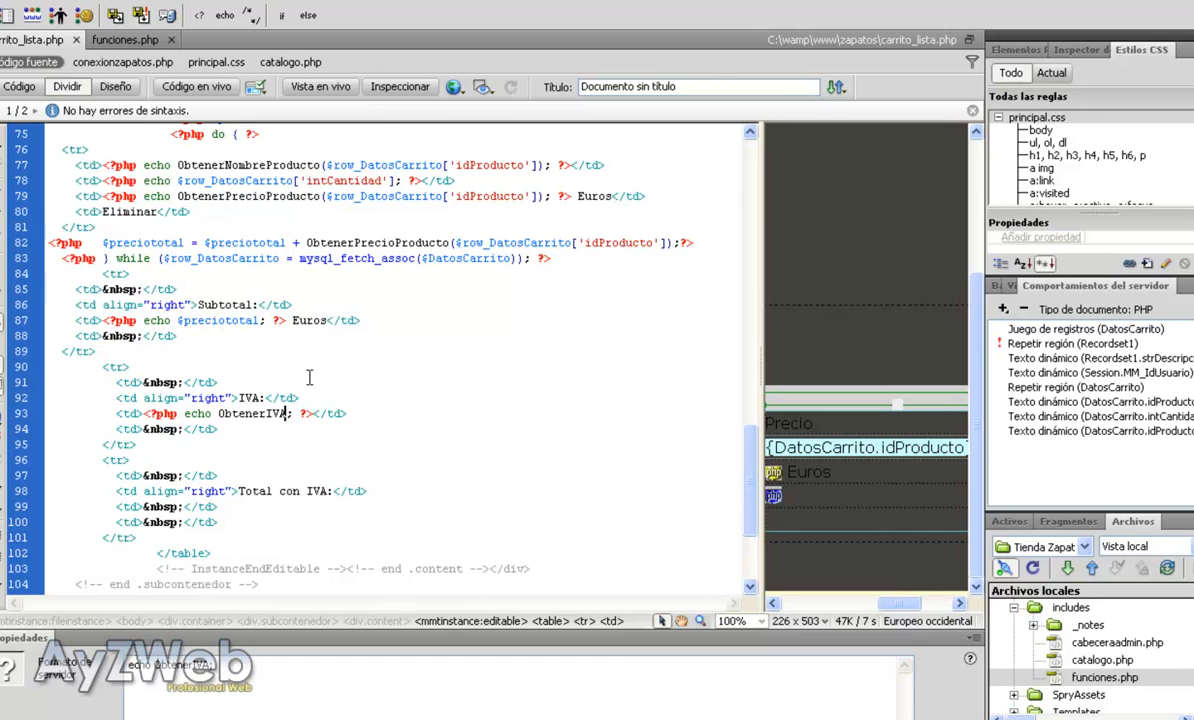
pyautogui.write('()')
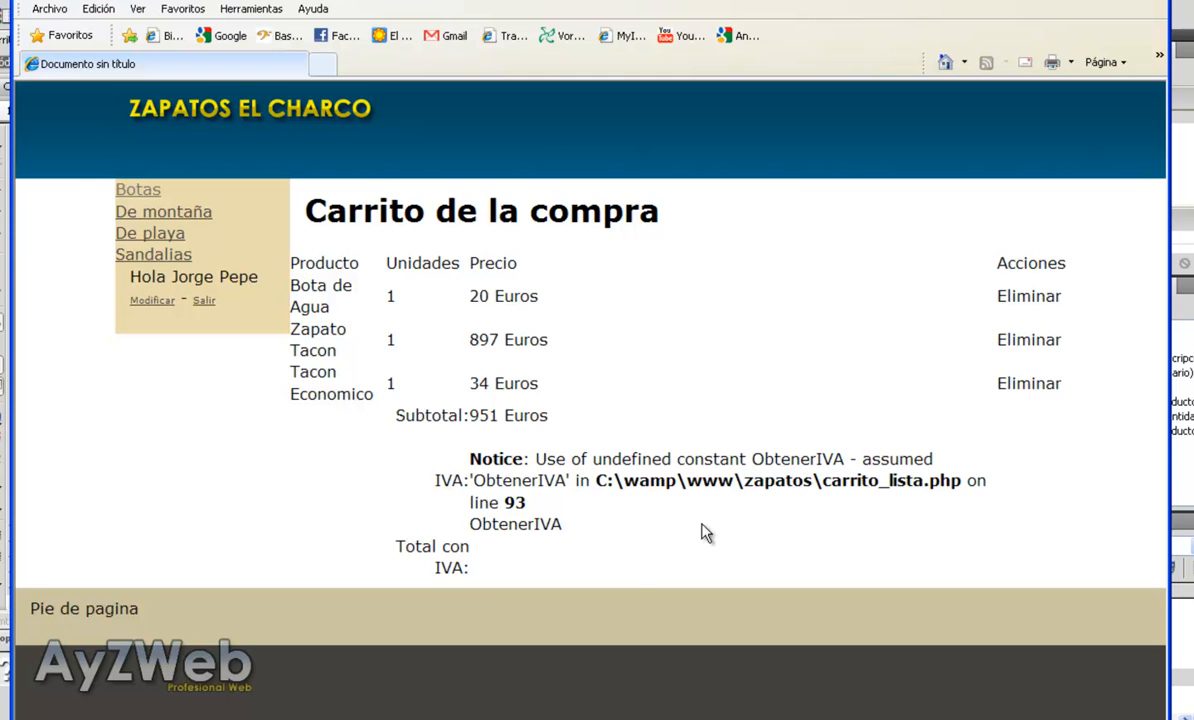
pyautogui.doubleClick(518, 480)
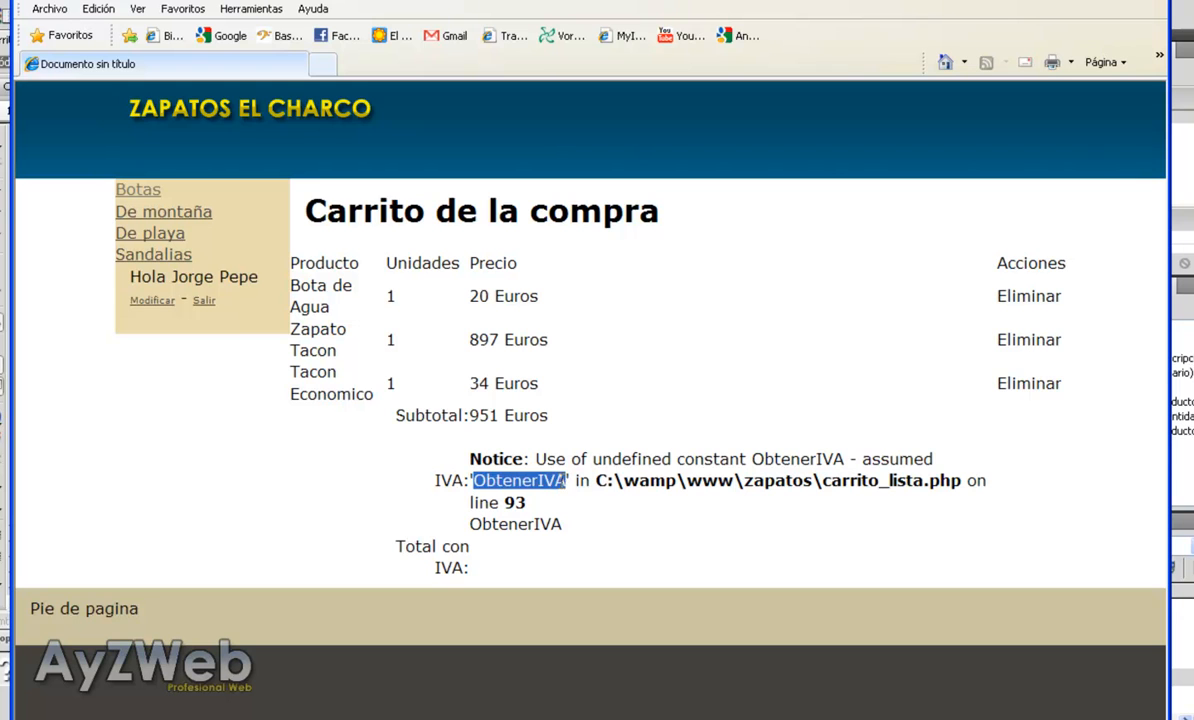
pyautogui.click(580, 524)
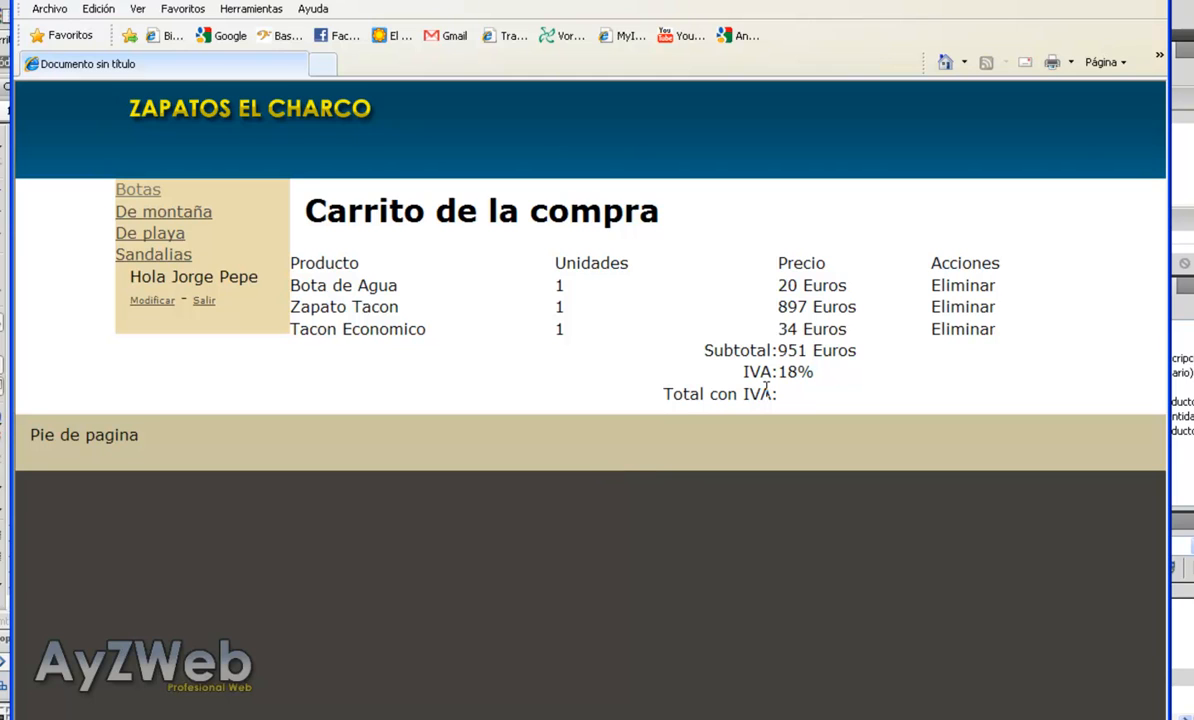
pyautogui.moveTo(734, 356)
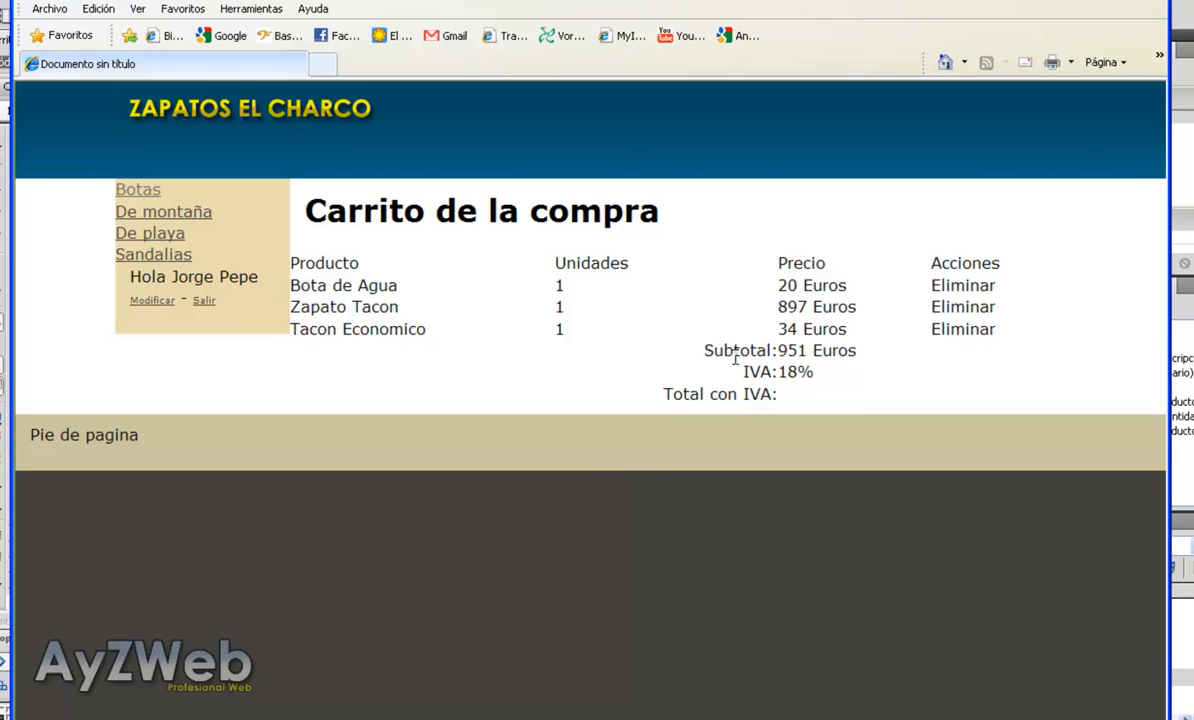
pyautogui.moveTo(792, 404)
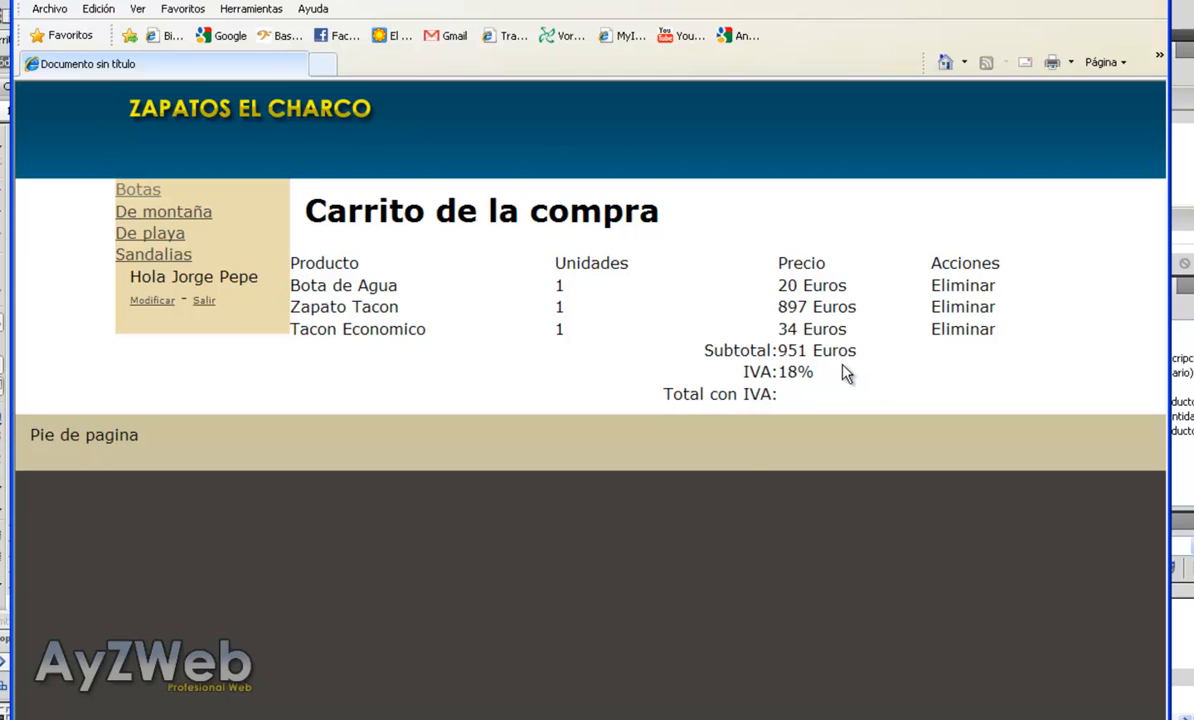
pyautogui.moveTo(740, 472)
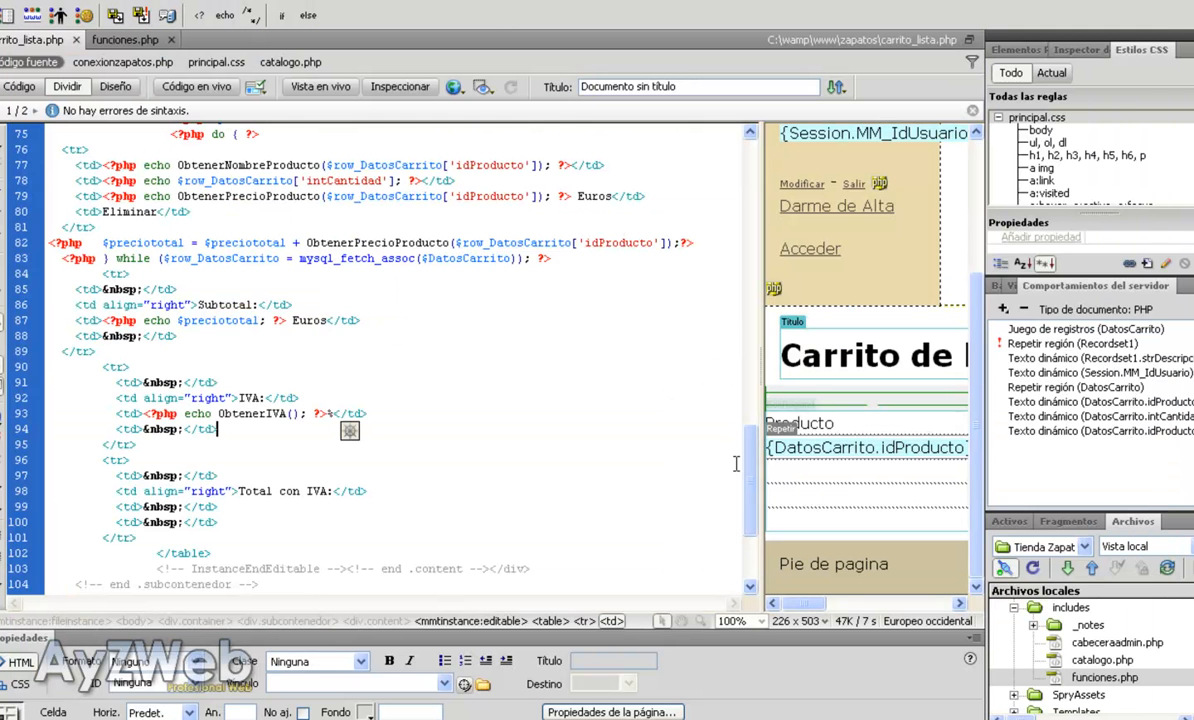
pyautogui.moveTo(368, 390)
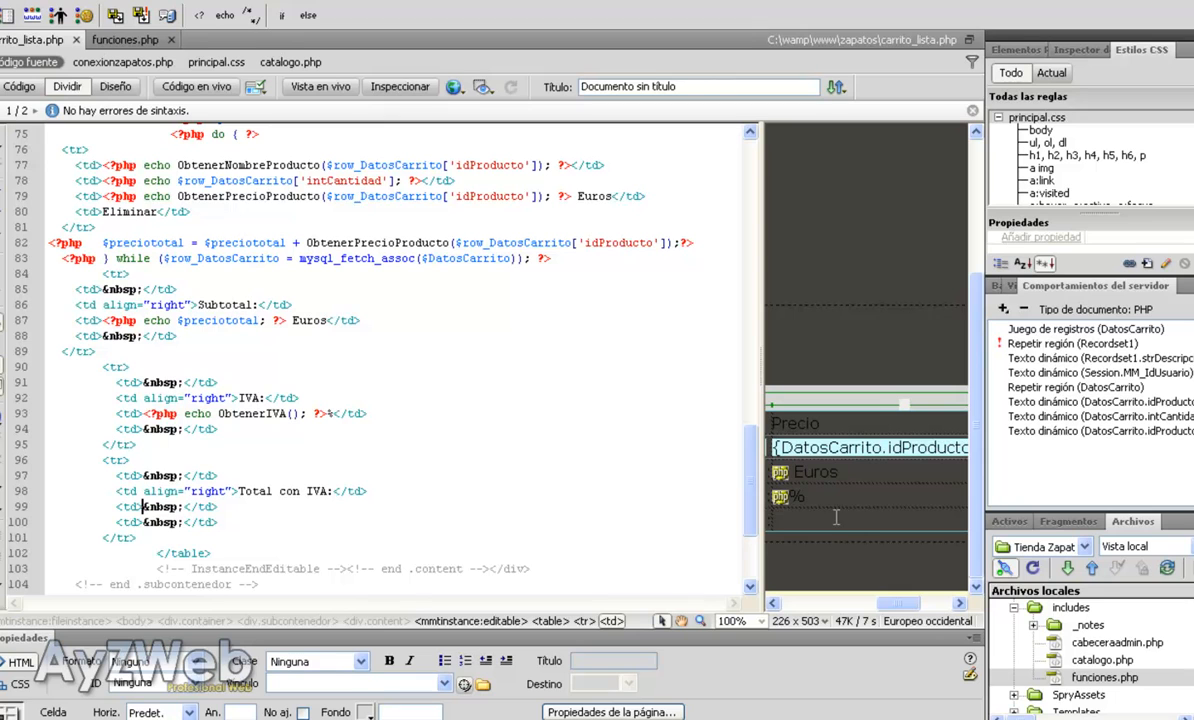
# - Write Euros and $valorconIVA = $preciototal * 1.ObtenerIVA() in the Total con IVA cell
pyautogui.write('Euros')
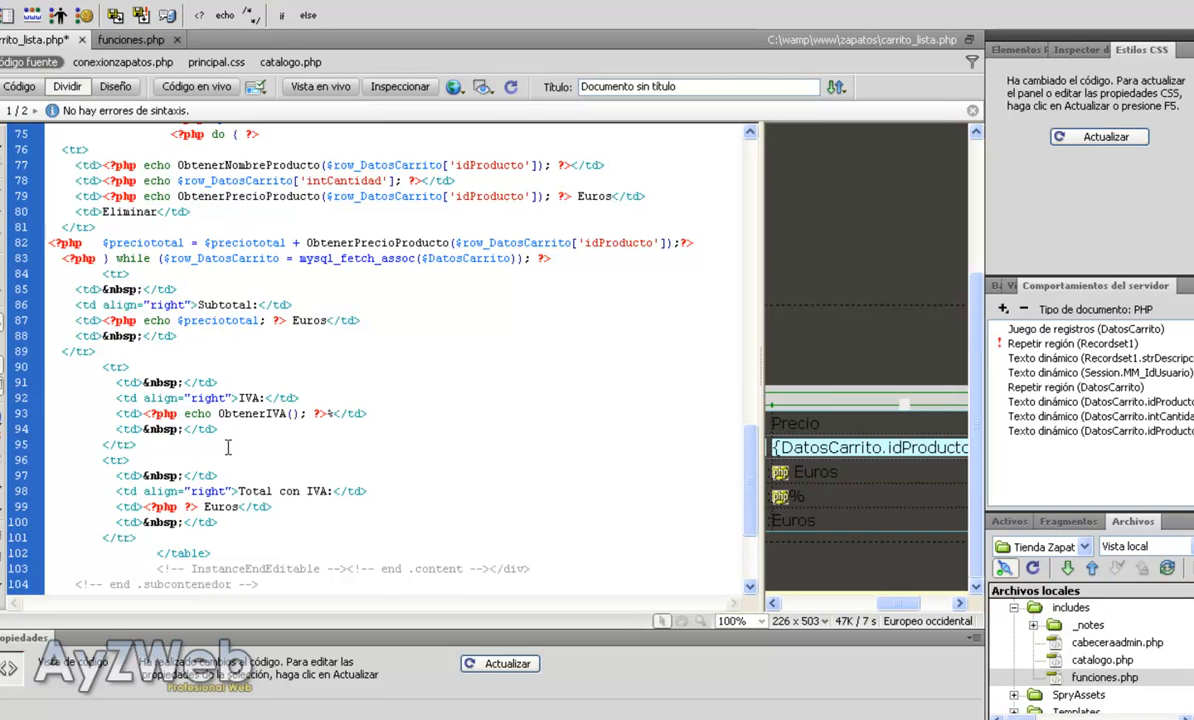
pyautogui.write('$valorconIVA')
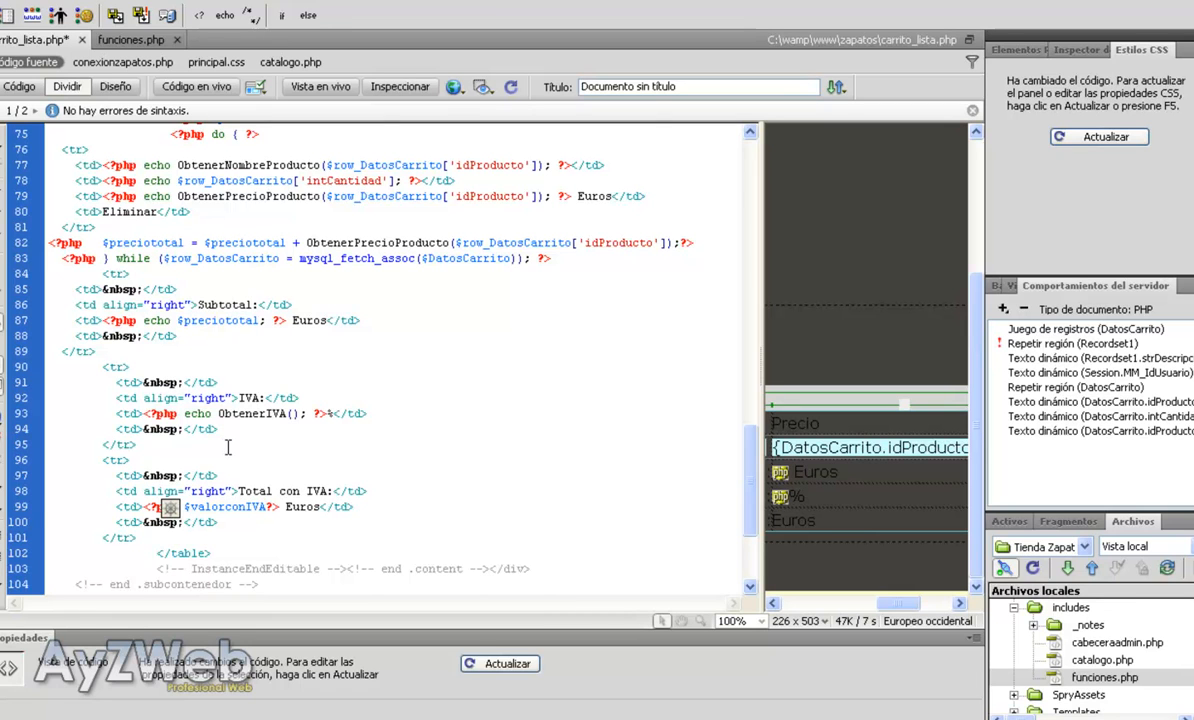
pyautogui.write('=')
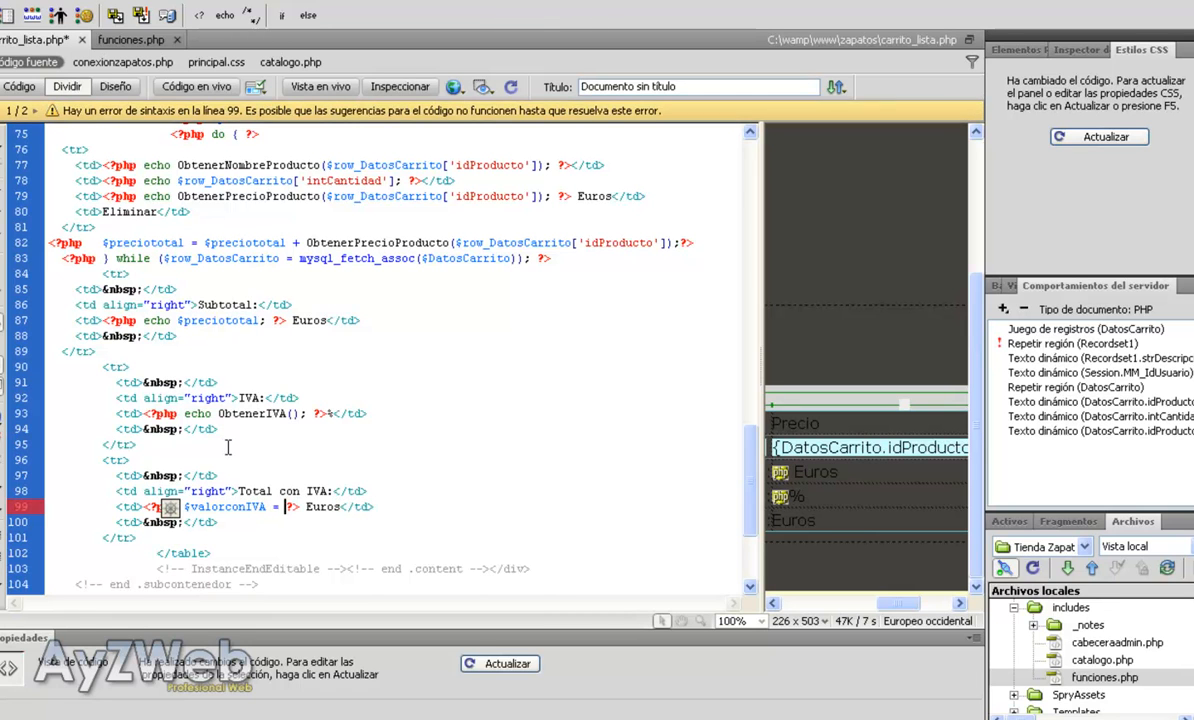
pyautogui.moveTo(212, 436)
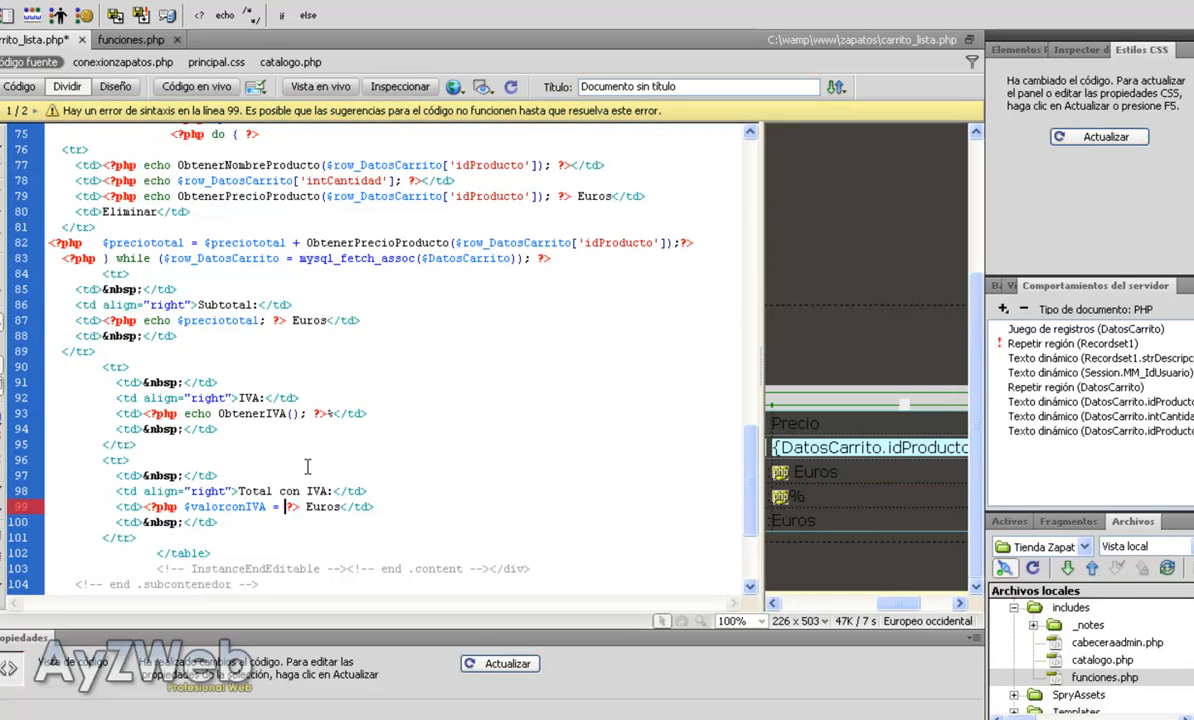
pyautogui.write('$preciototal')
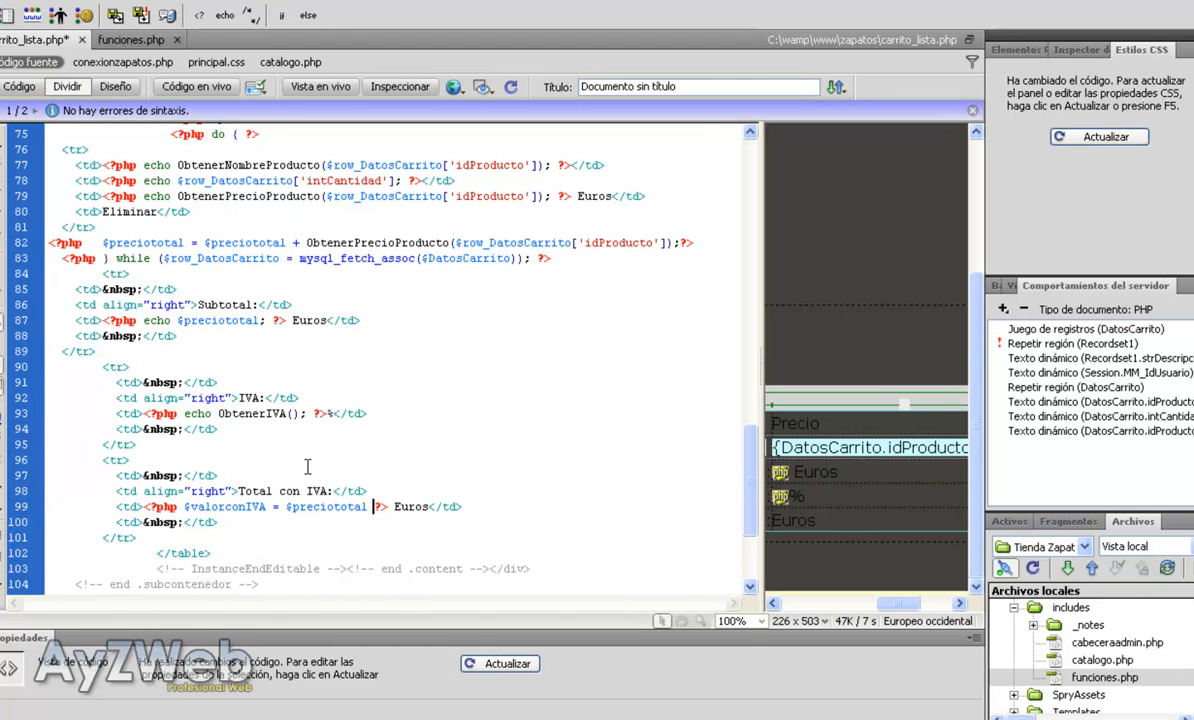
pyautogui.write('*')
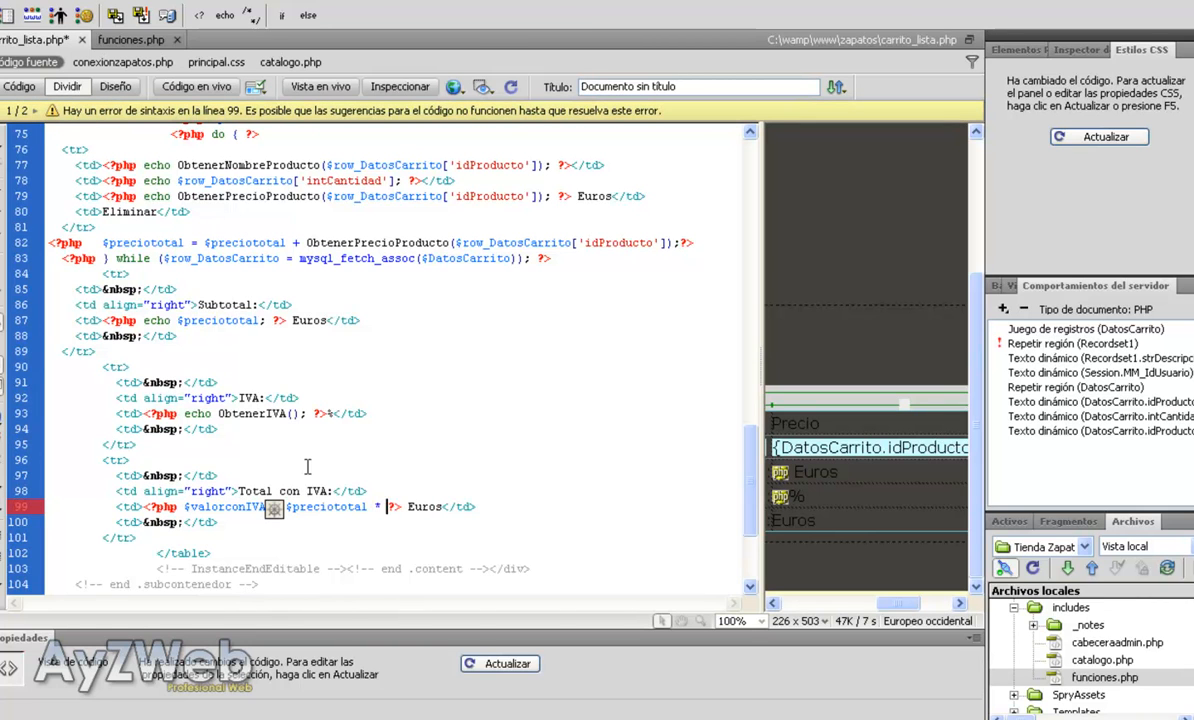
pyautogui.write('1.')
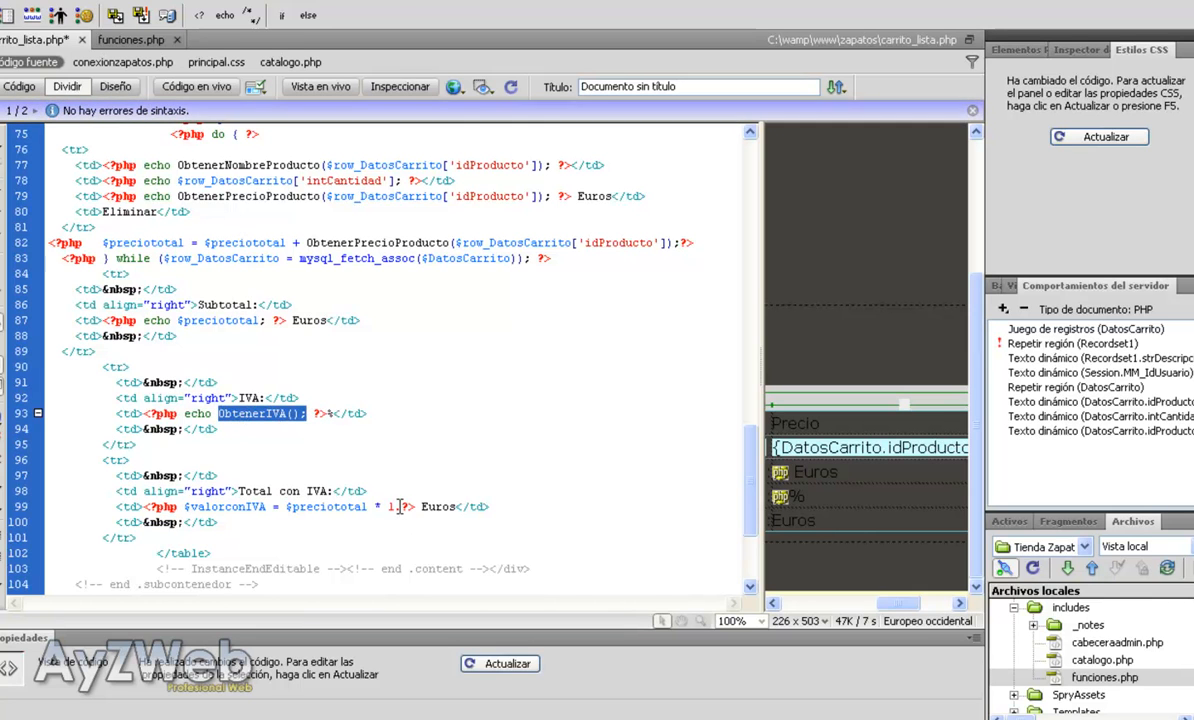
pyautogui.write('ObtenerIVA();')
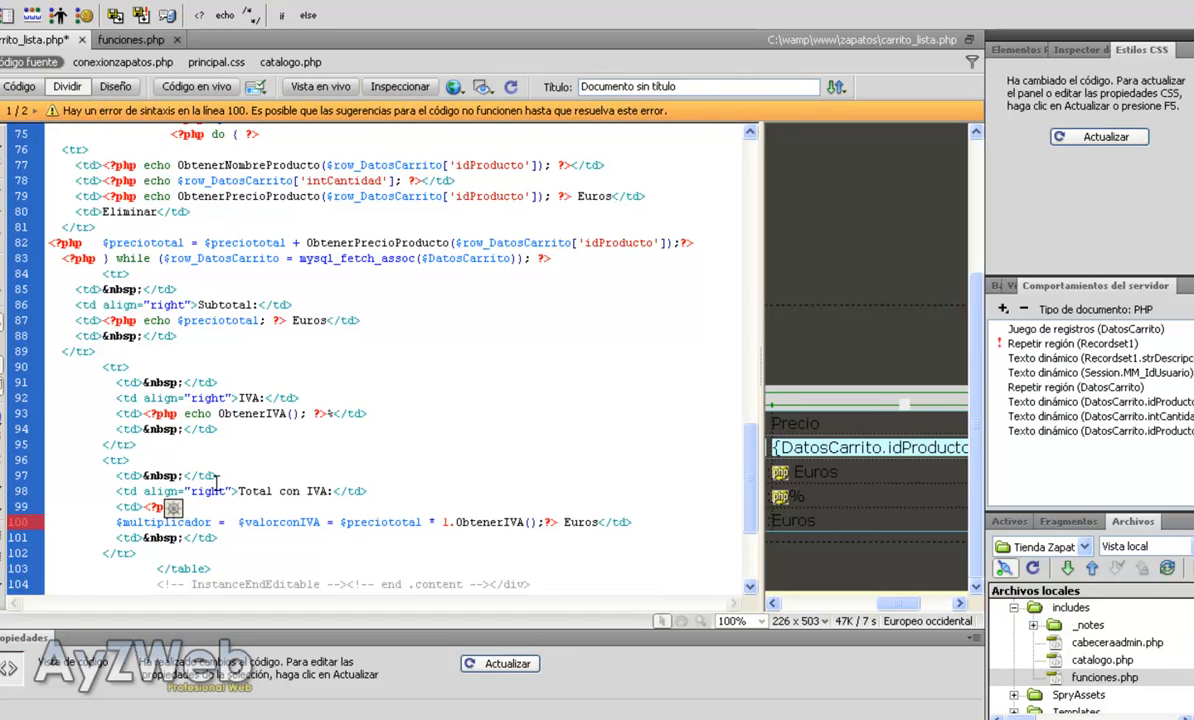
# - Define $multiplicador = (100 + ObtenerIVA())/100 and set $valorconIVA = $preciototal * $multiplicador
pyautogui.write('100 +')
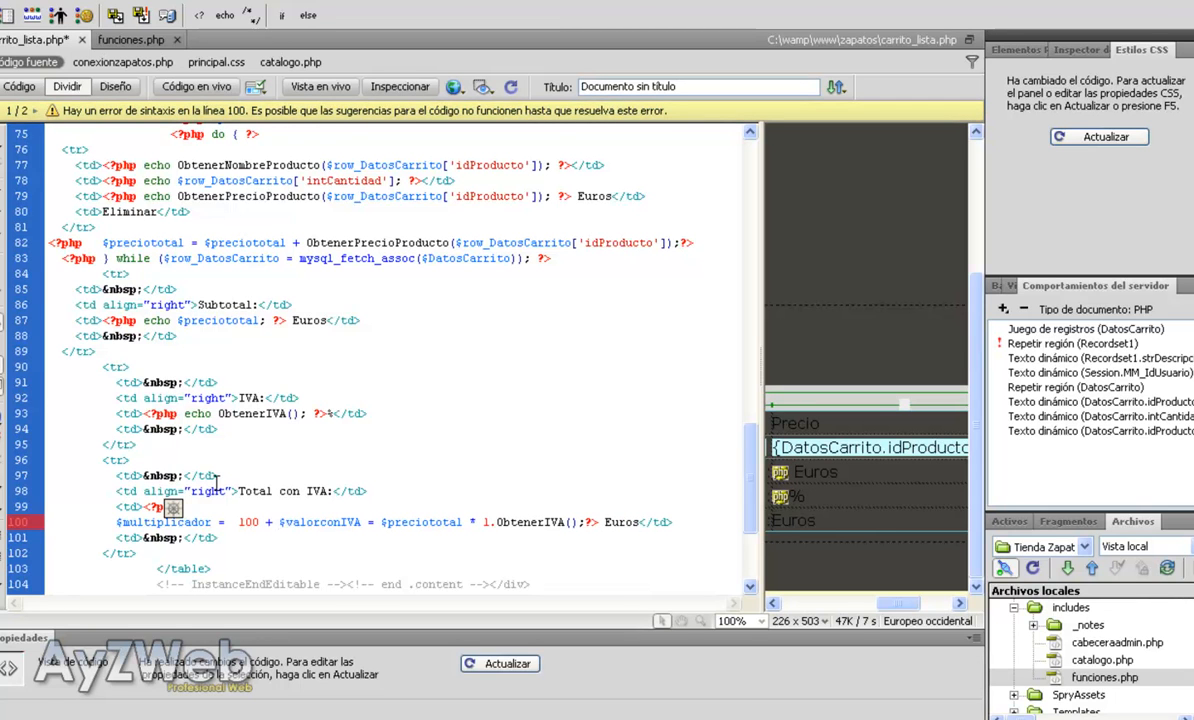
pyautogui.click(280, 522)
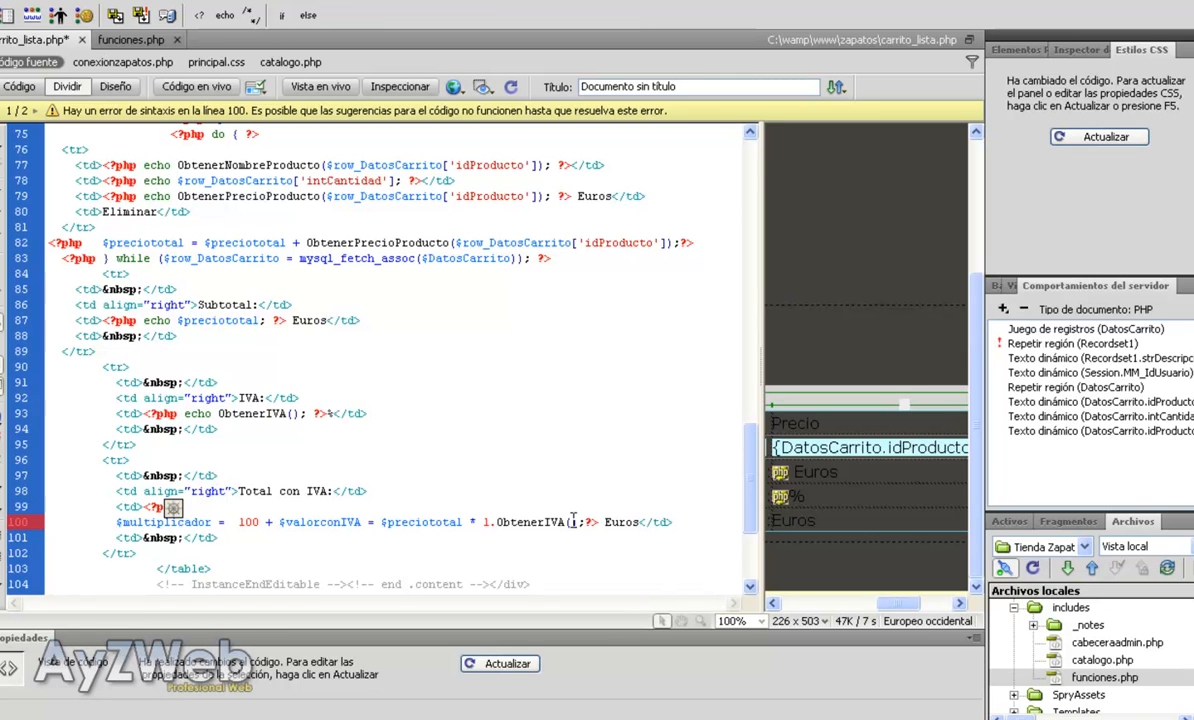
pyautogui.doubleClick(536, 520)
pyautogui.write('ObtenerIVA()')
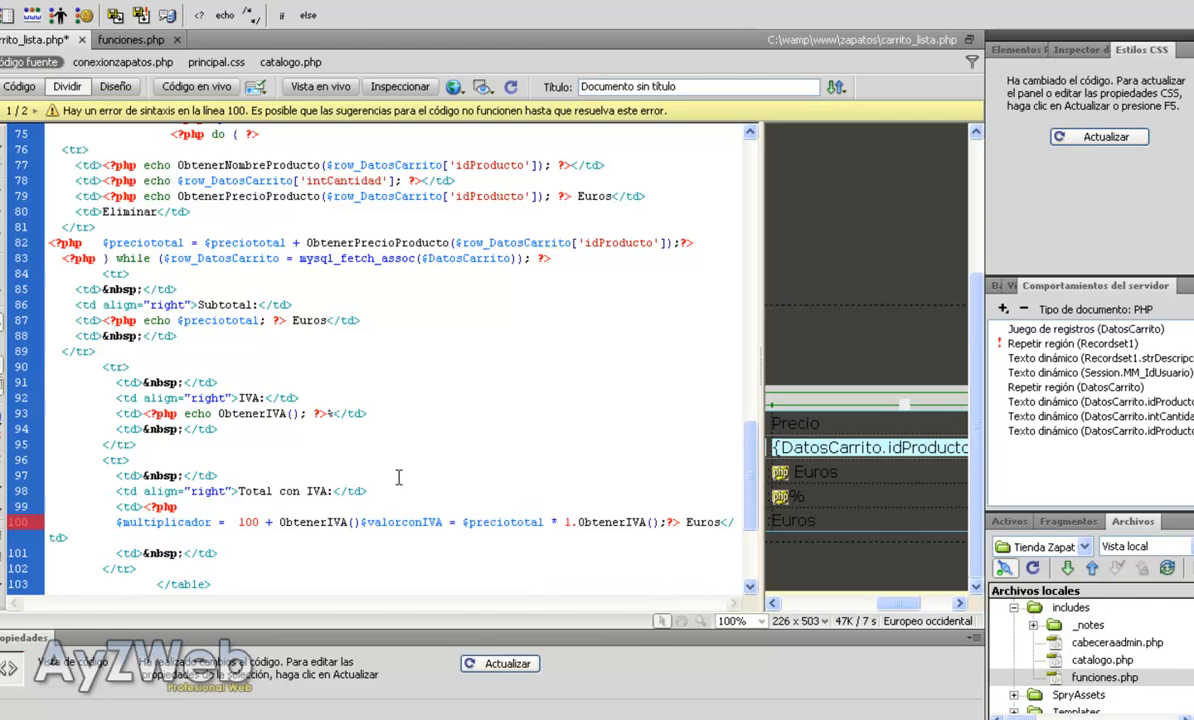
pyautogui.press('enter')
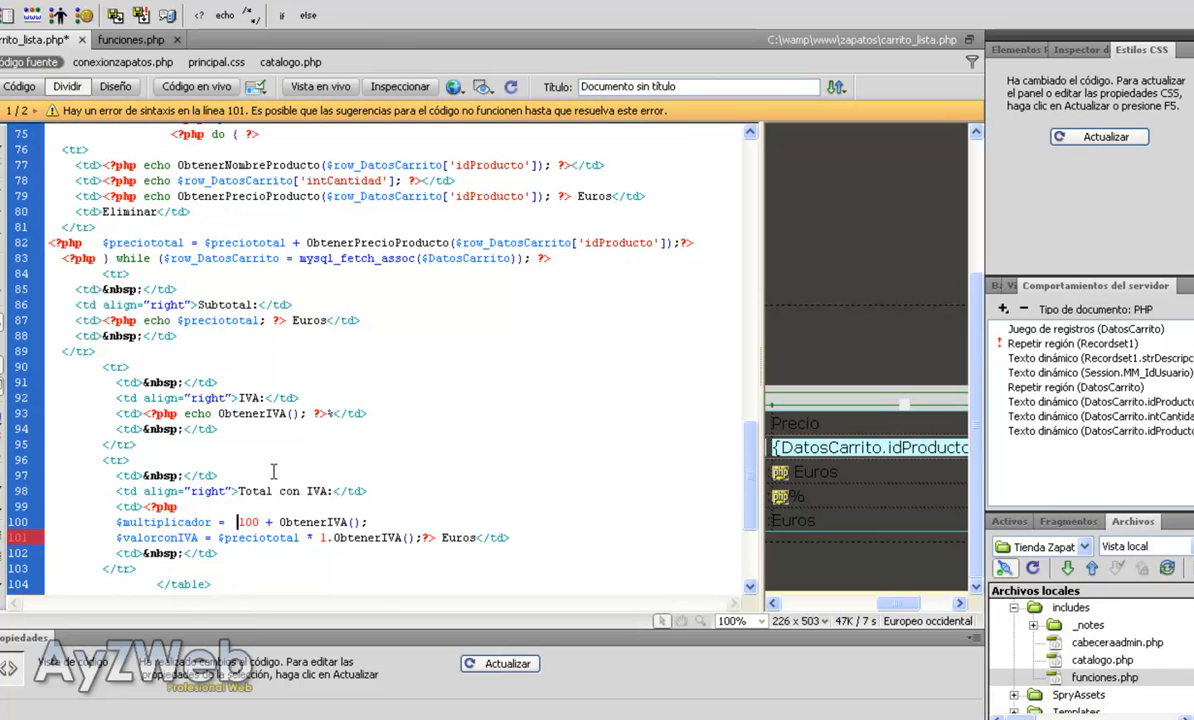
pyautogui.write('(')
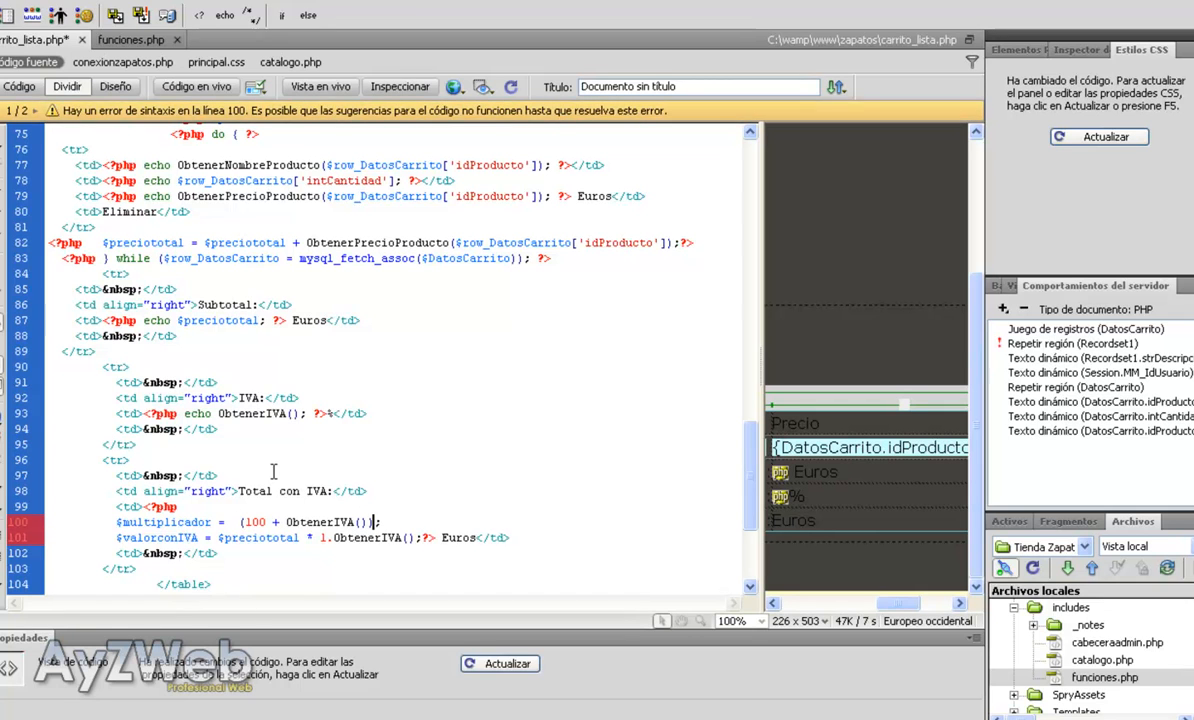
pyautogui.write('/100')
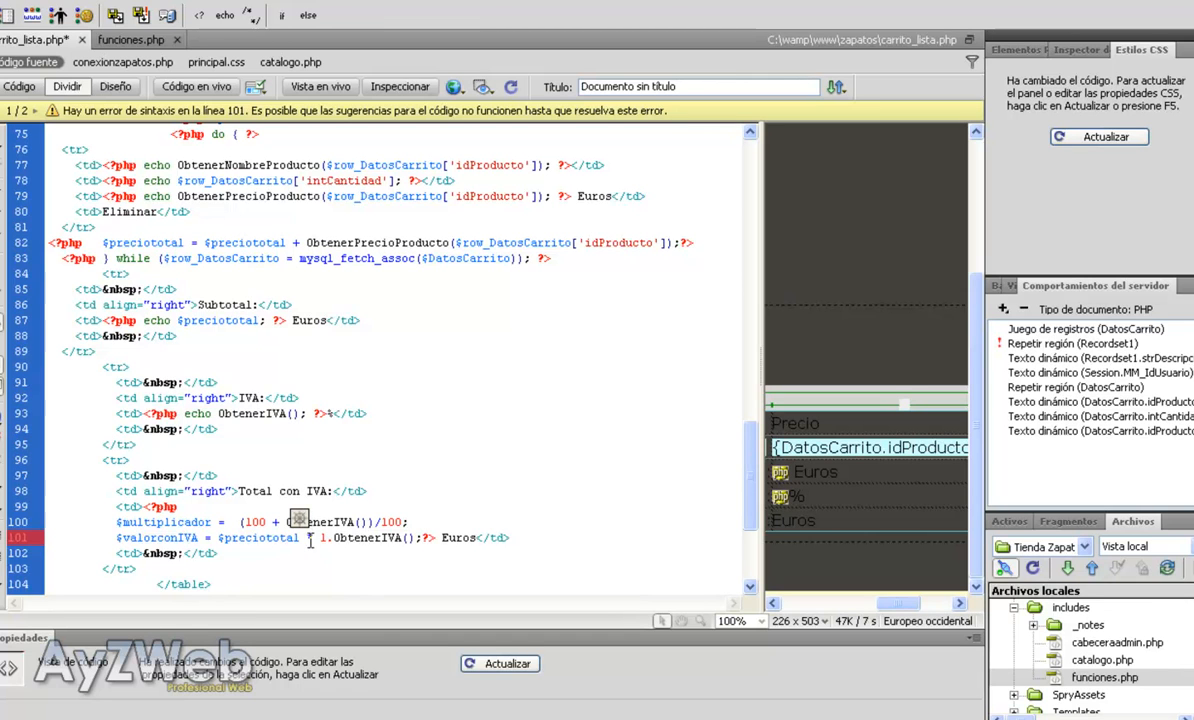
pyautogui.doubleClick(164, 520)
pyautogui.write('$multiplicado')
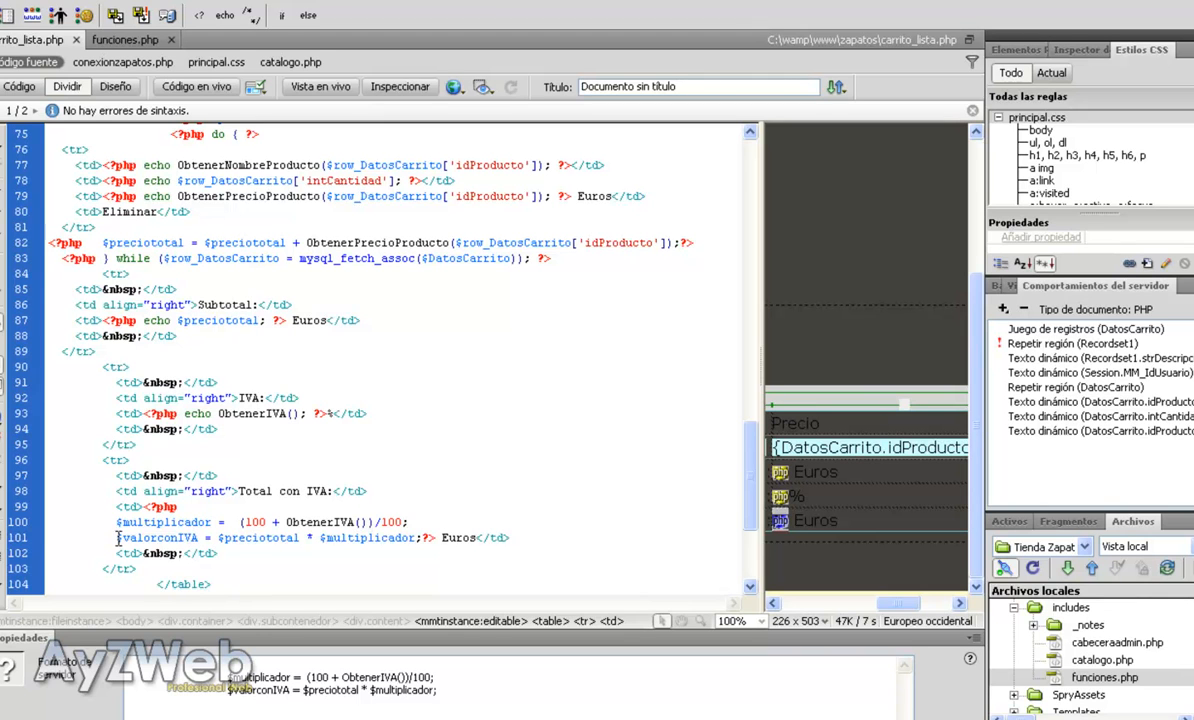
# - Output the total with echo $valorconIVA; so IE shows 1122.18 Euros
pyautogui.doubleClick(144, 538)
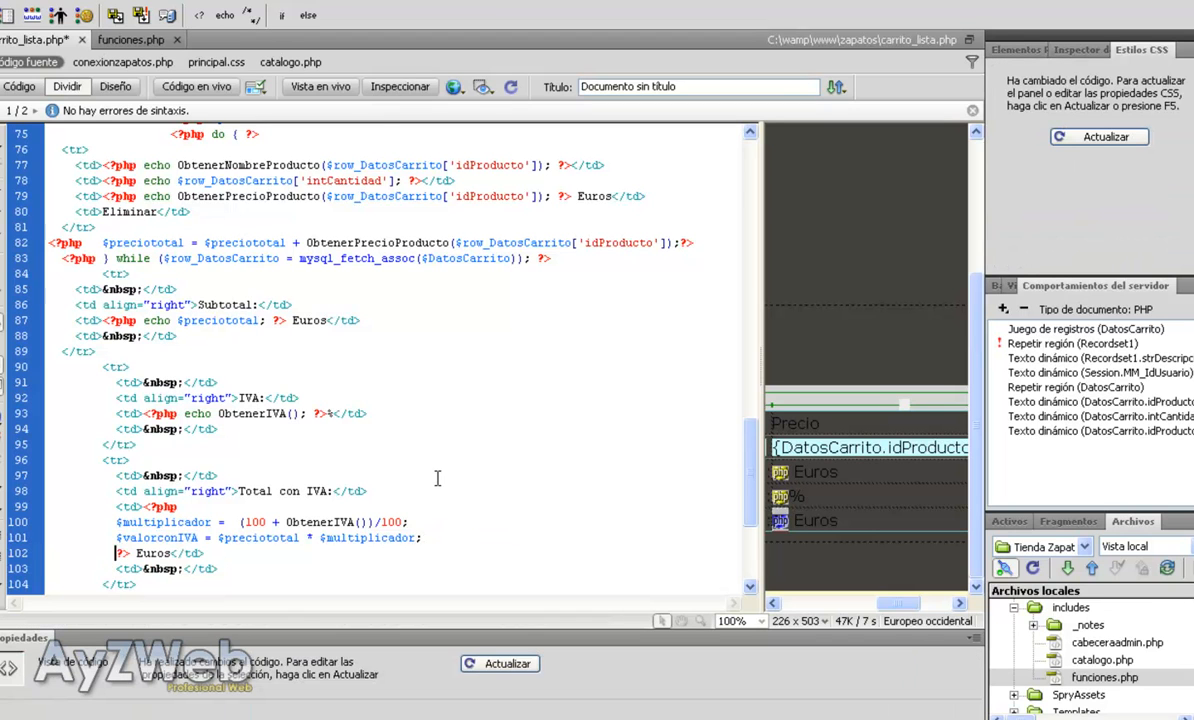
pyautogui.write('echo')
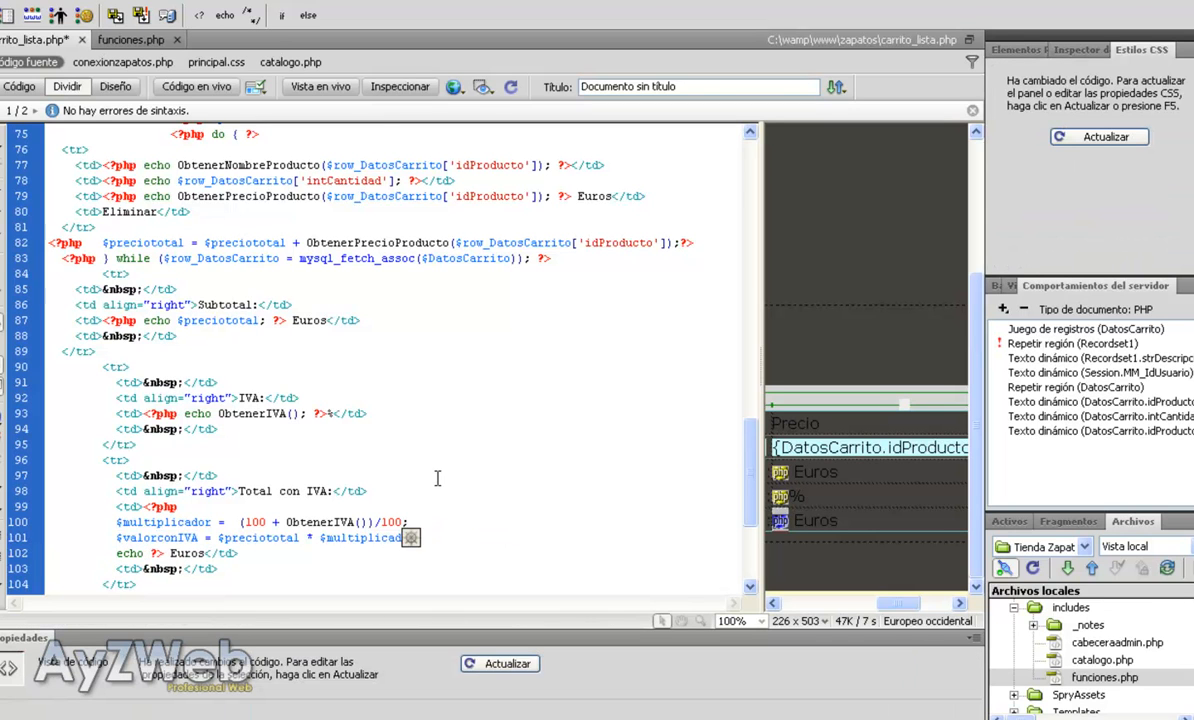
pyautogui.write('$valorconIVA;')
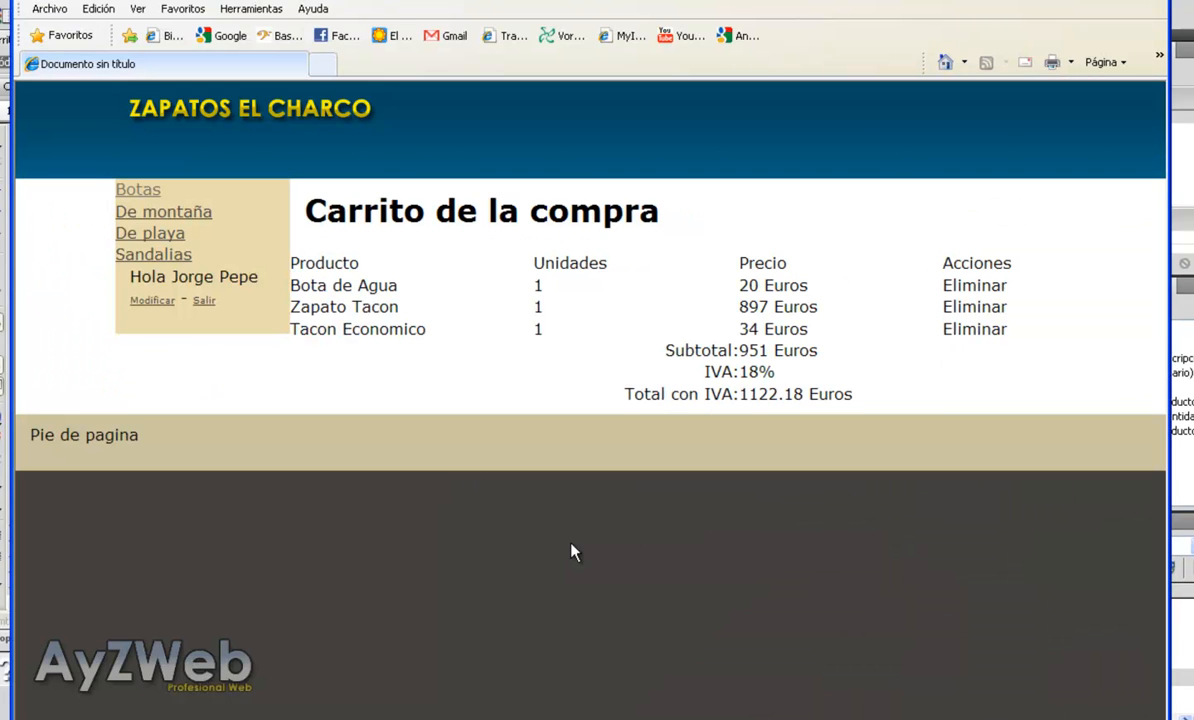
pyautogui.moveTo(732, 352)
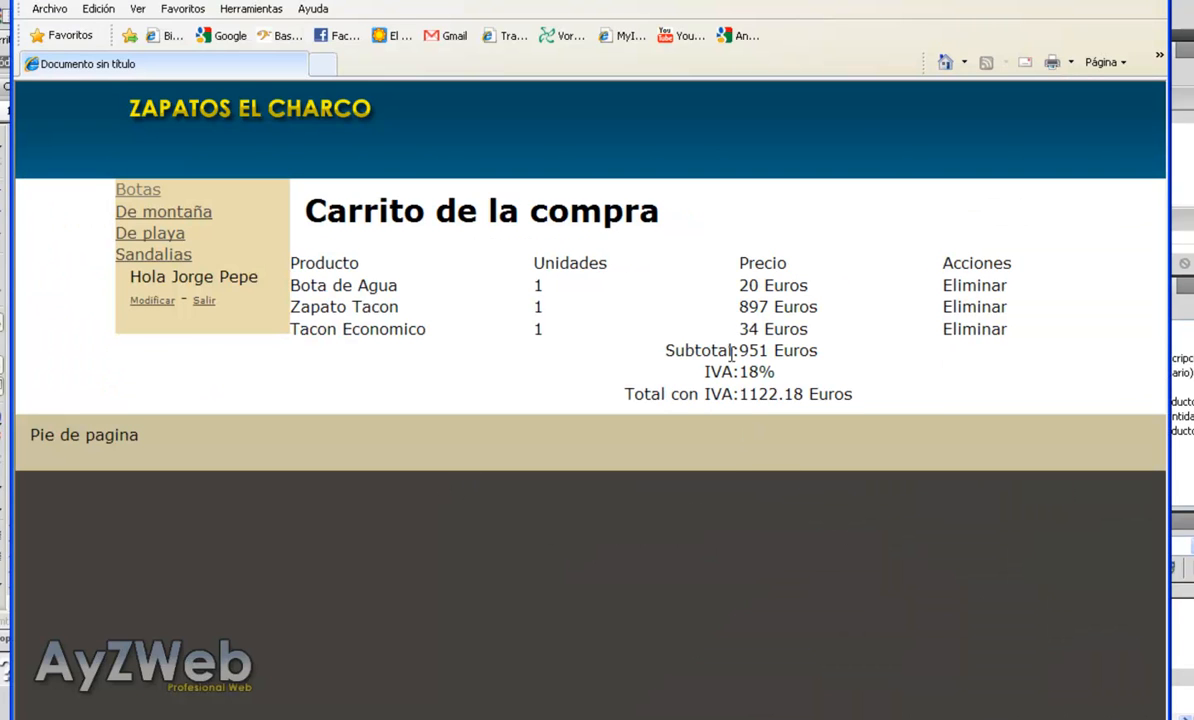
pyautogui.moveTo(680, 402)
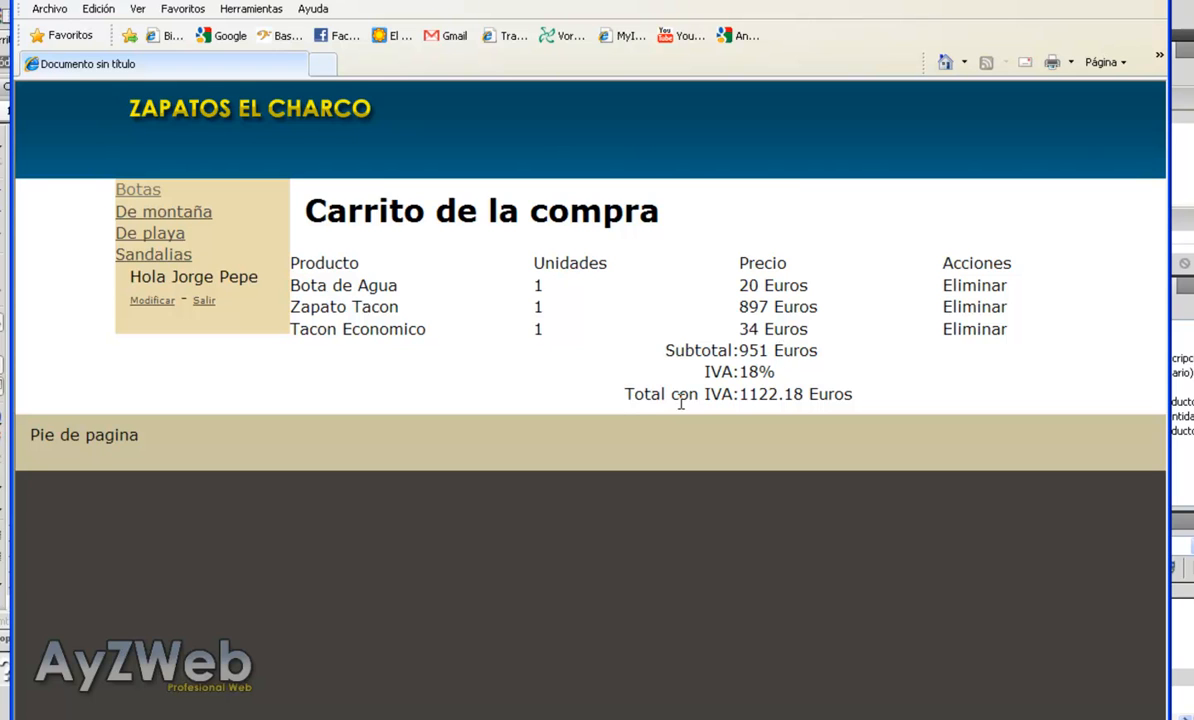
pyautogui.moveTo(792, 422)
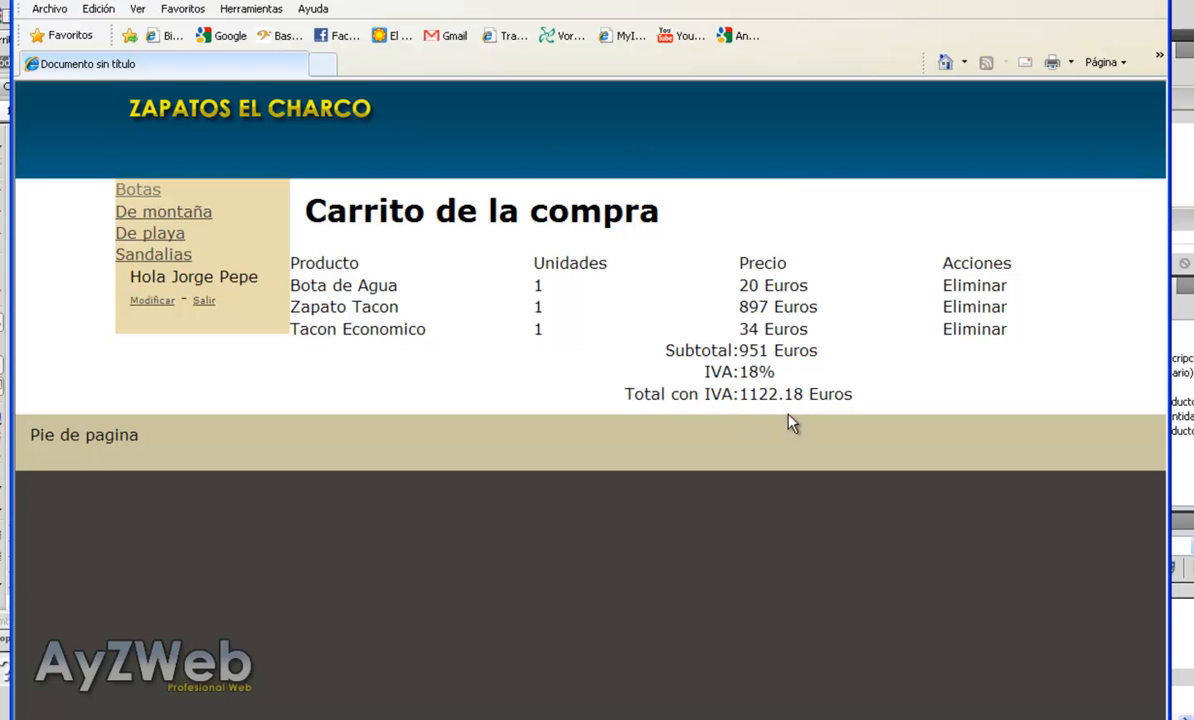
pyautogui.moveTo(782, 434)
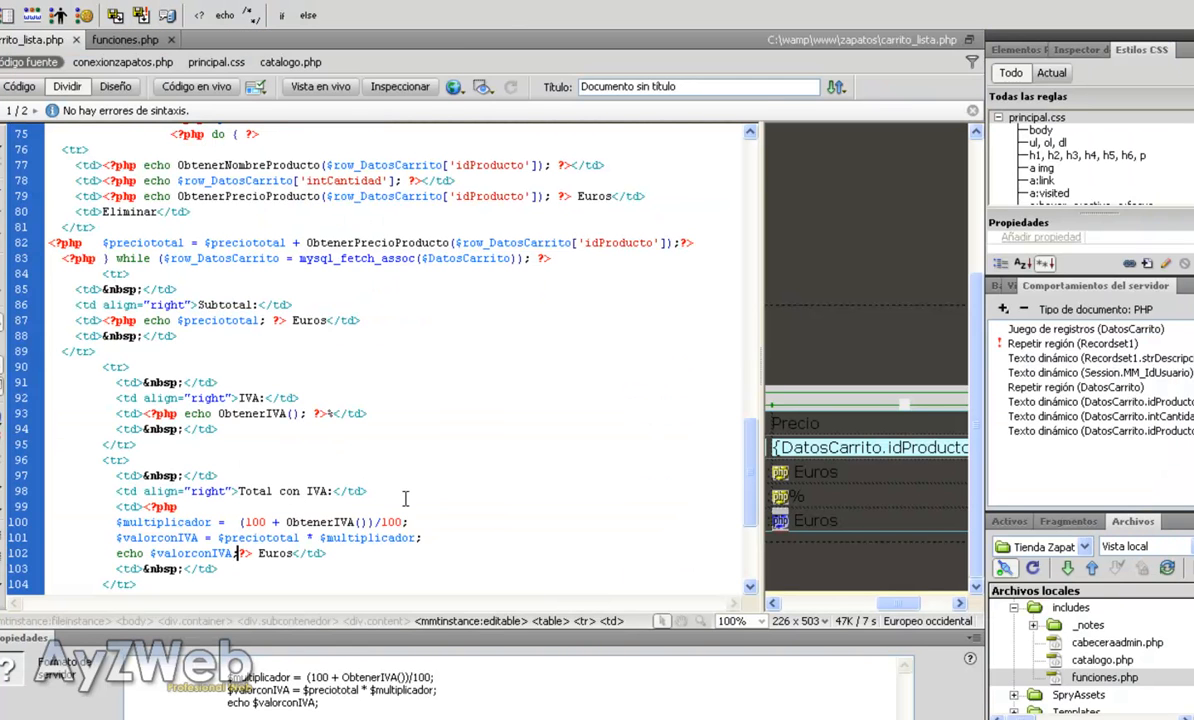
pyautogui.moveTo(610, 512)
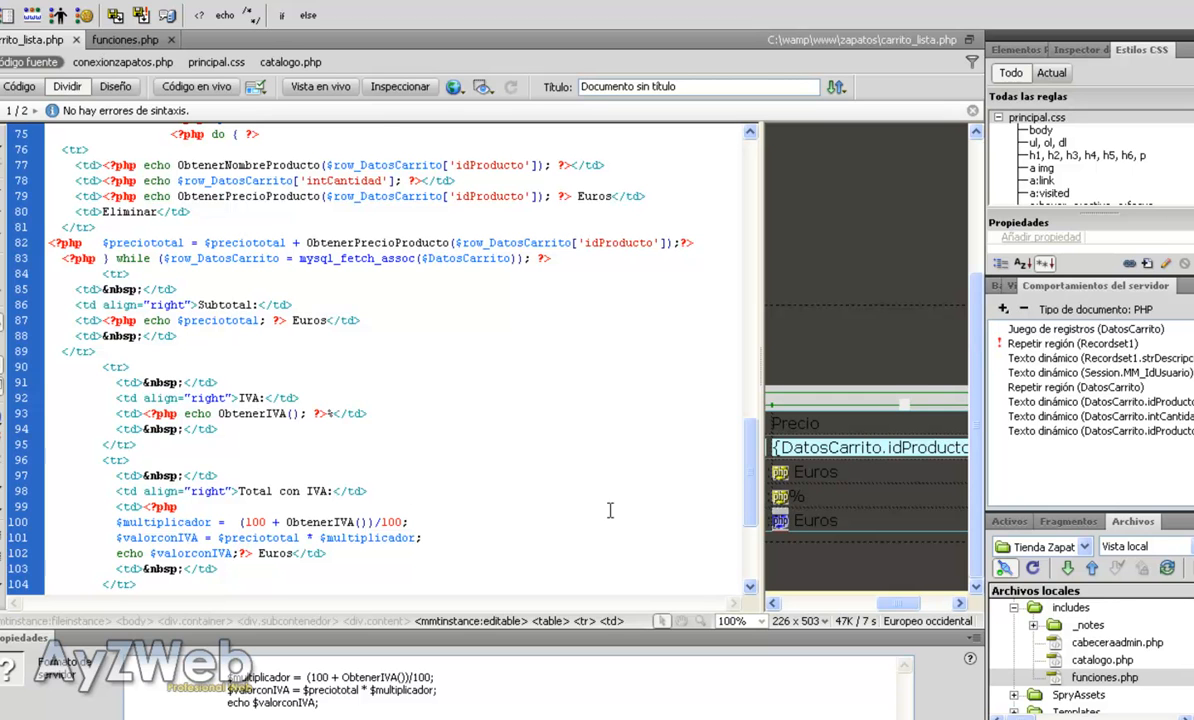
# - Widen the Design pane beside the code in carrito_lista.php
pyautogui.scroll(-3)
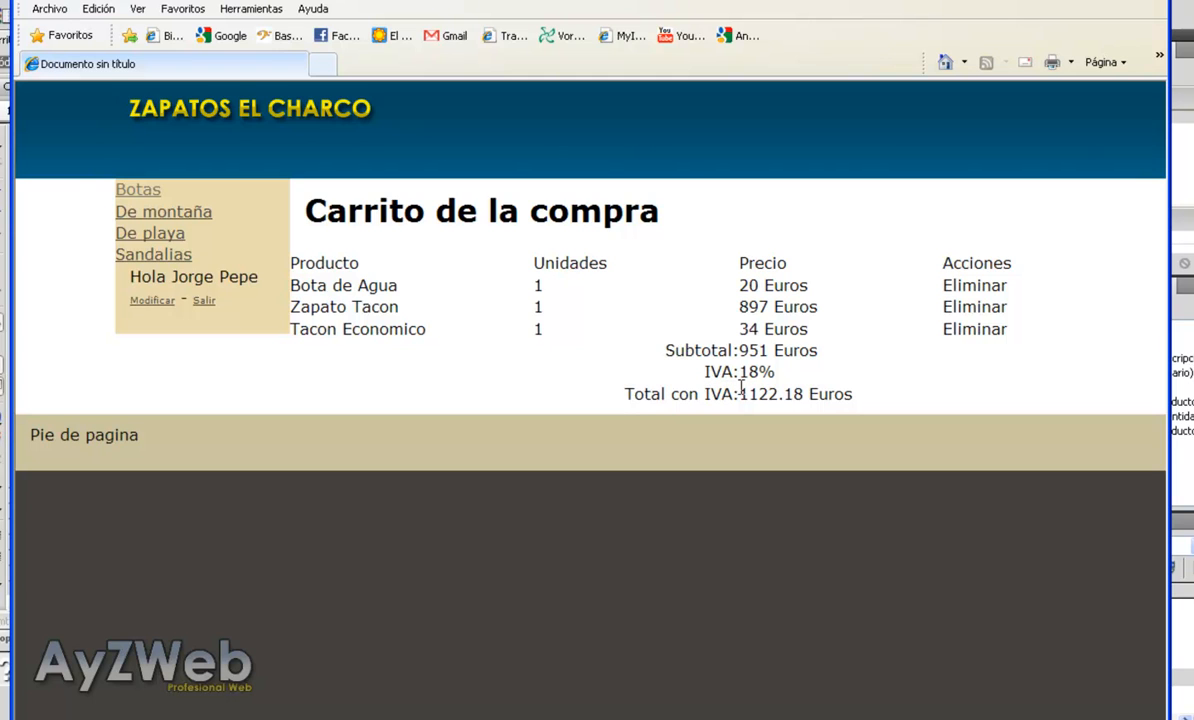
pyautogui.moveTo(722, 392)
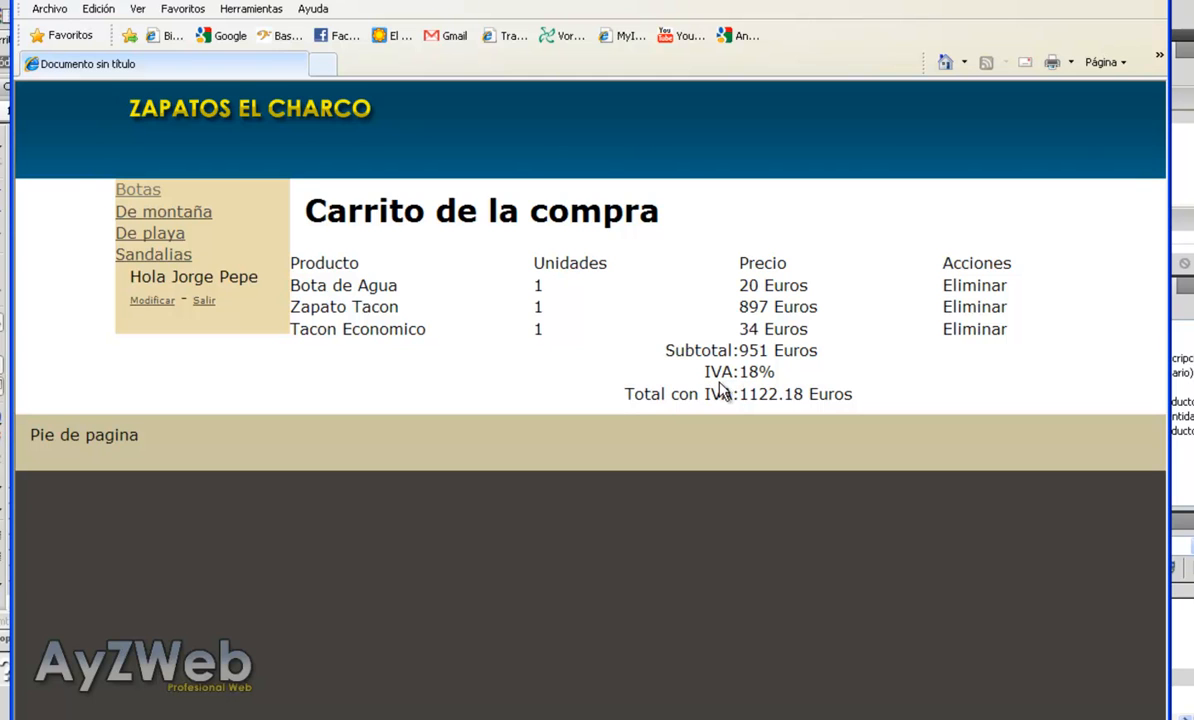
pyautogui.moveTo(748, 392)
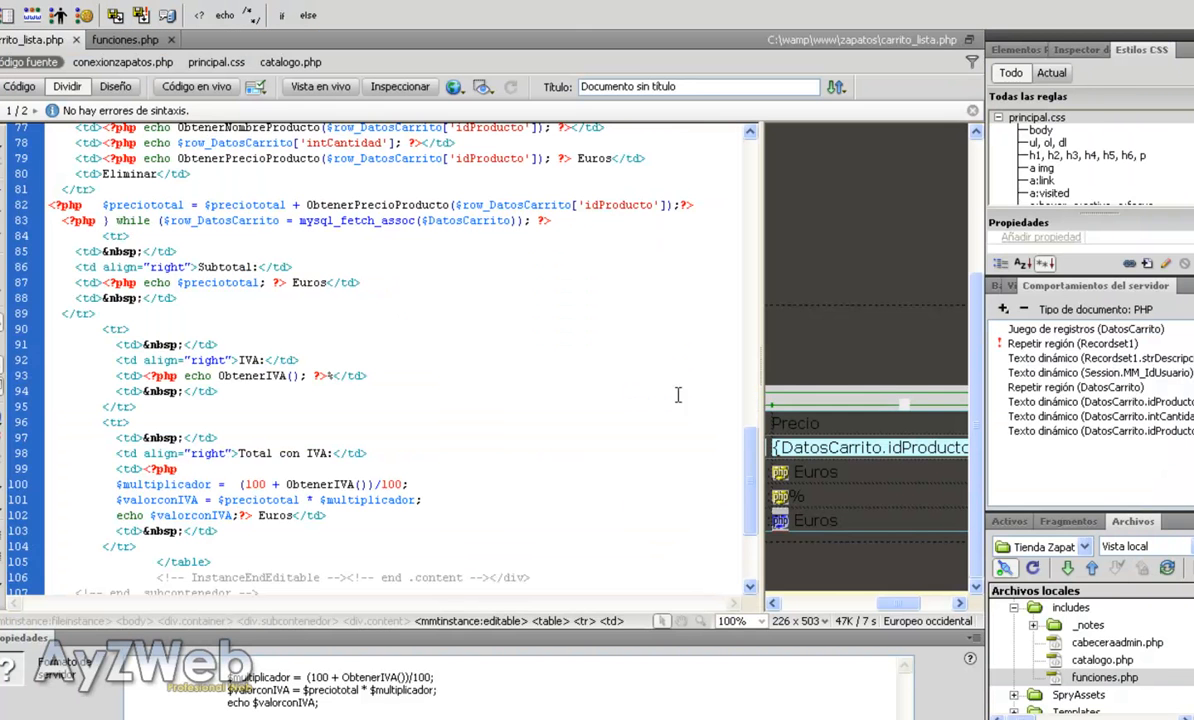
pyautogui.moveTo(160, 468); pyautogui.dragTo(270, 516)
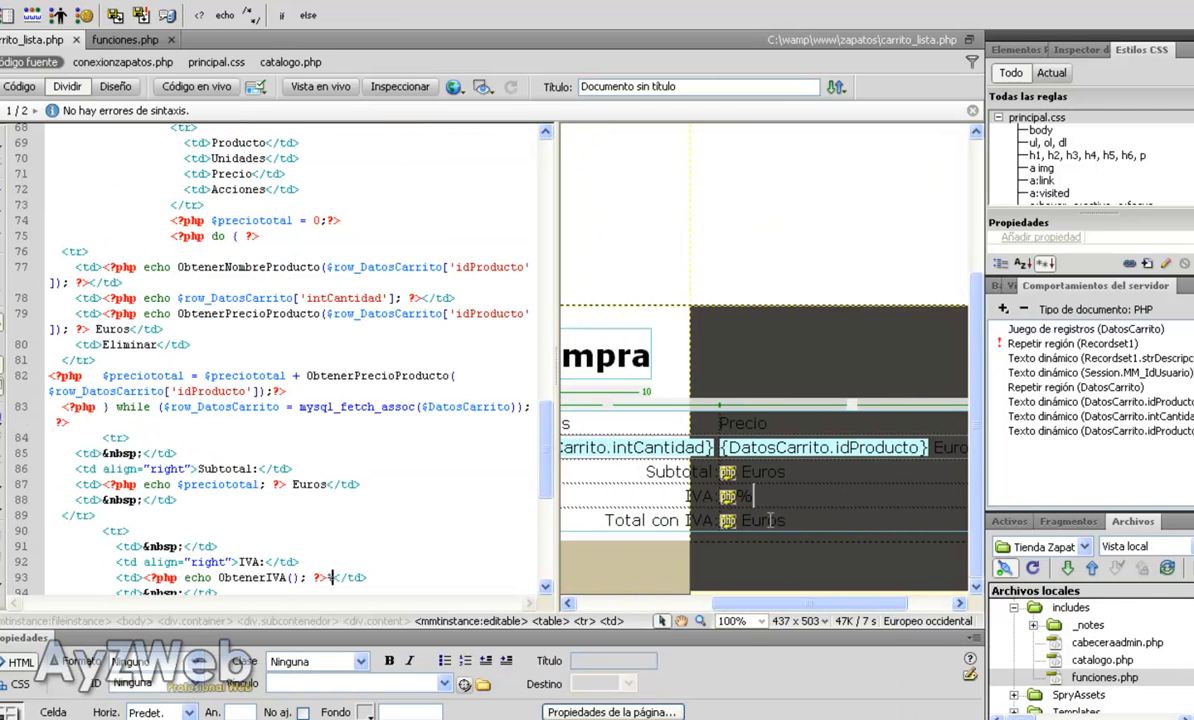
# - Insert a table row above Total con IVA labelled 'Valor del IVA:' with a PHP echo and Euros
pyautogui.rightClick(678, 528)
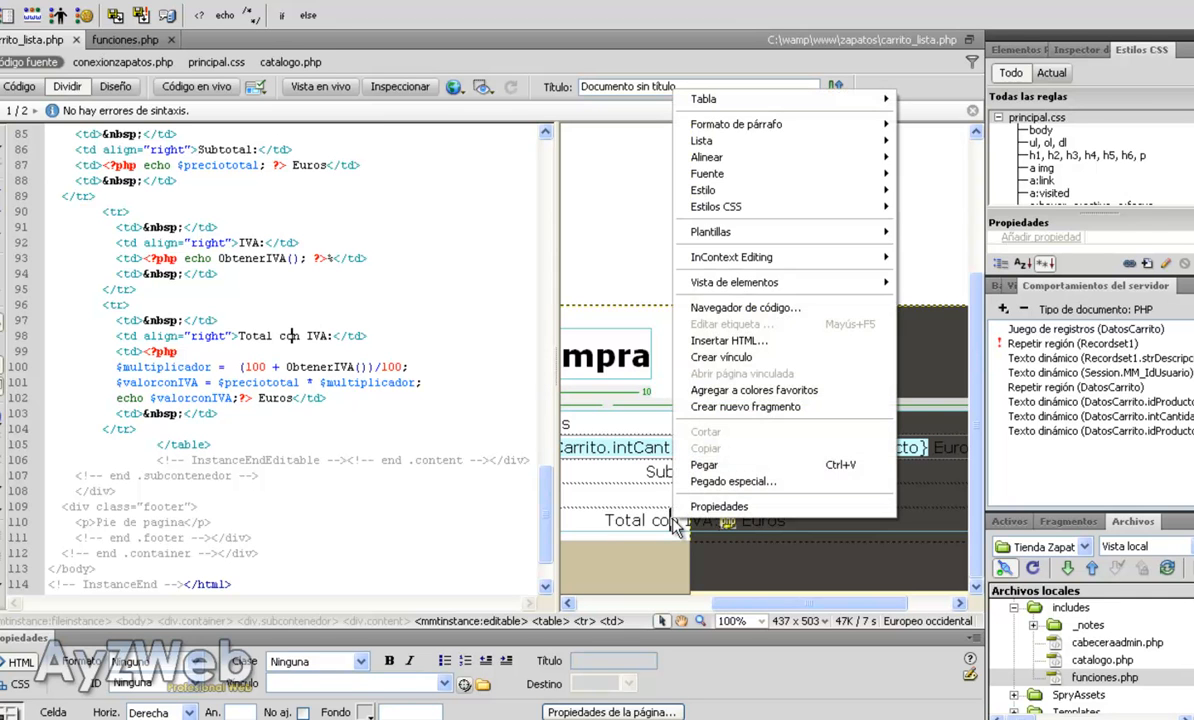
pyautogui.moveTo(704, 98)
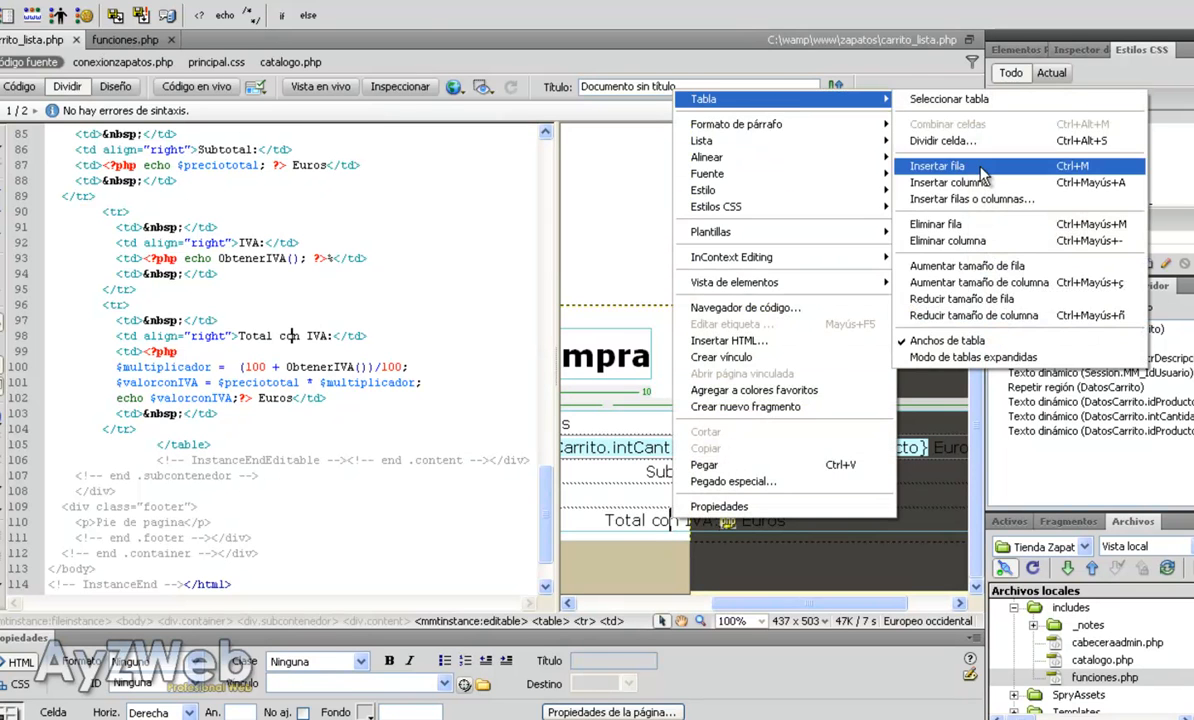
pyautogui.click(936, 166)
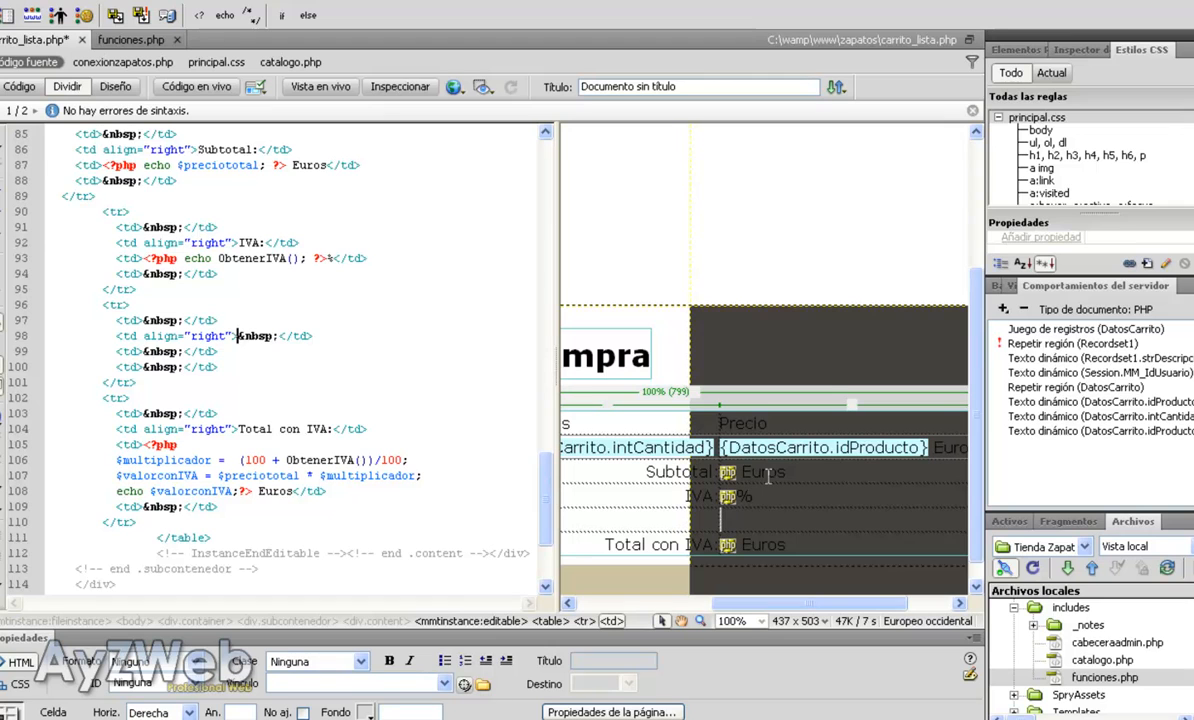
pyautogui.write('Valor del')
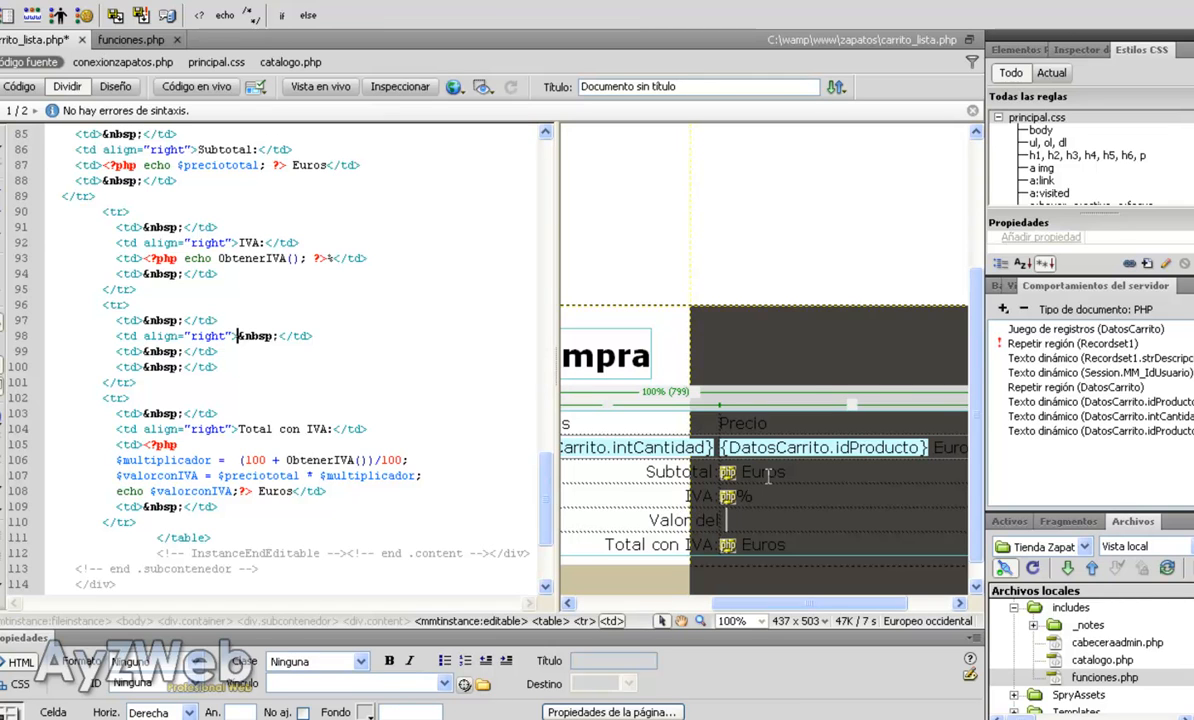
pyautogui.write('Valor del')
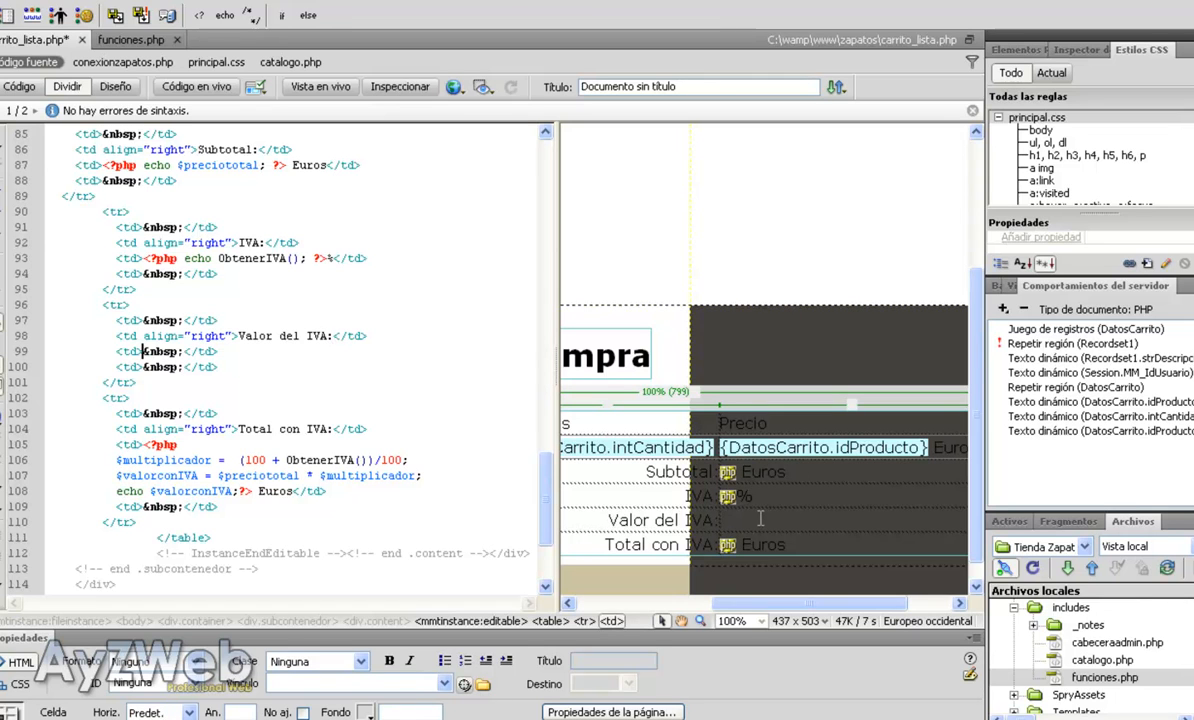
pyautogui.write('Euros')
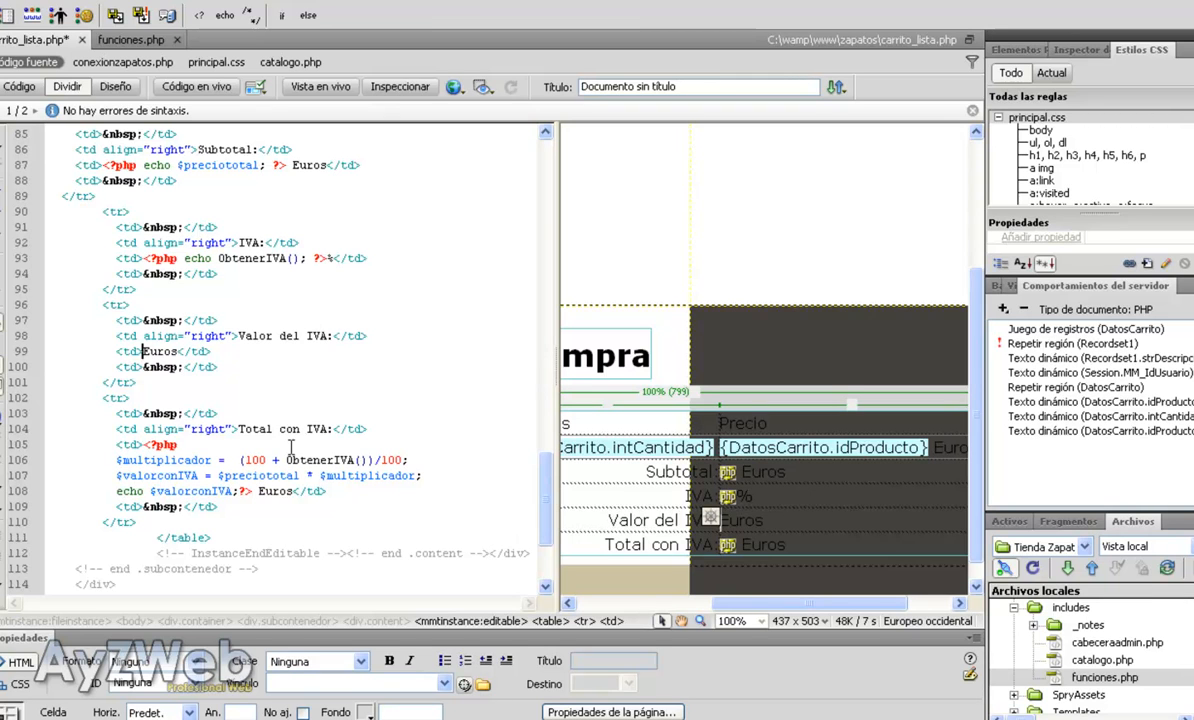
pyautogui.moveTo(294, 456)
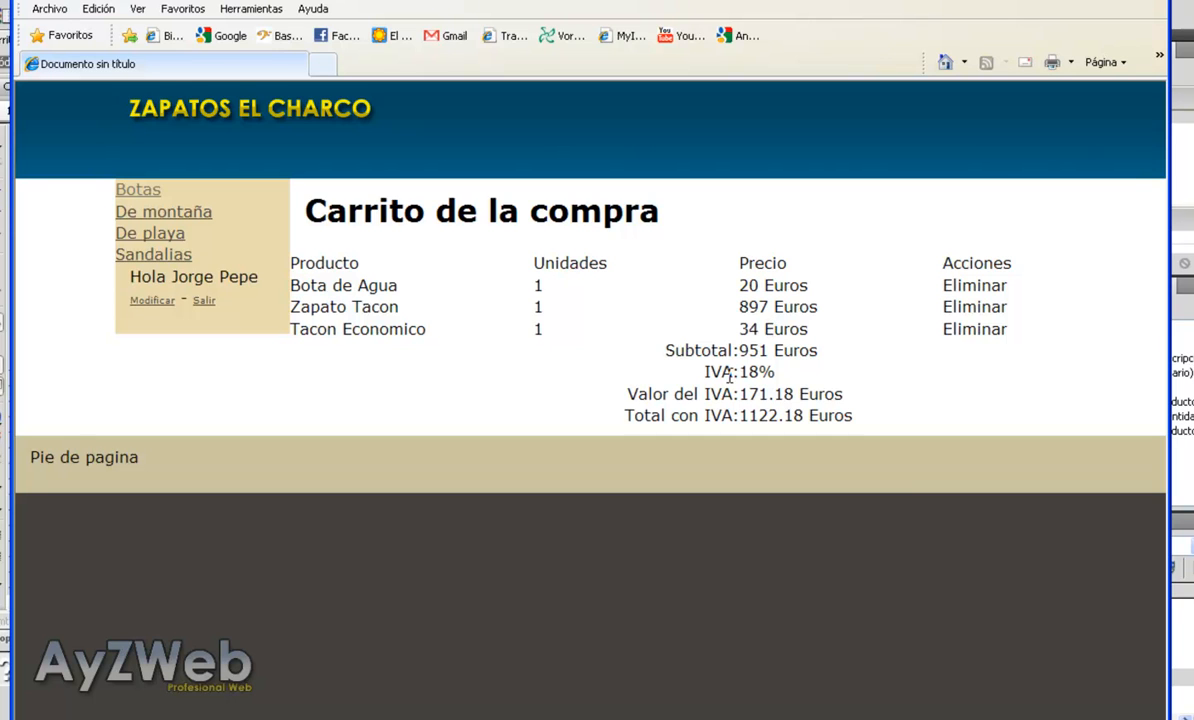
pyautogui.moveTo(704, 394)
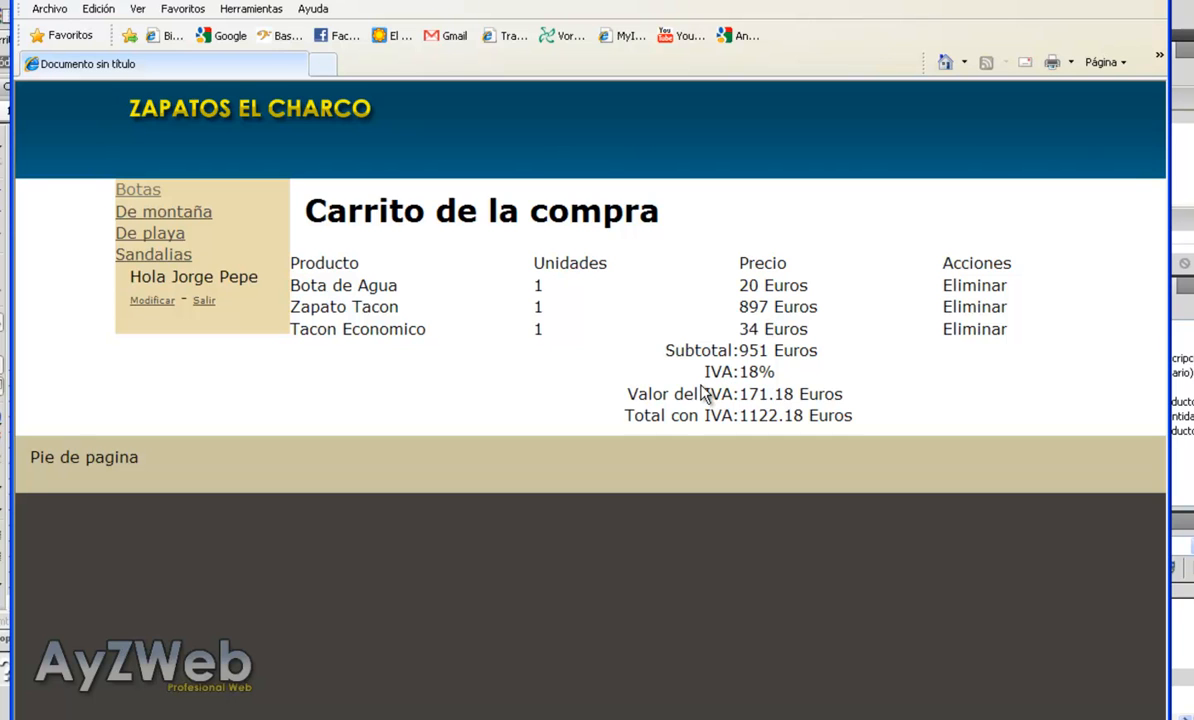
# - Inspect the new Valor del IVA value 171.18 Euros in the IE preview
pyautogui.doubleClick(768, 392)
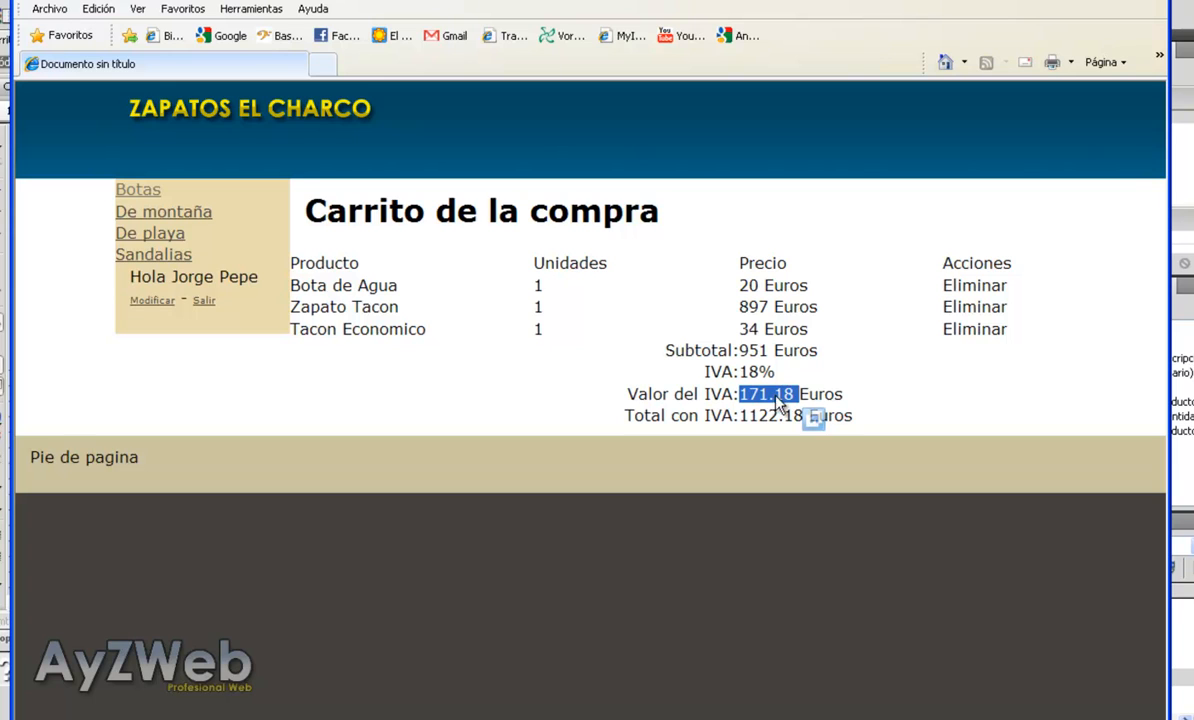
pyautogui.moveTo(748, 410)
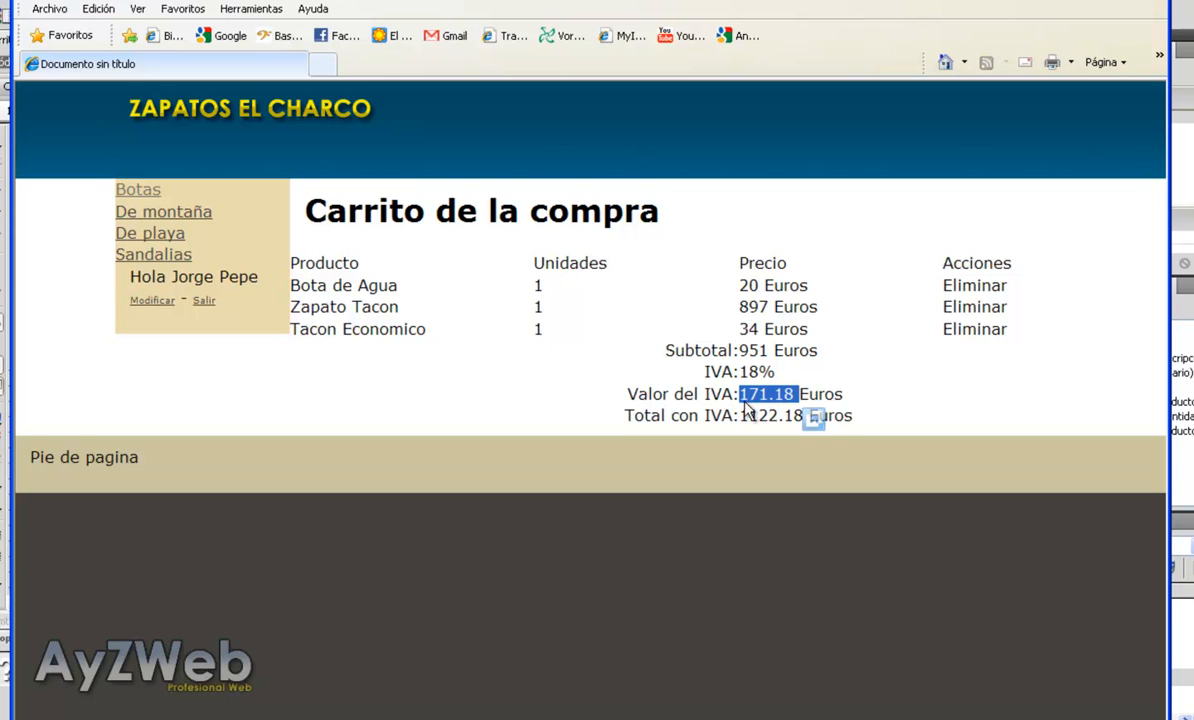